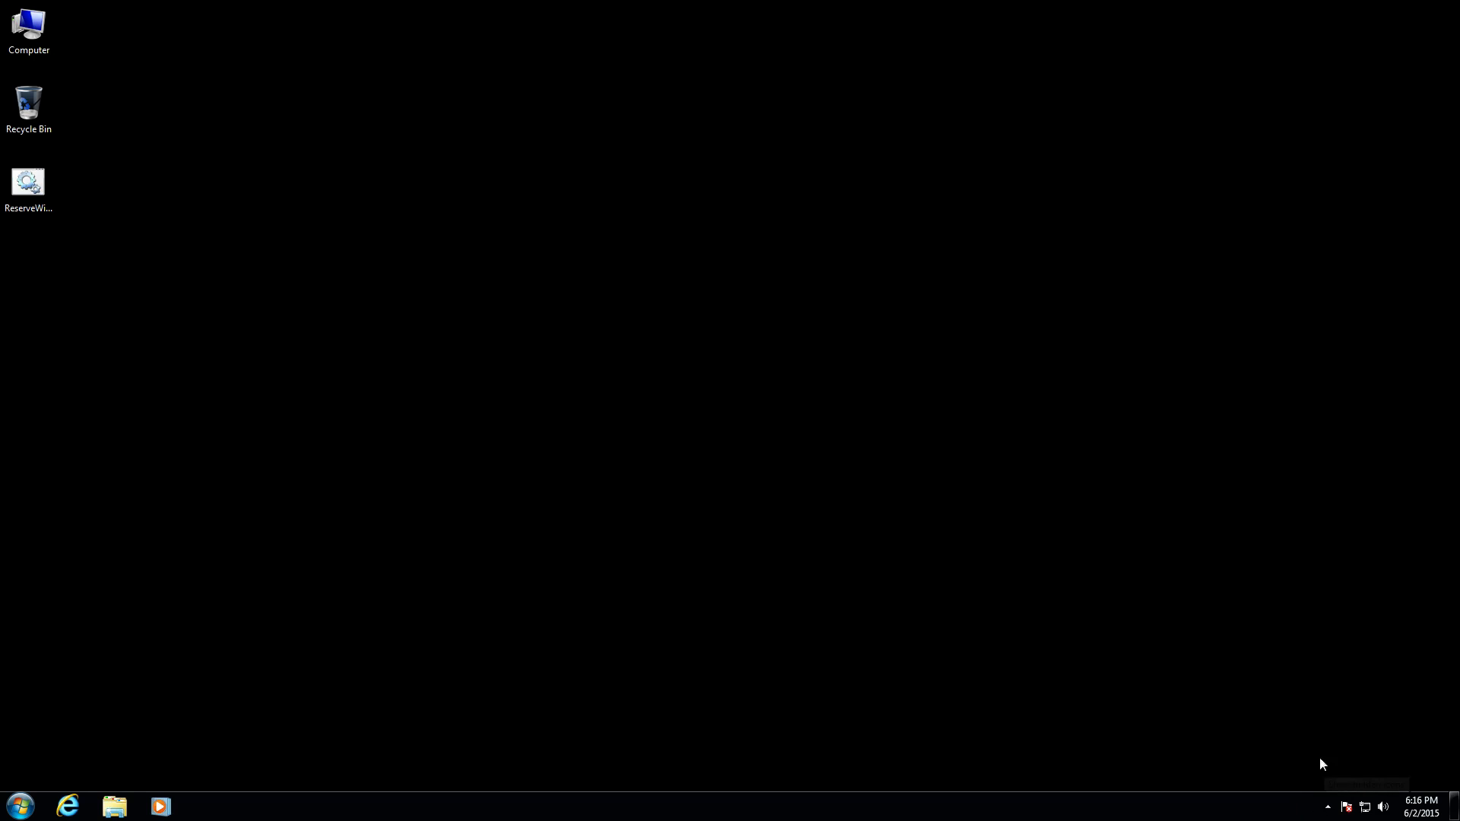
mouse_move(1247, 712)
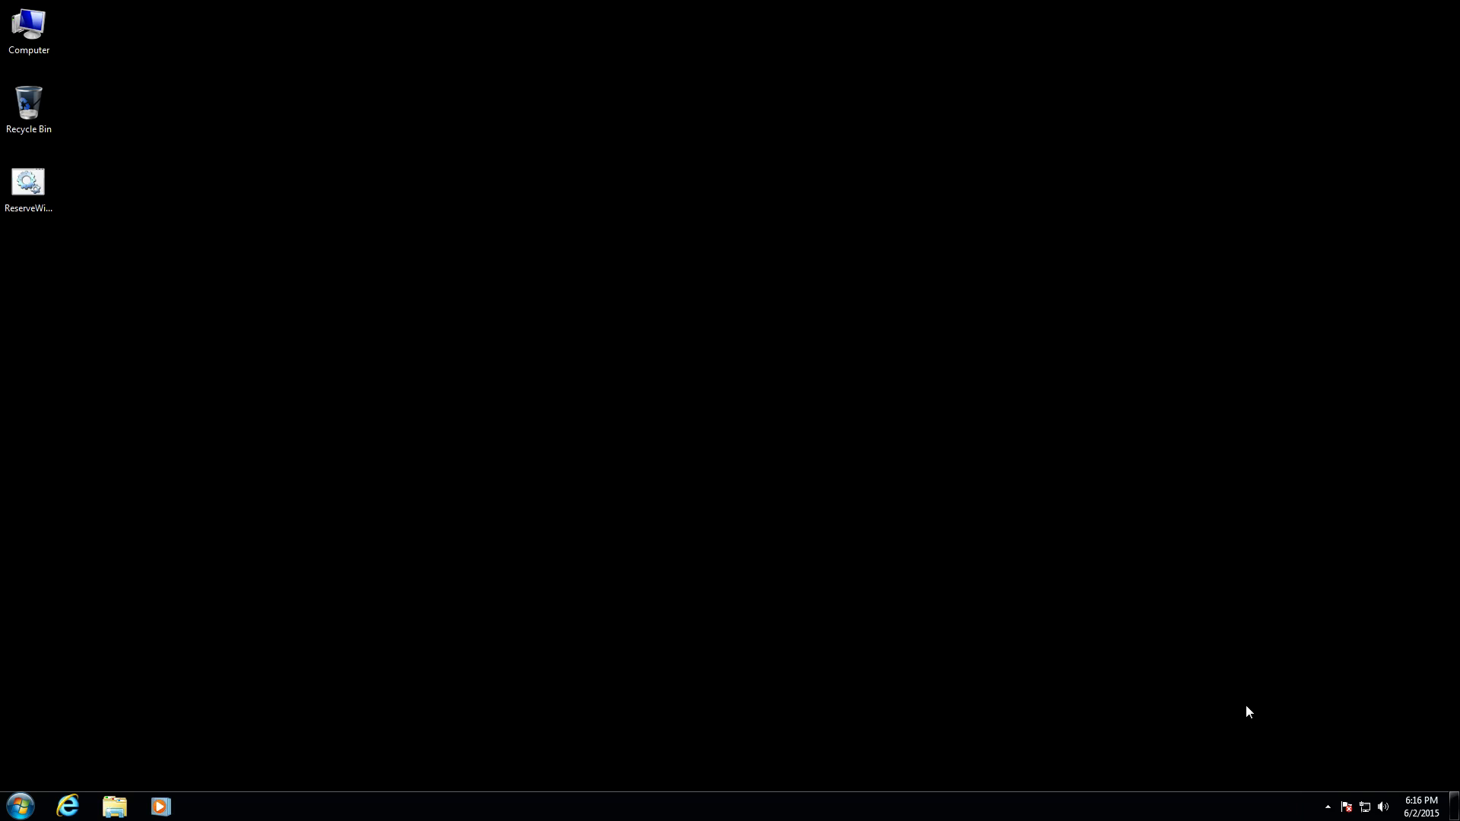
mouse_move(1284, 631)
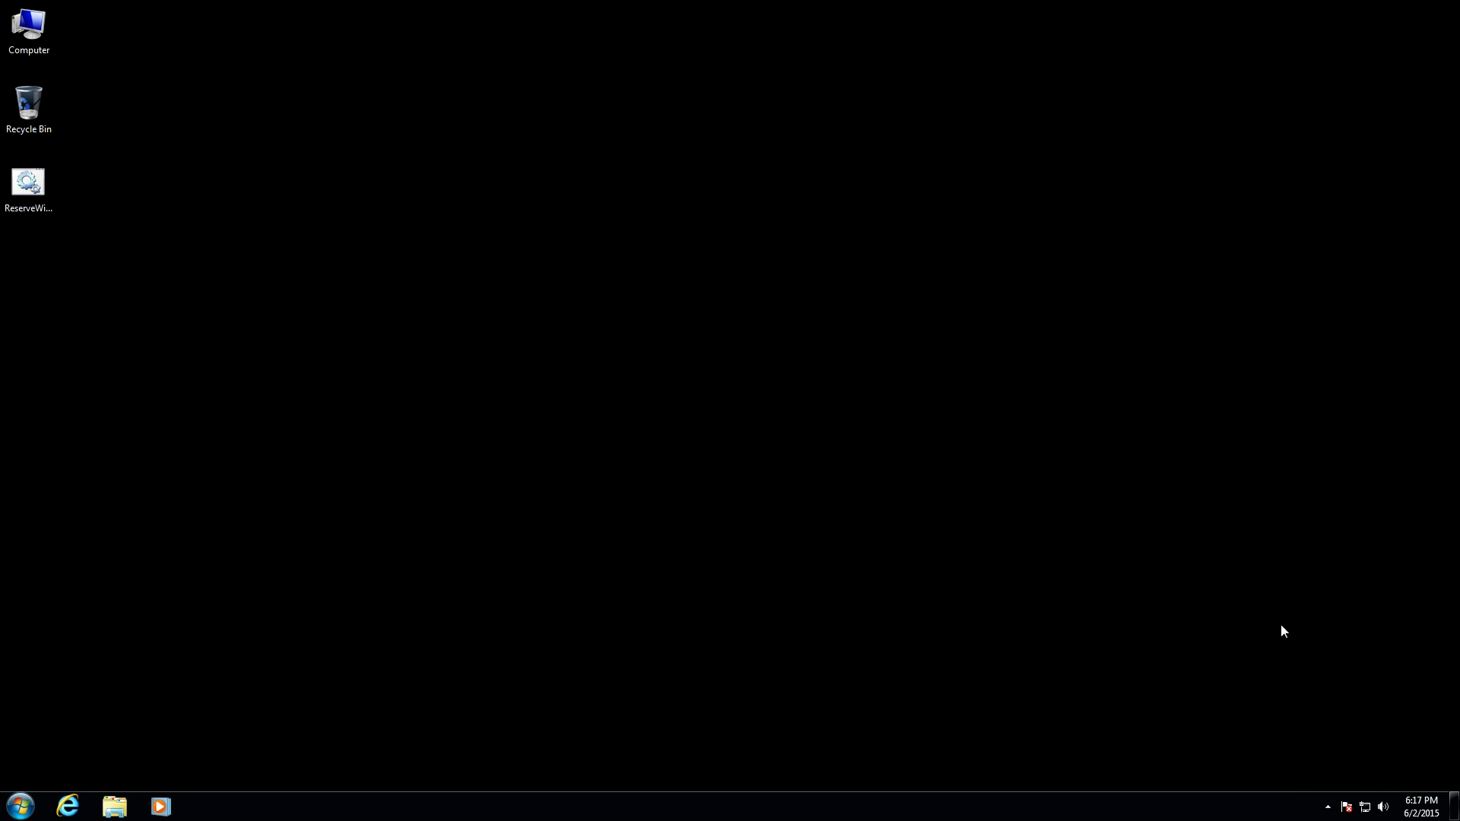
mouse_move(1269, 634)
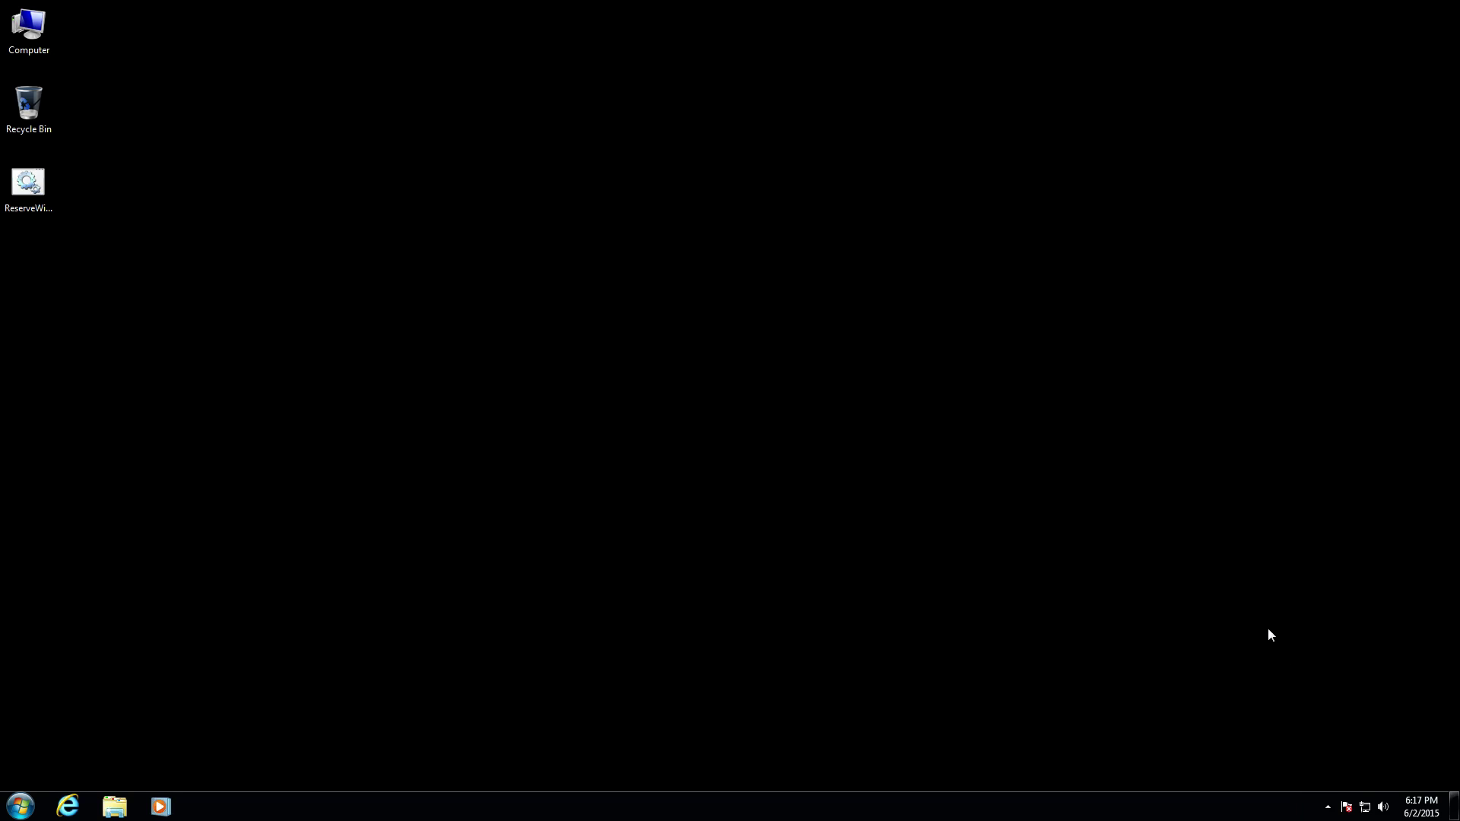
mouse_move(1012, 538)
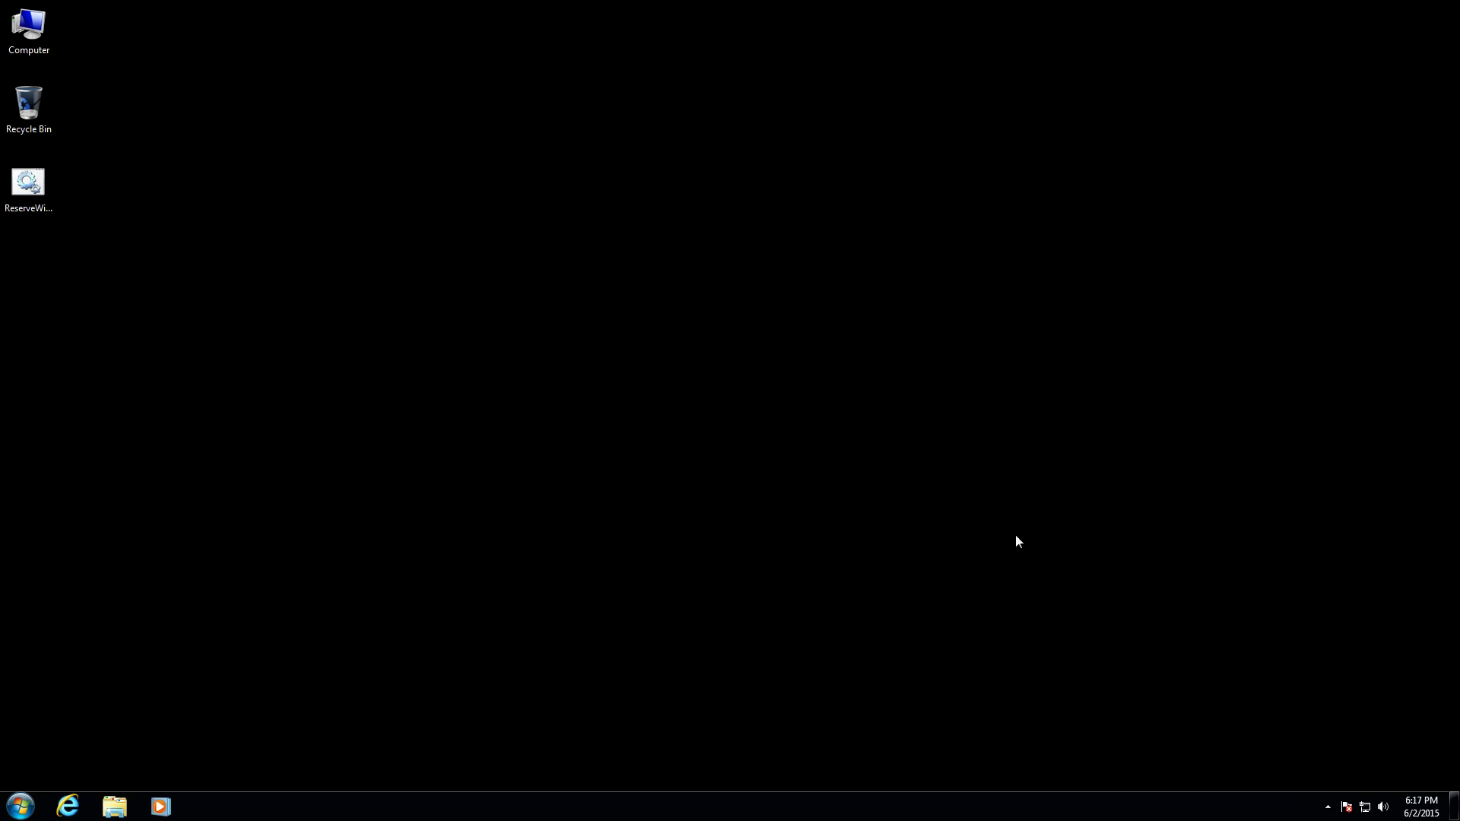
mouse_move(1011, 530)
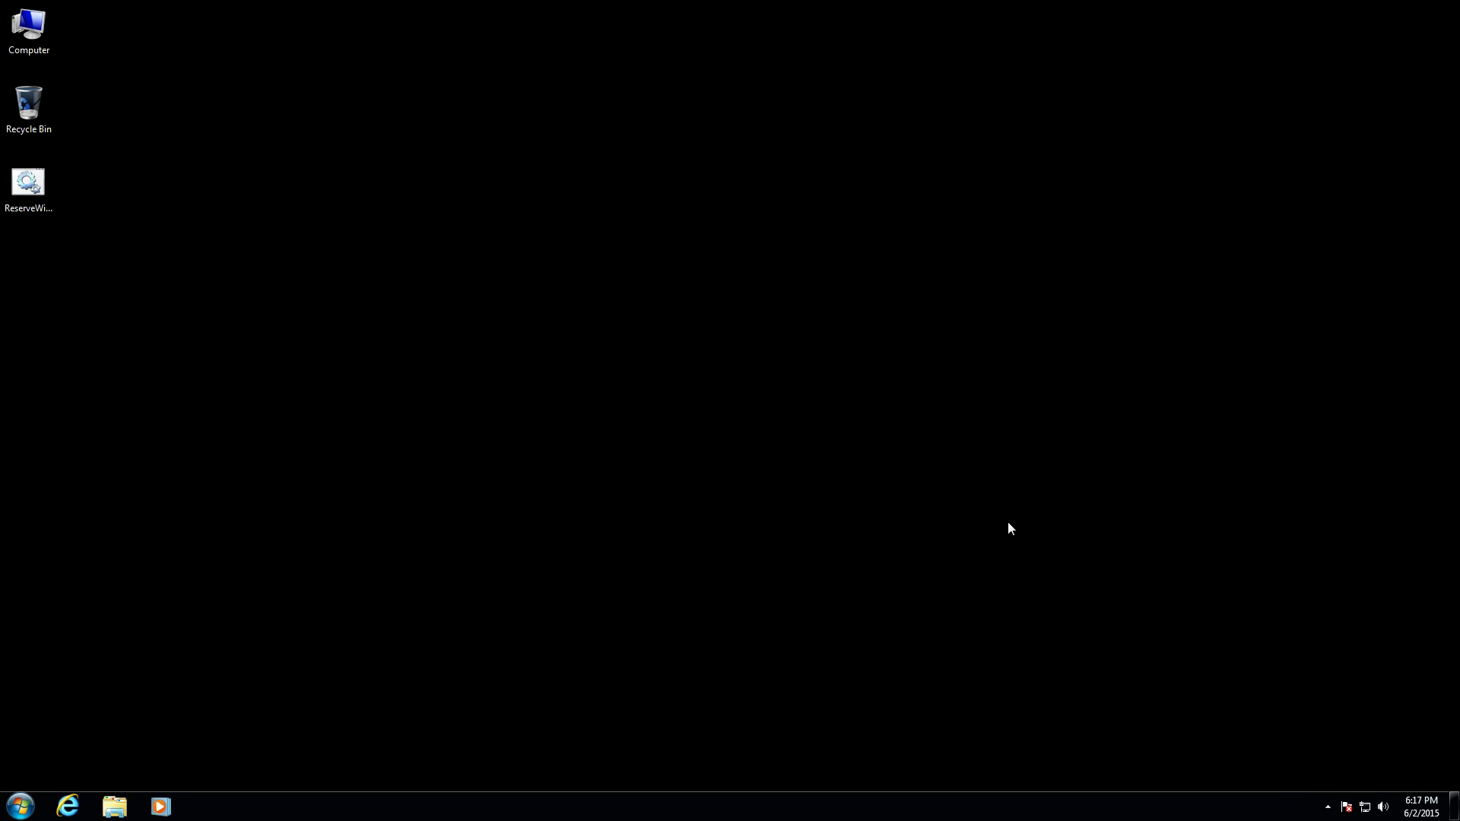
mouse_move(891, 429)
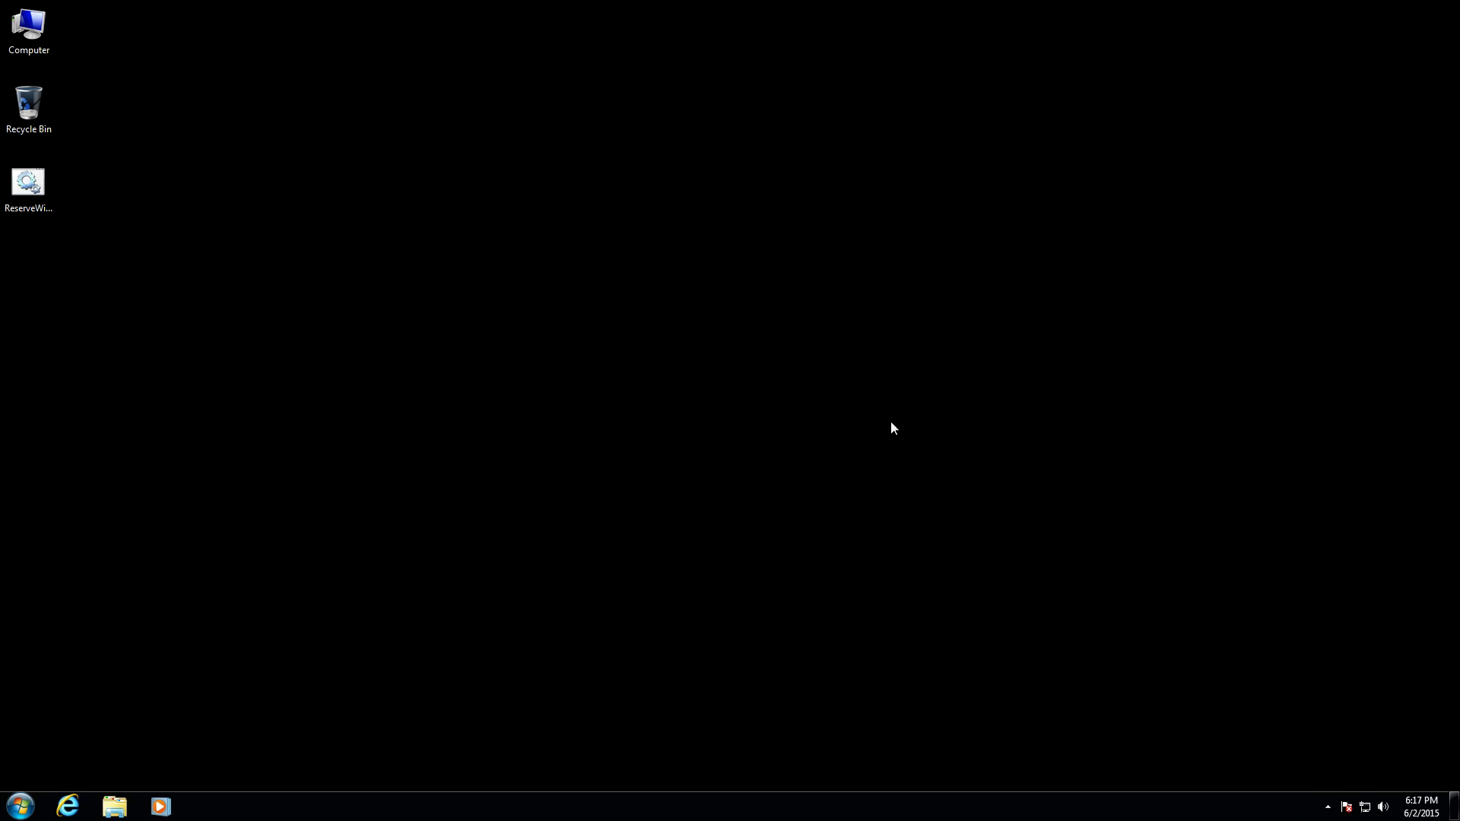
Bring up the basic information about this computer, then close that window
left_click(28, 27)
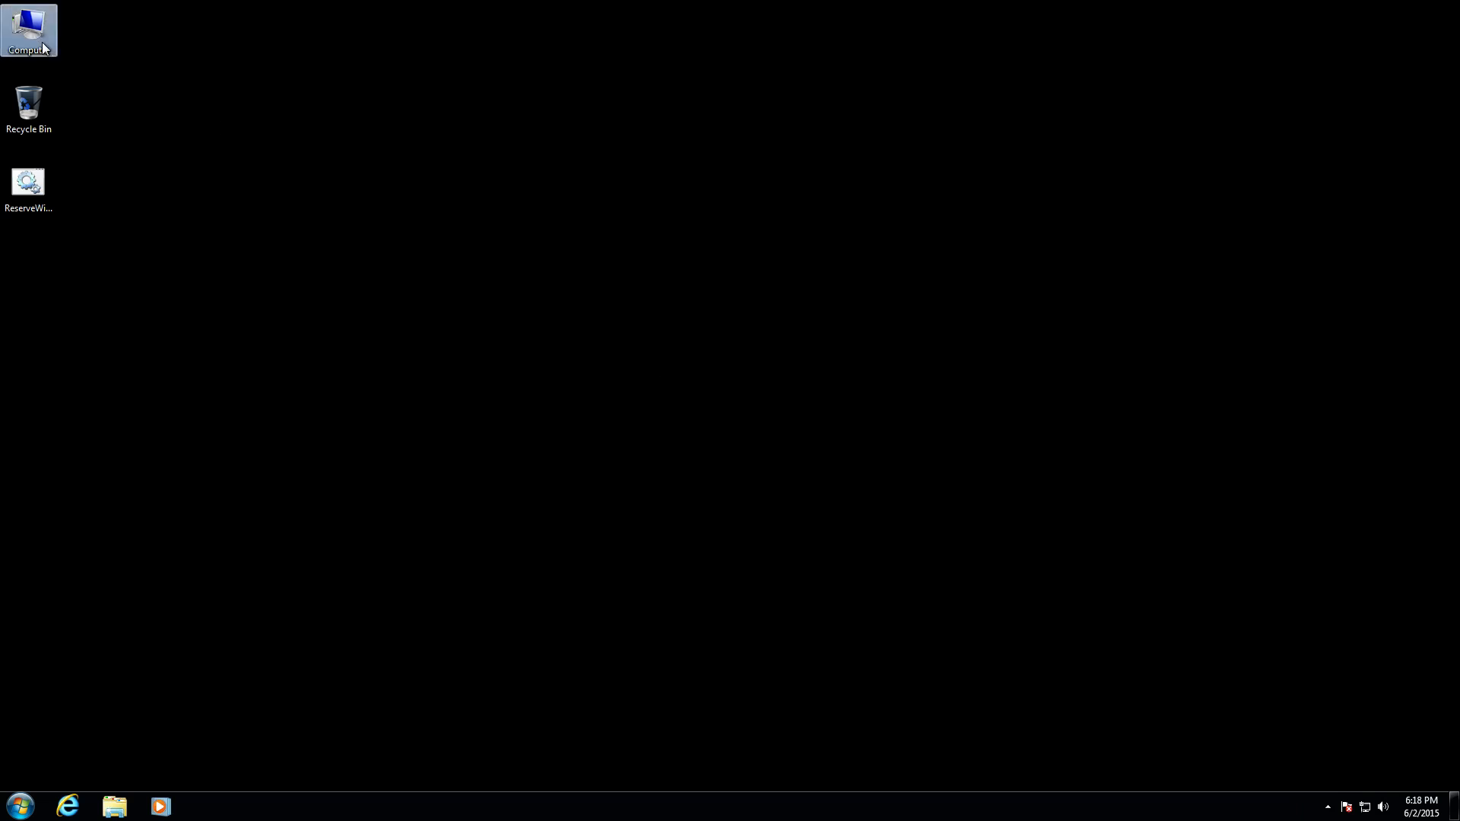
double_click(29, 27)
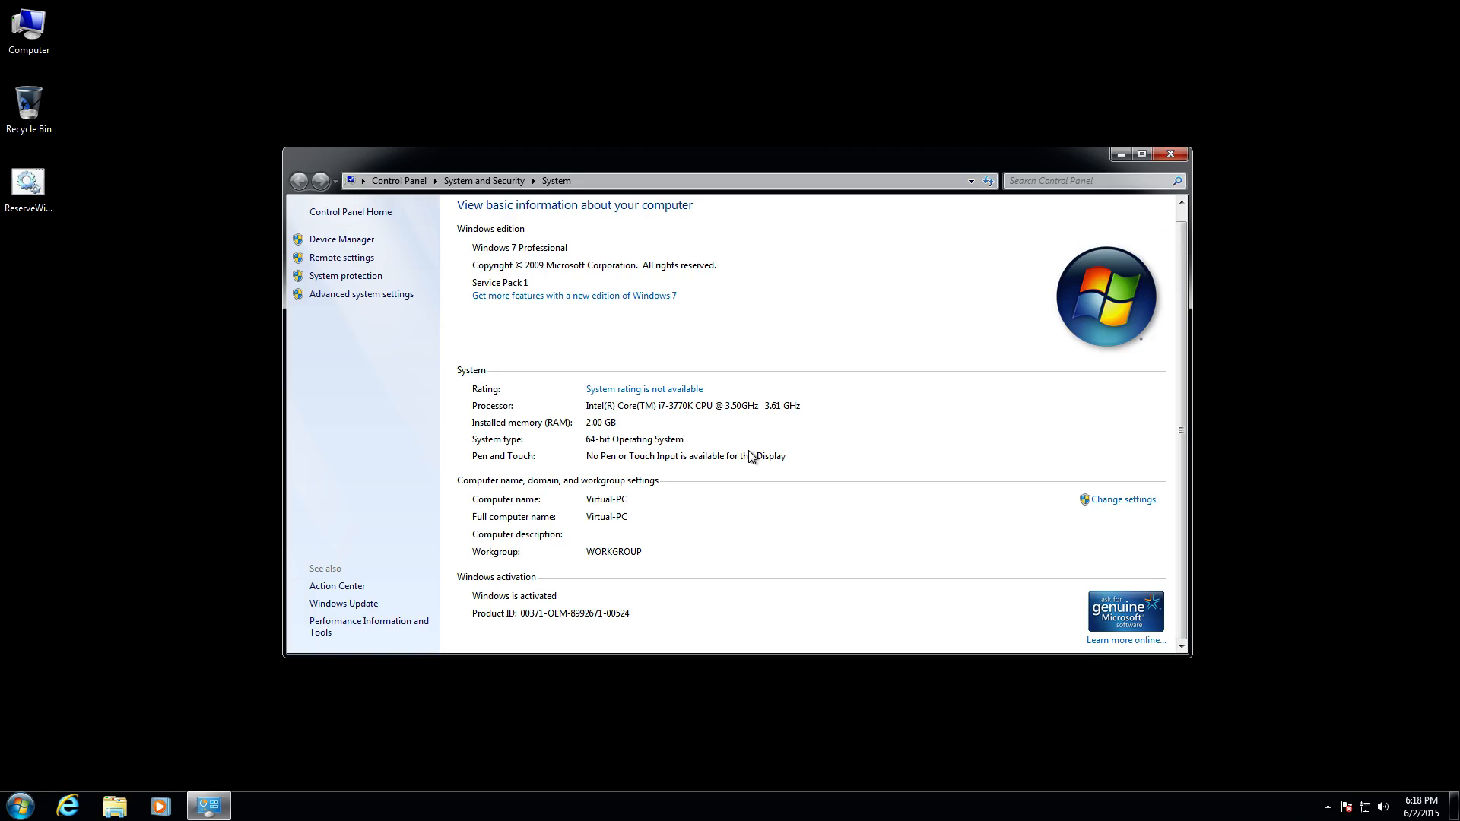
mouse_move(1055, 620)
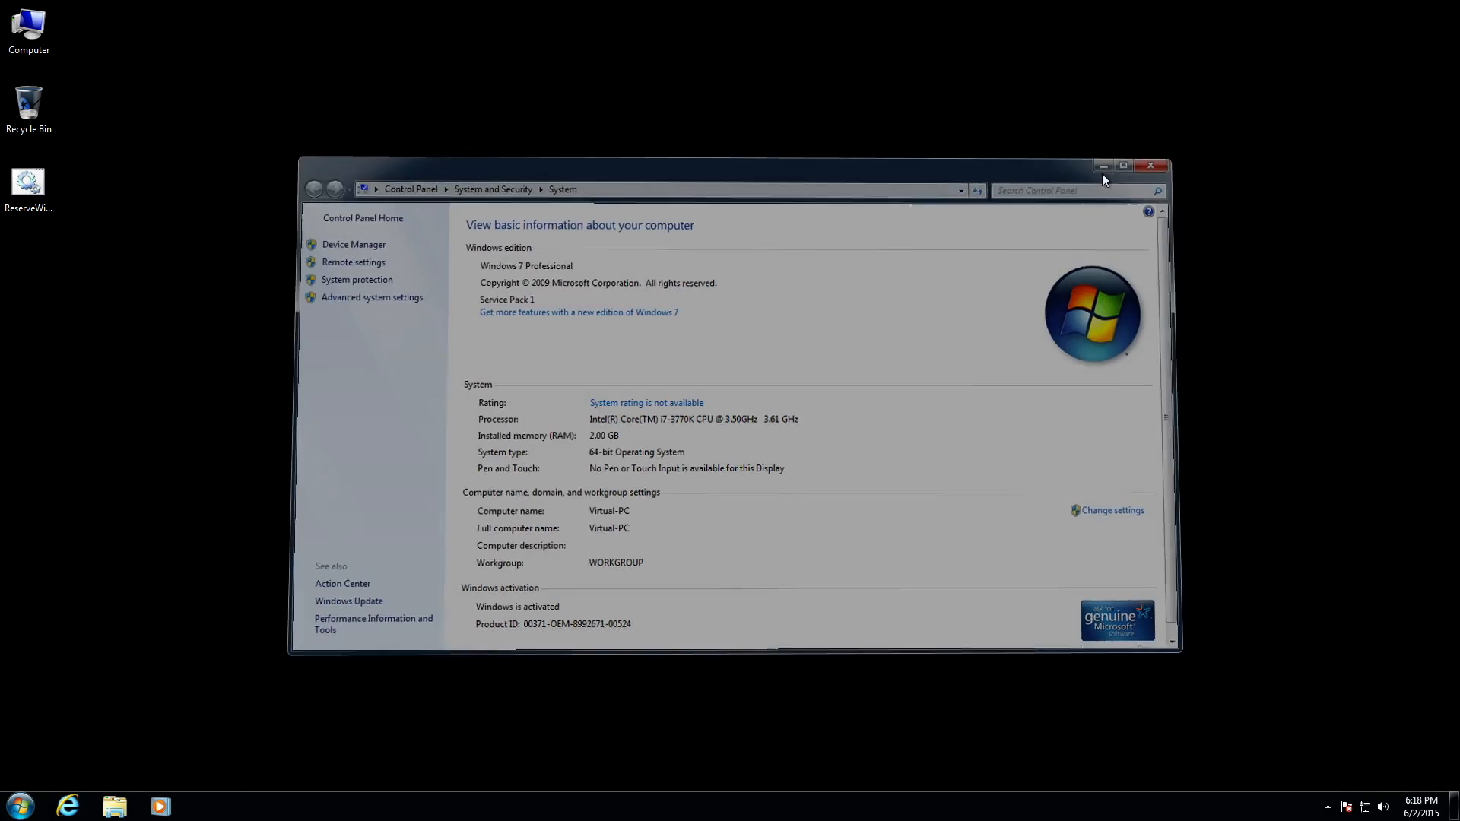
left_click(1149, 164)
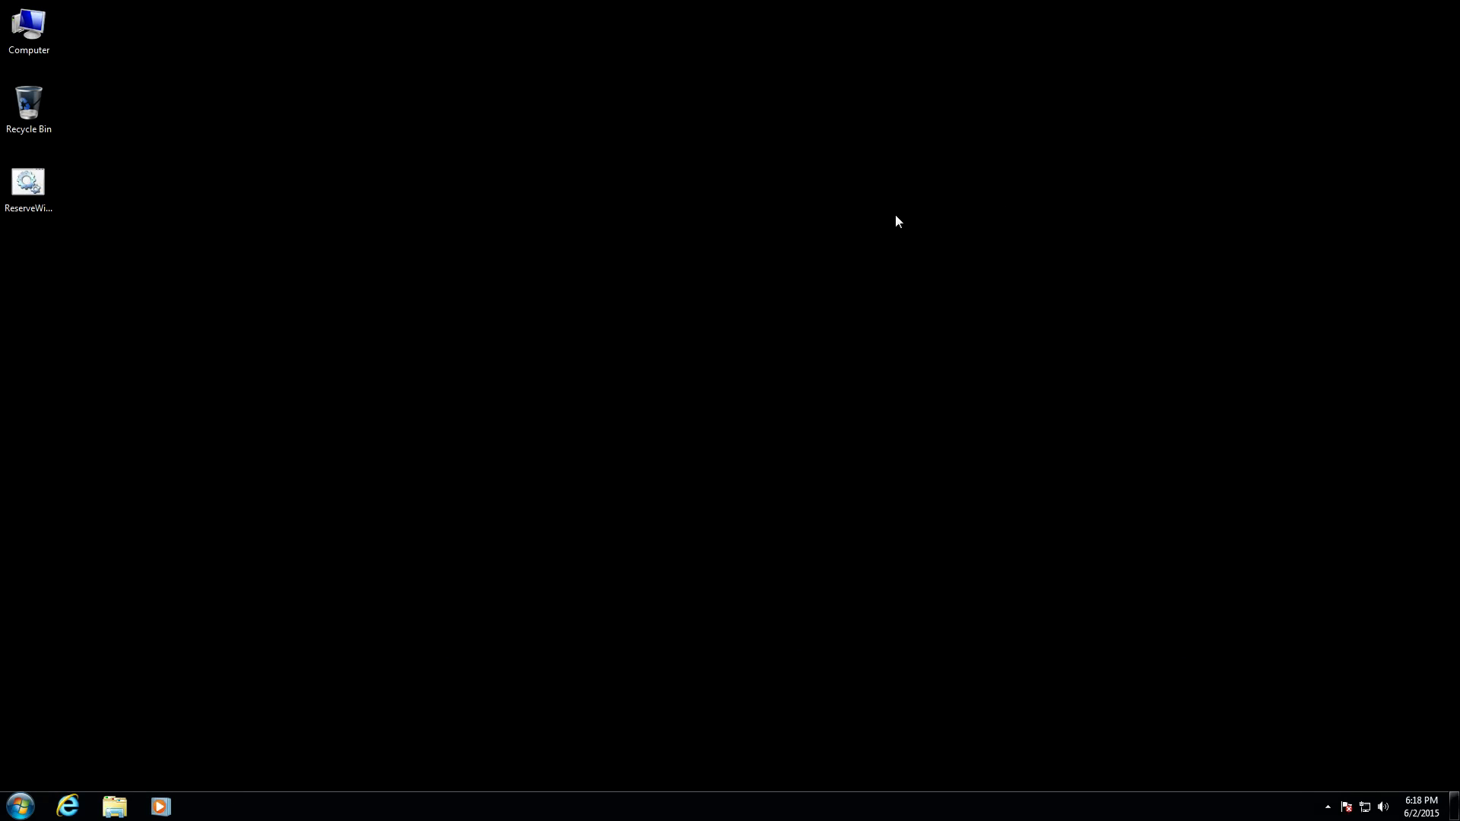
mouse_move(426, 114)
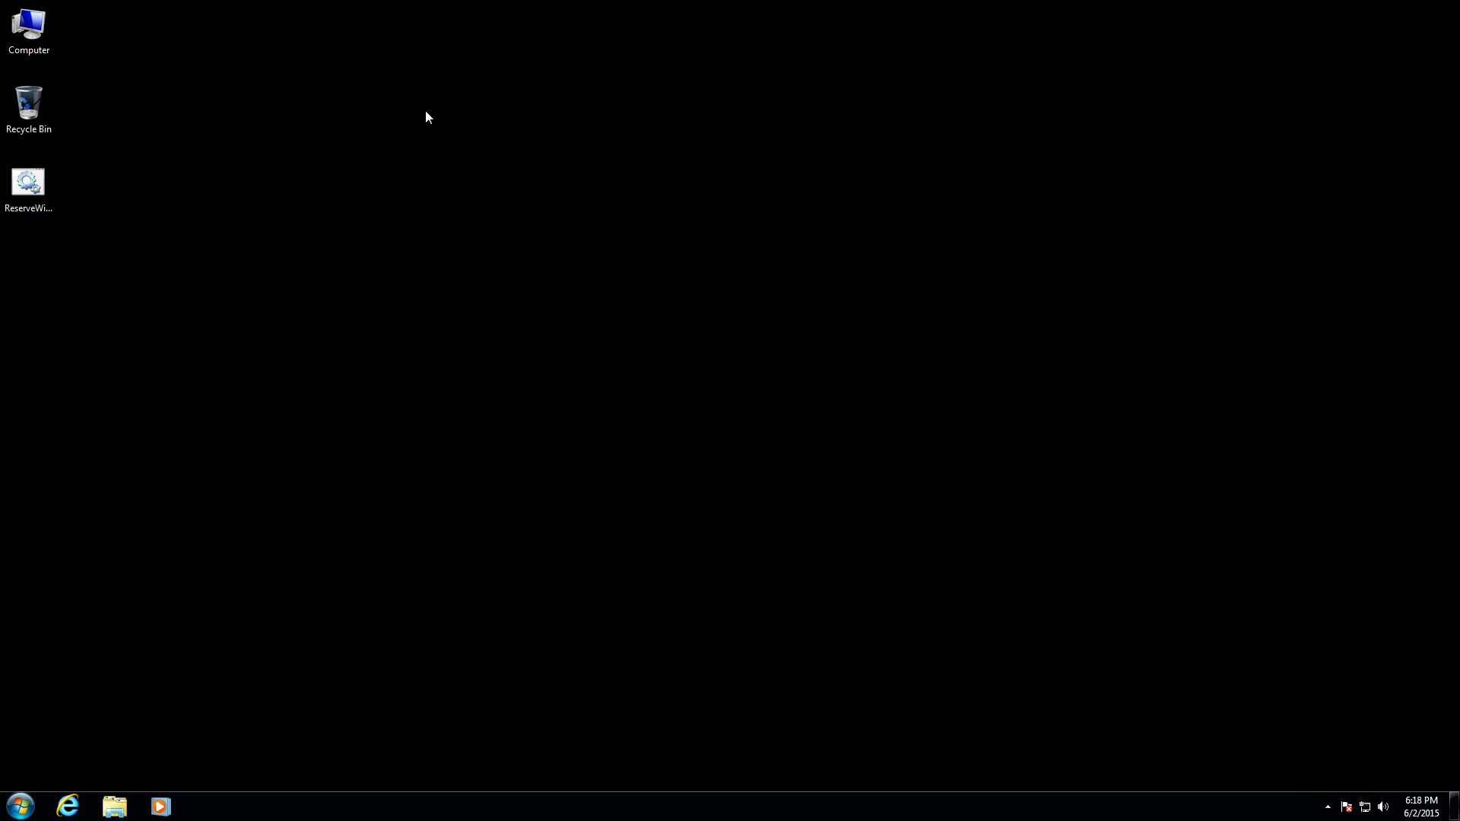
mouse_move(111, 252)
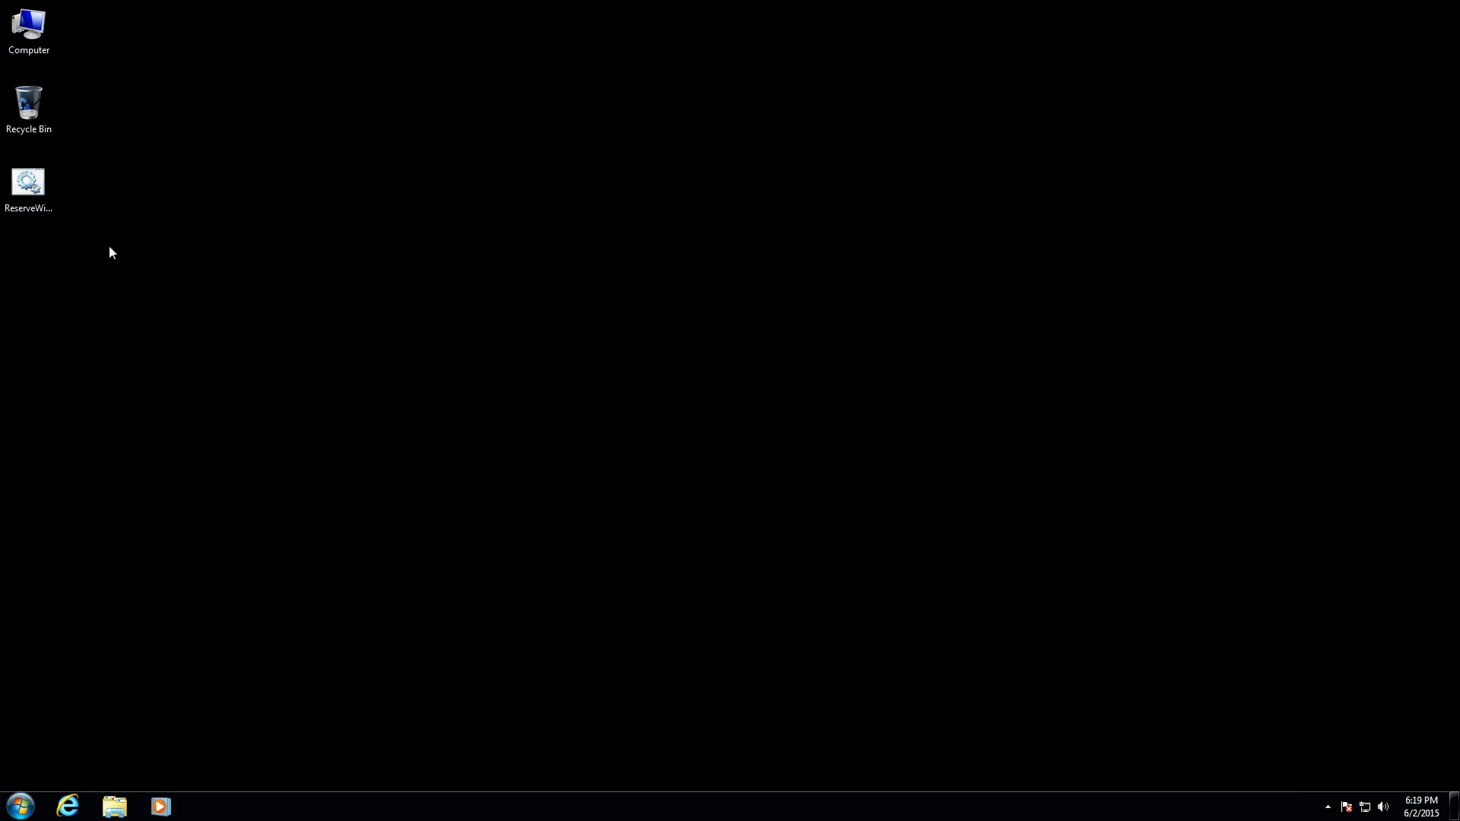
mouse_move(450, 387)
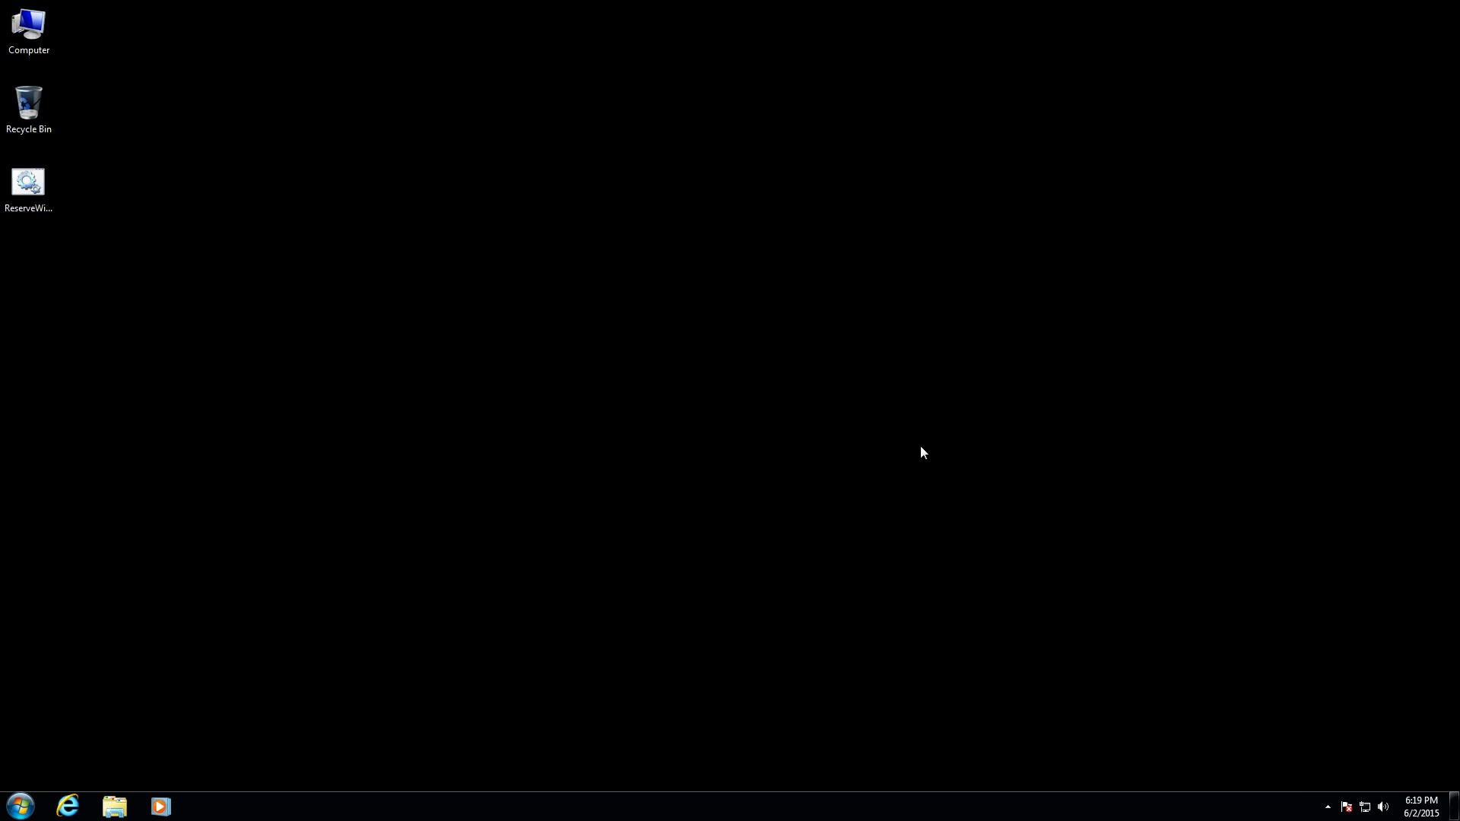
mouse_move(936, 439)
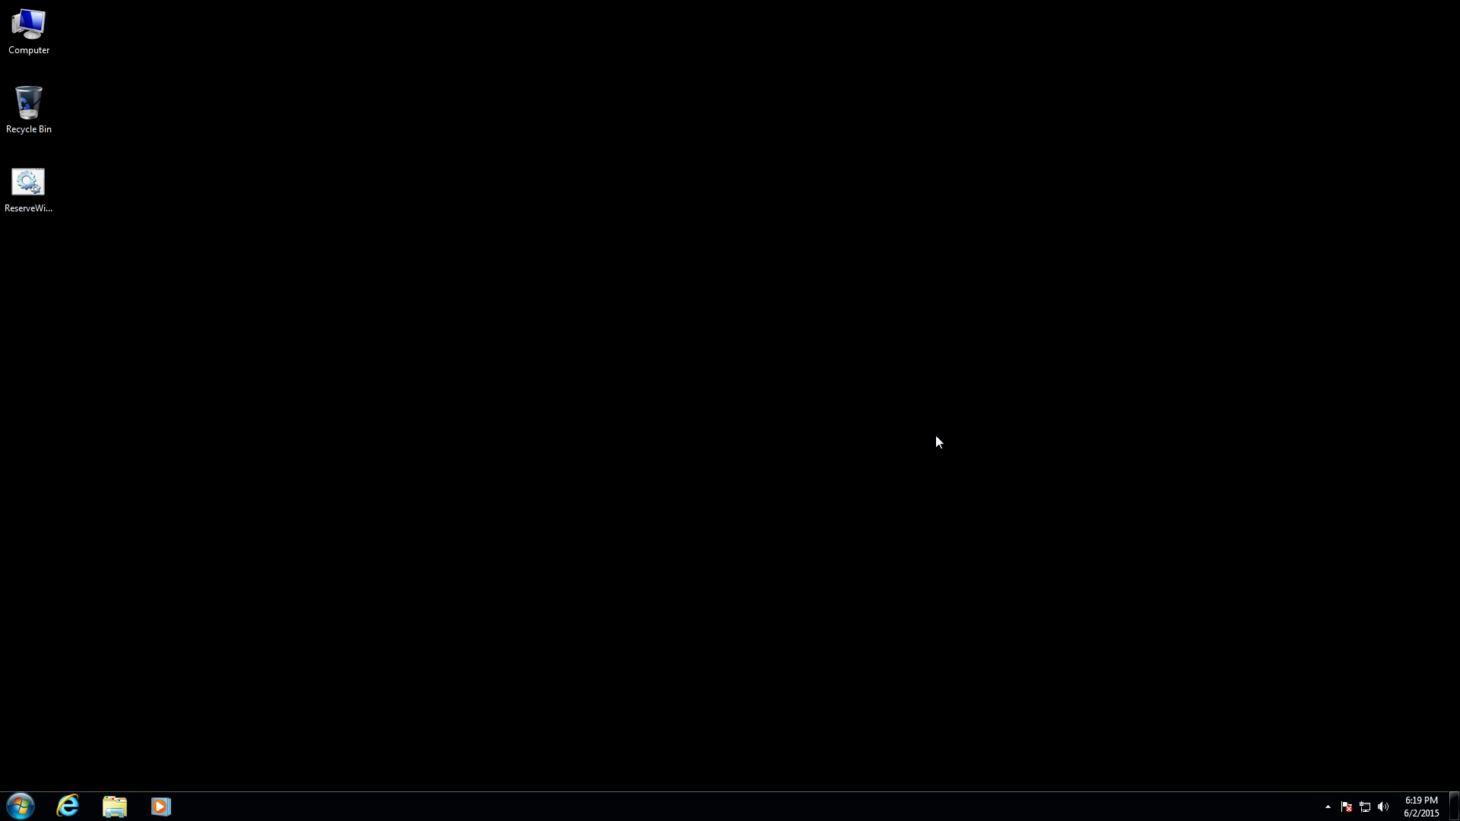
left_click(1327, 804)
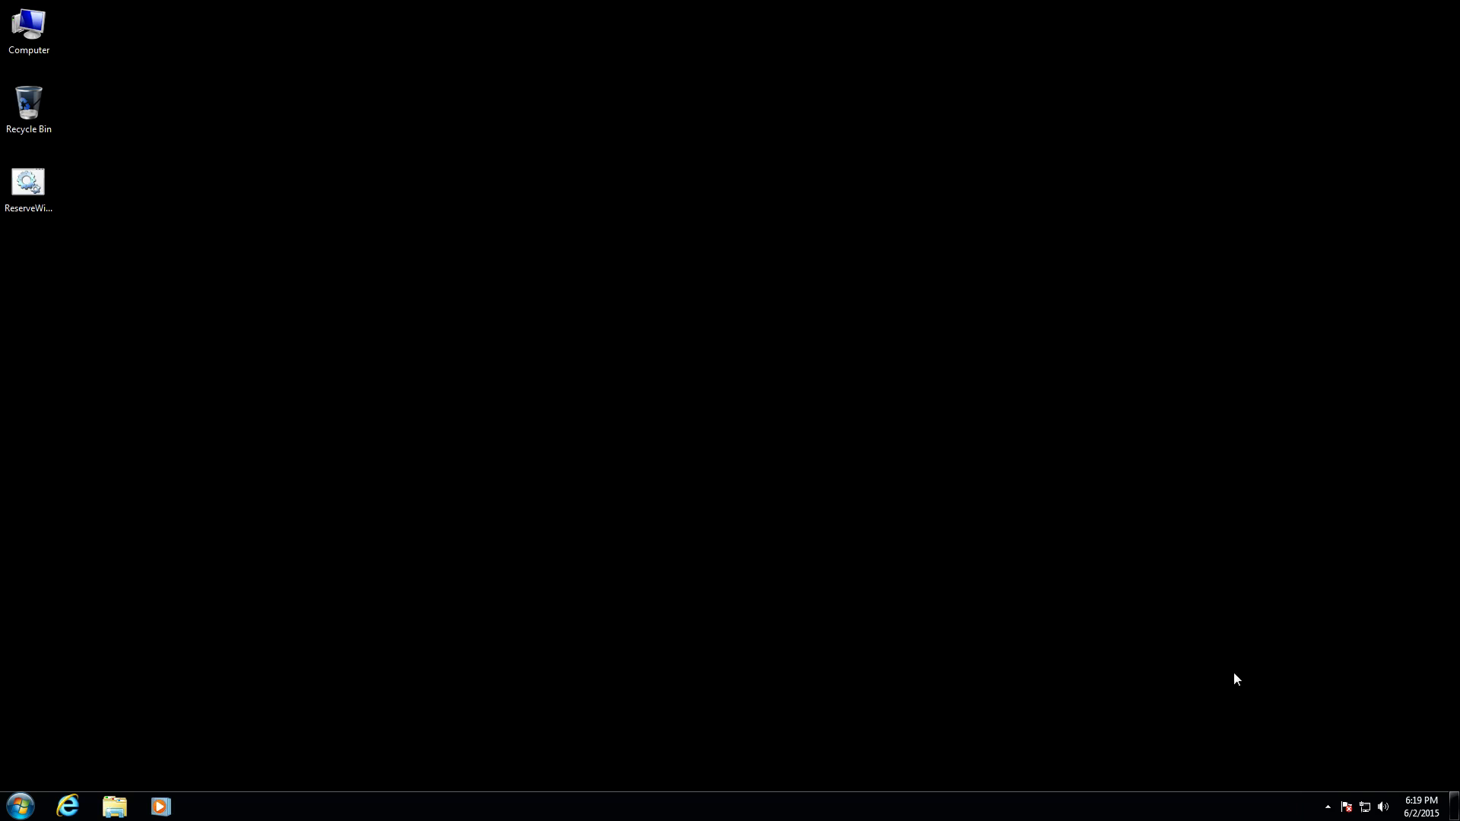
mouse_move(1201, 681)
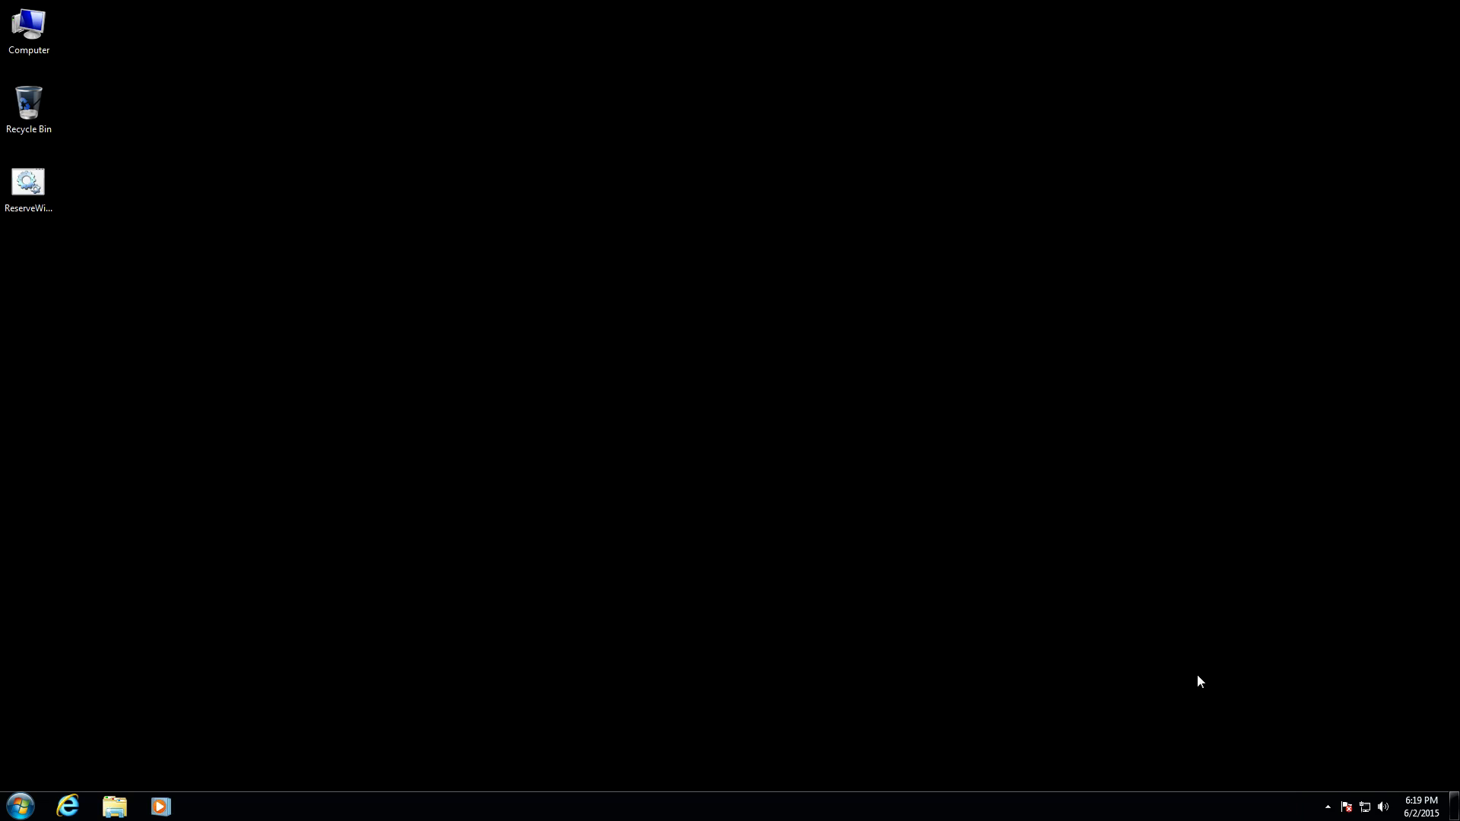
mouse_move(1195, 682)
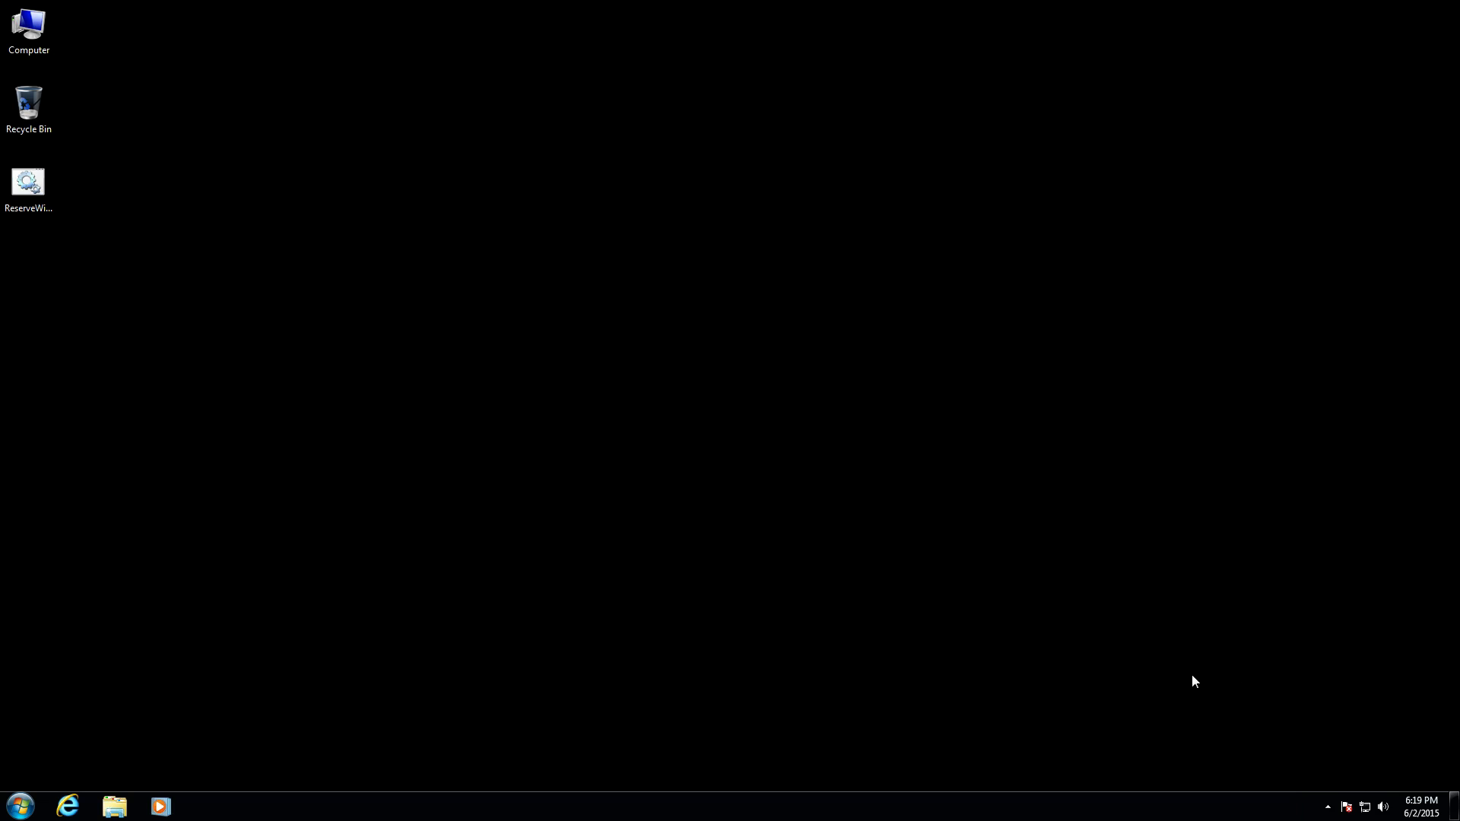
mouse_move(690, 403)
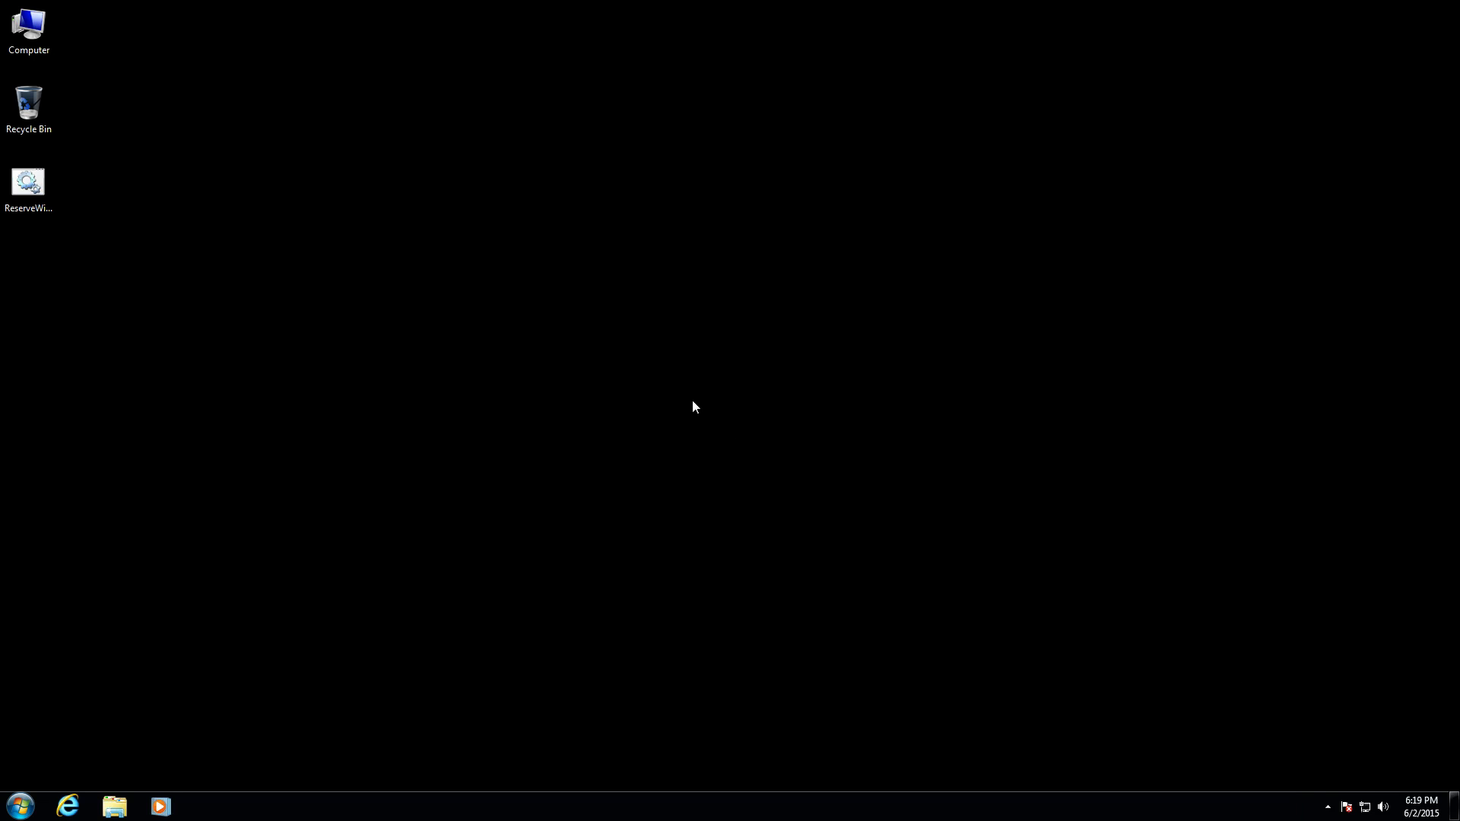
mouse_move(682, 280)
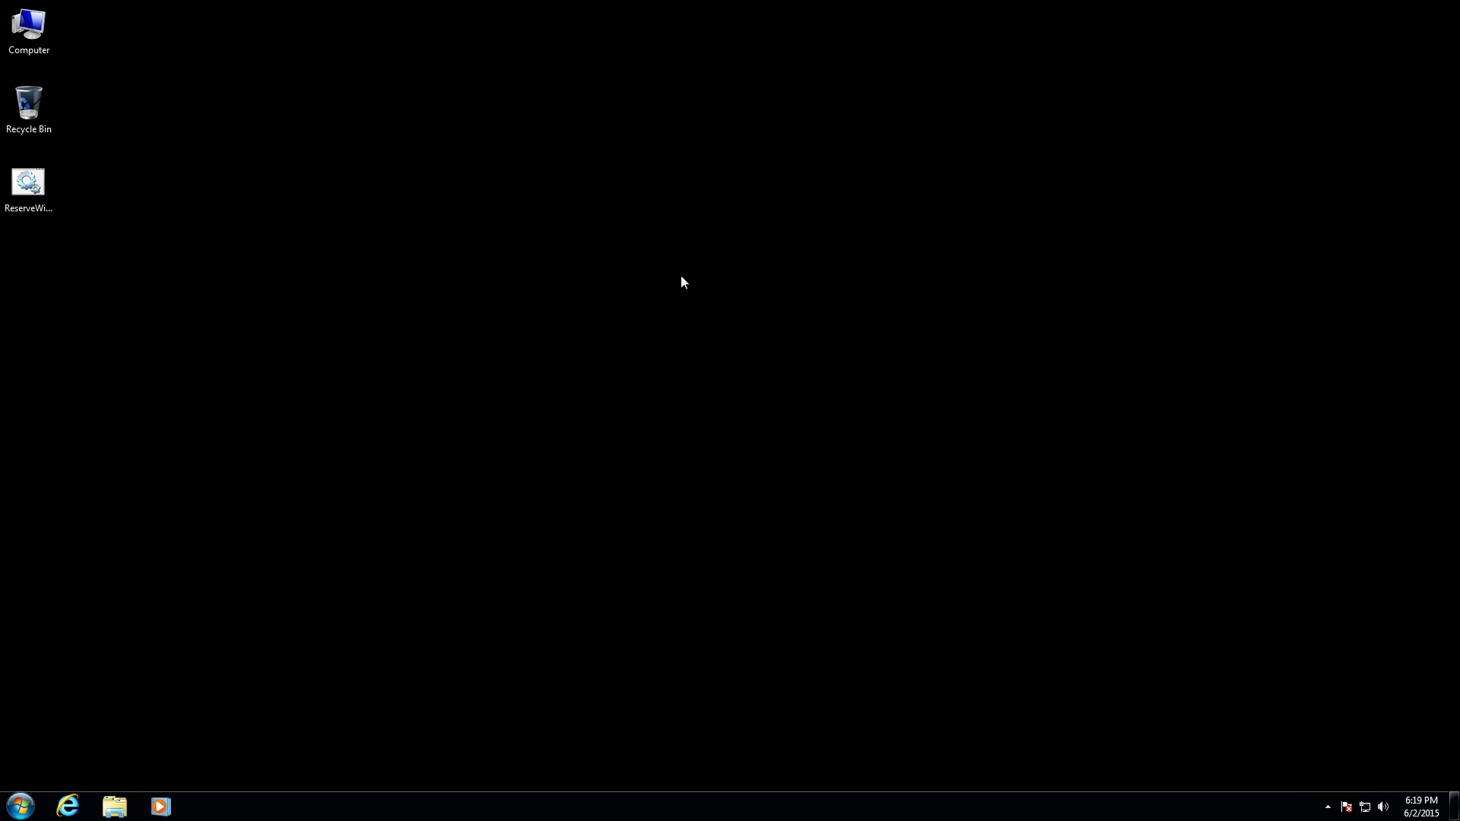
mouse_move(67, 206)
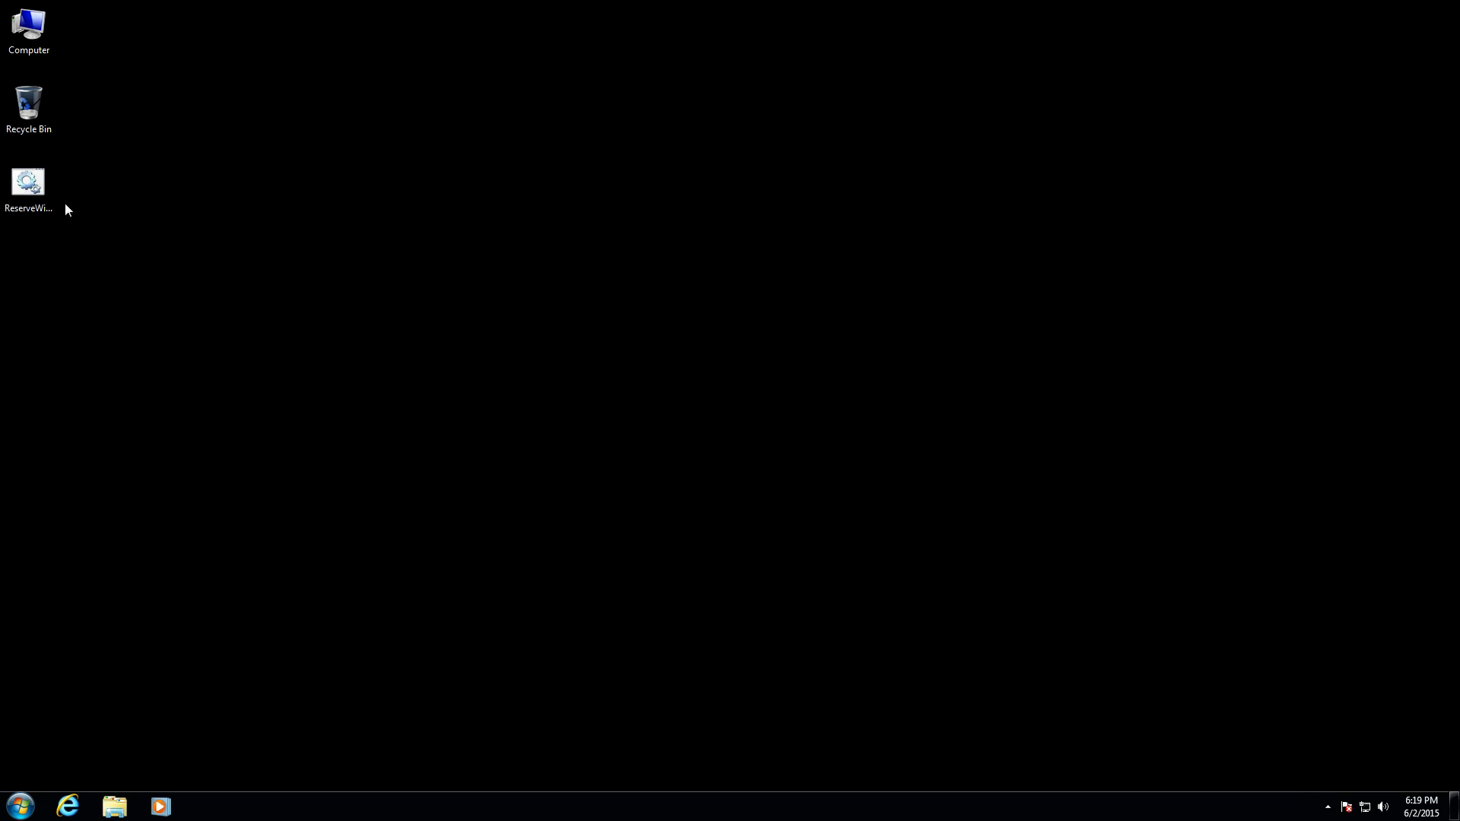
mouse_move(14, 236)
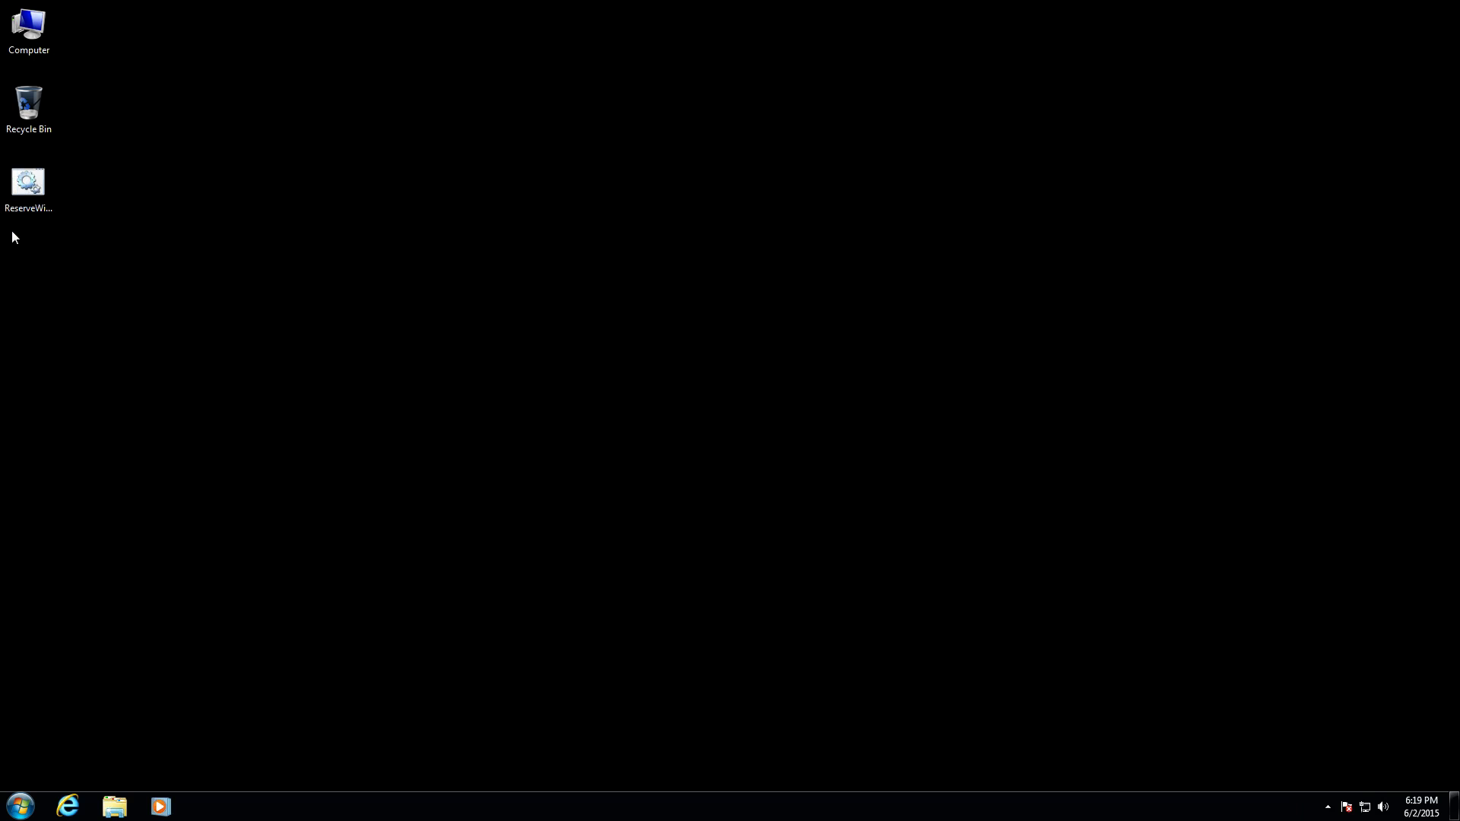
Open the ReserveWin10 script from the desktop in Notepad to read its commands
left_click(29, 182)
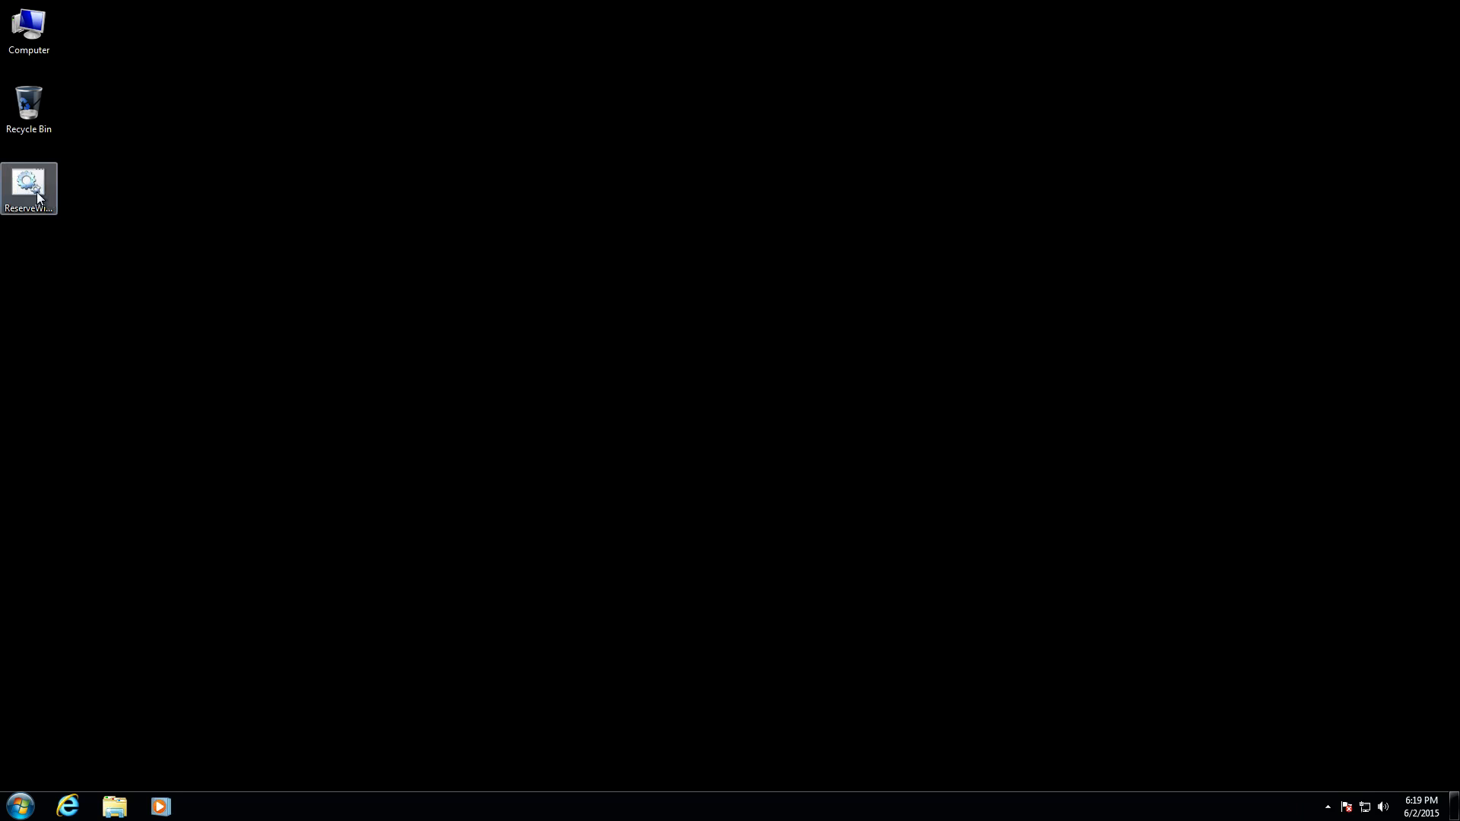
double_click(28, 182)
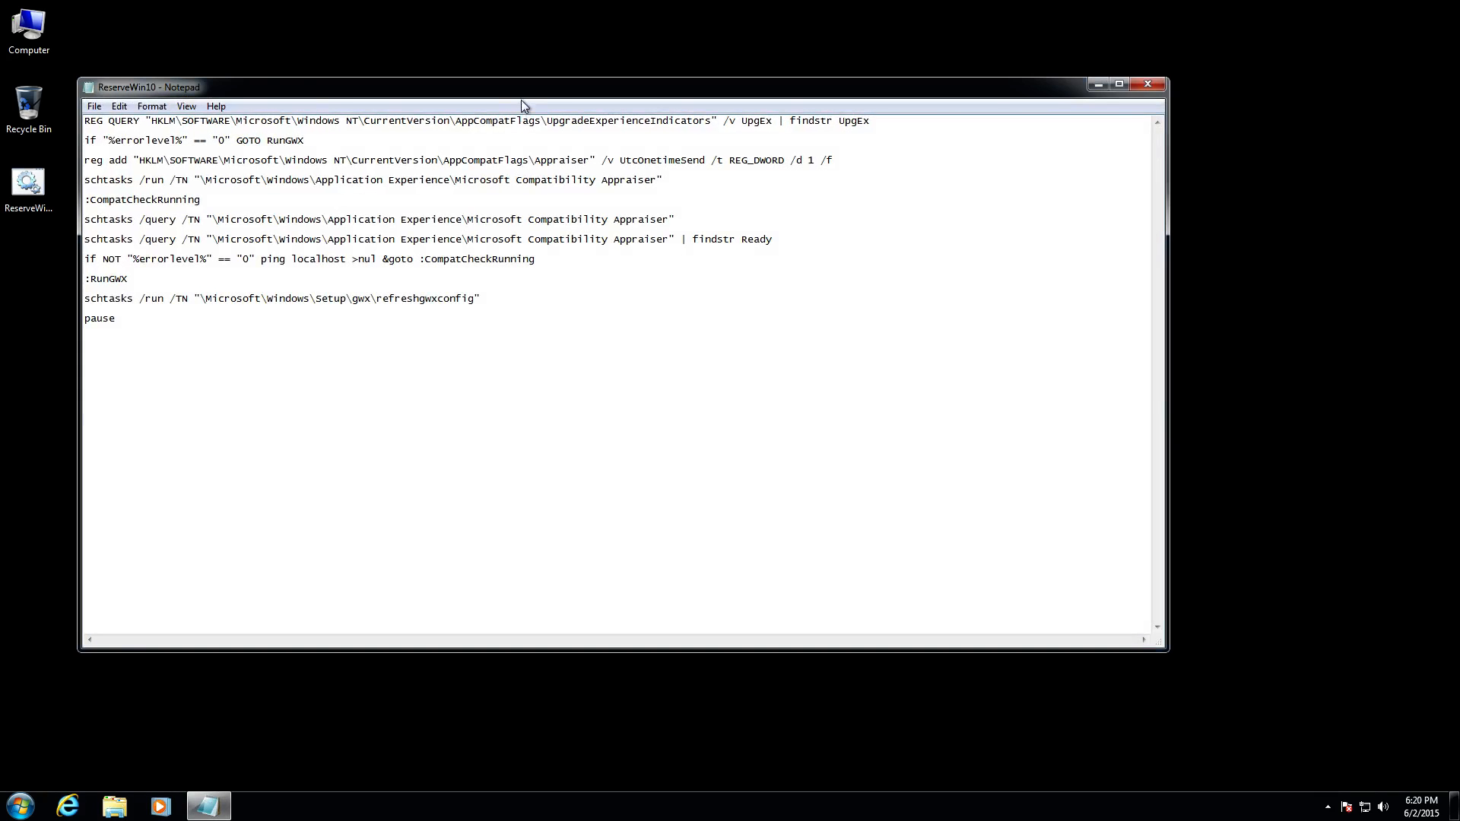
left_click_drag(522, 86, 625, 77)
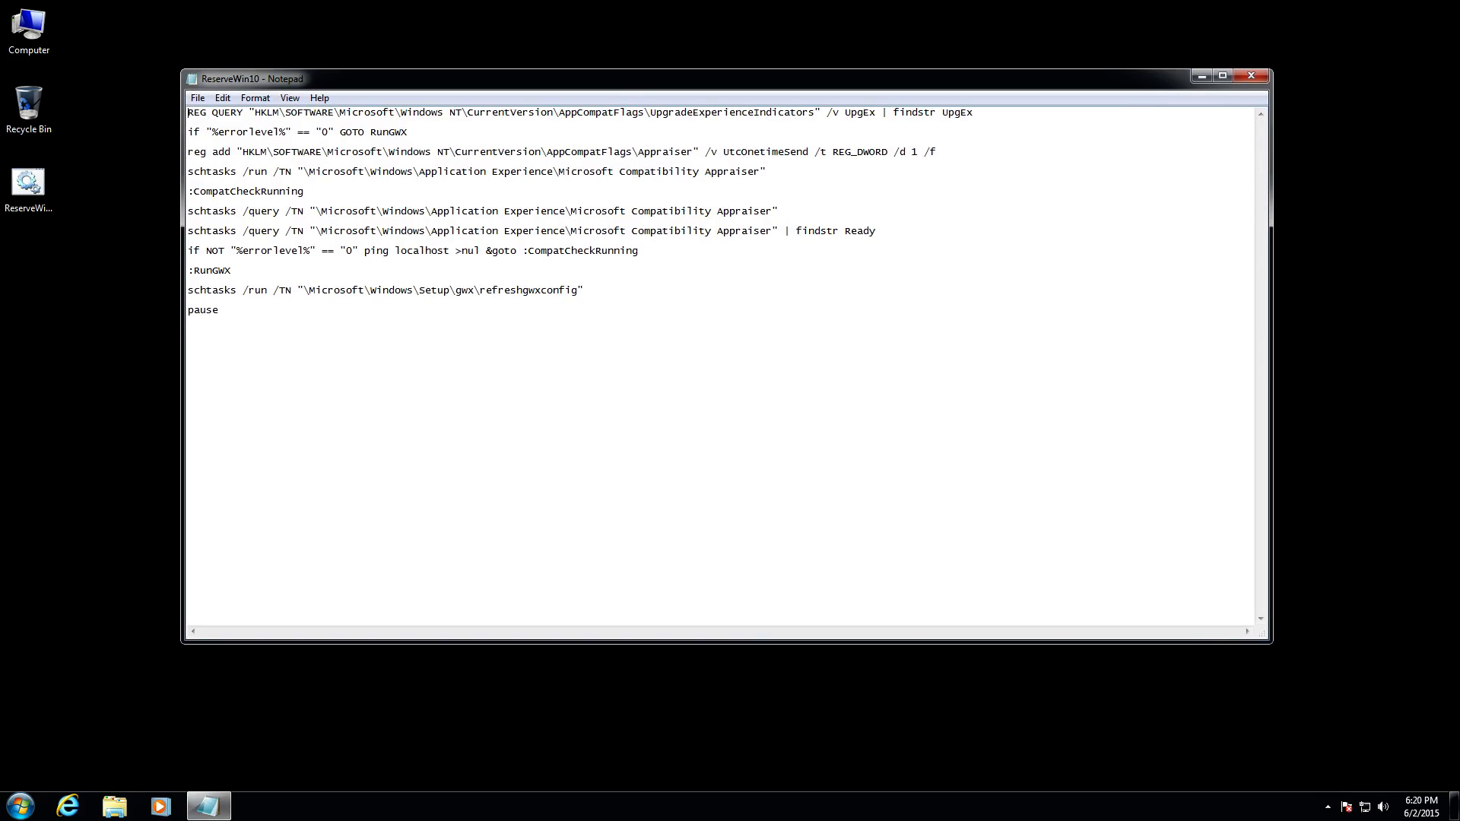
left_click_drag(504, 251, 584, 289)
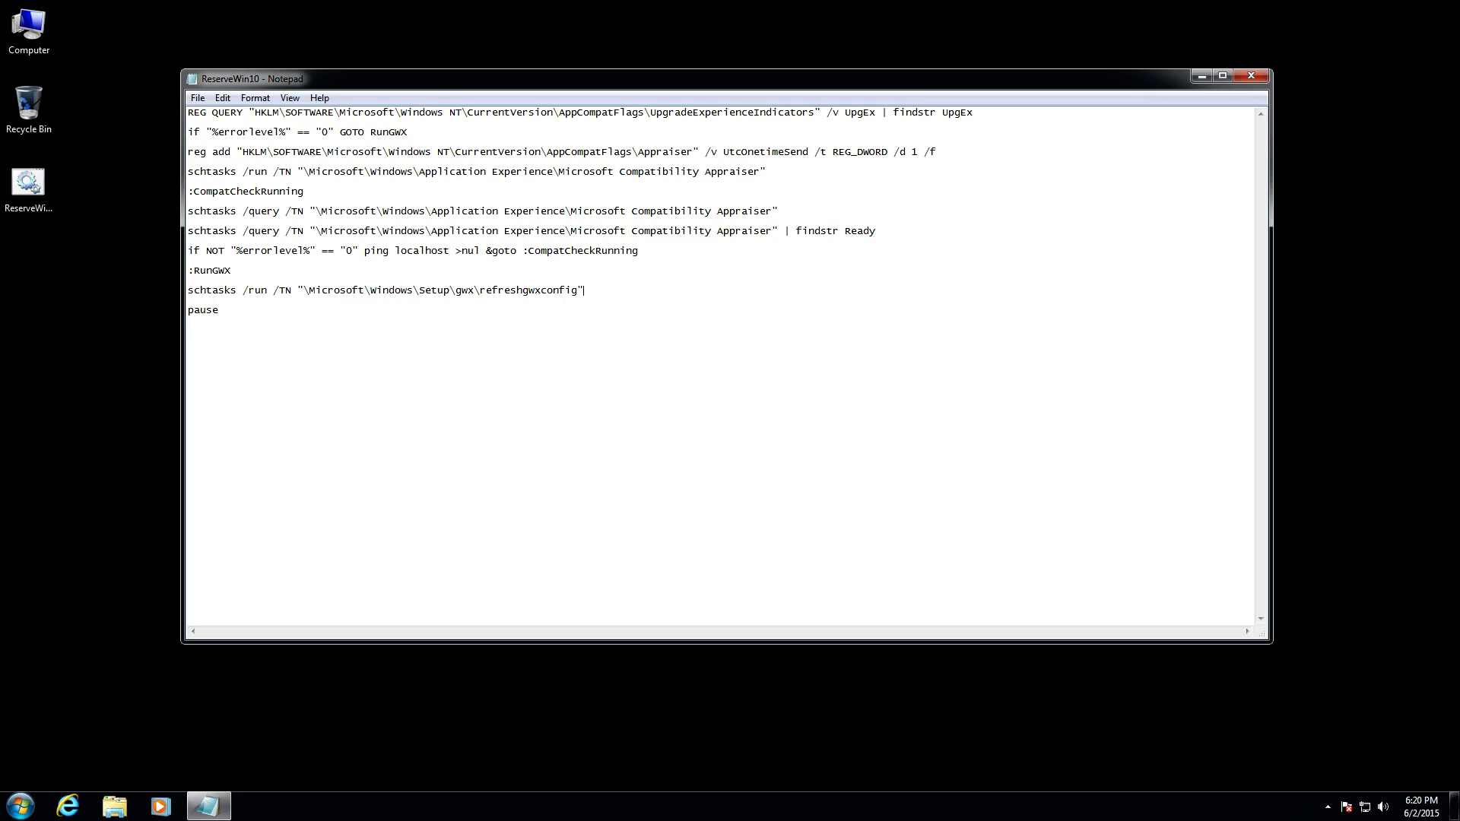
Review the script lines unchanged — highlight 'pause', select all — and close Notepad
double_click(202, 310)
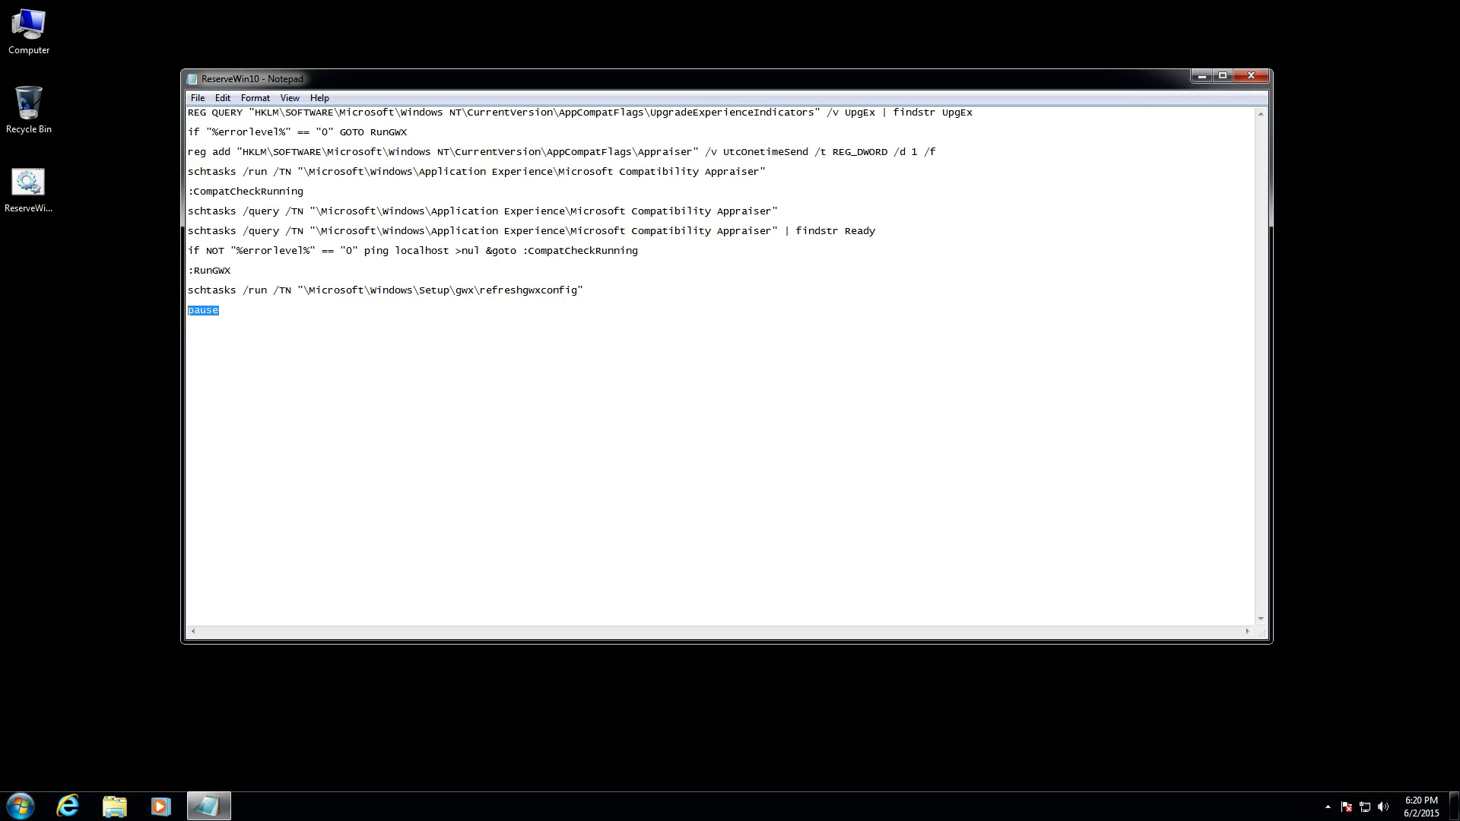
left_click(219, 310)
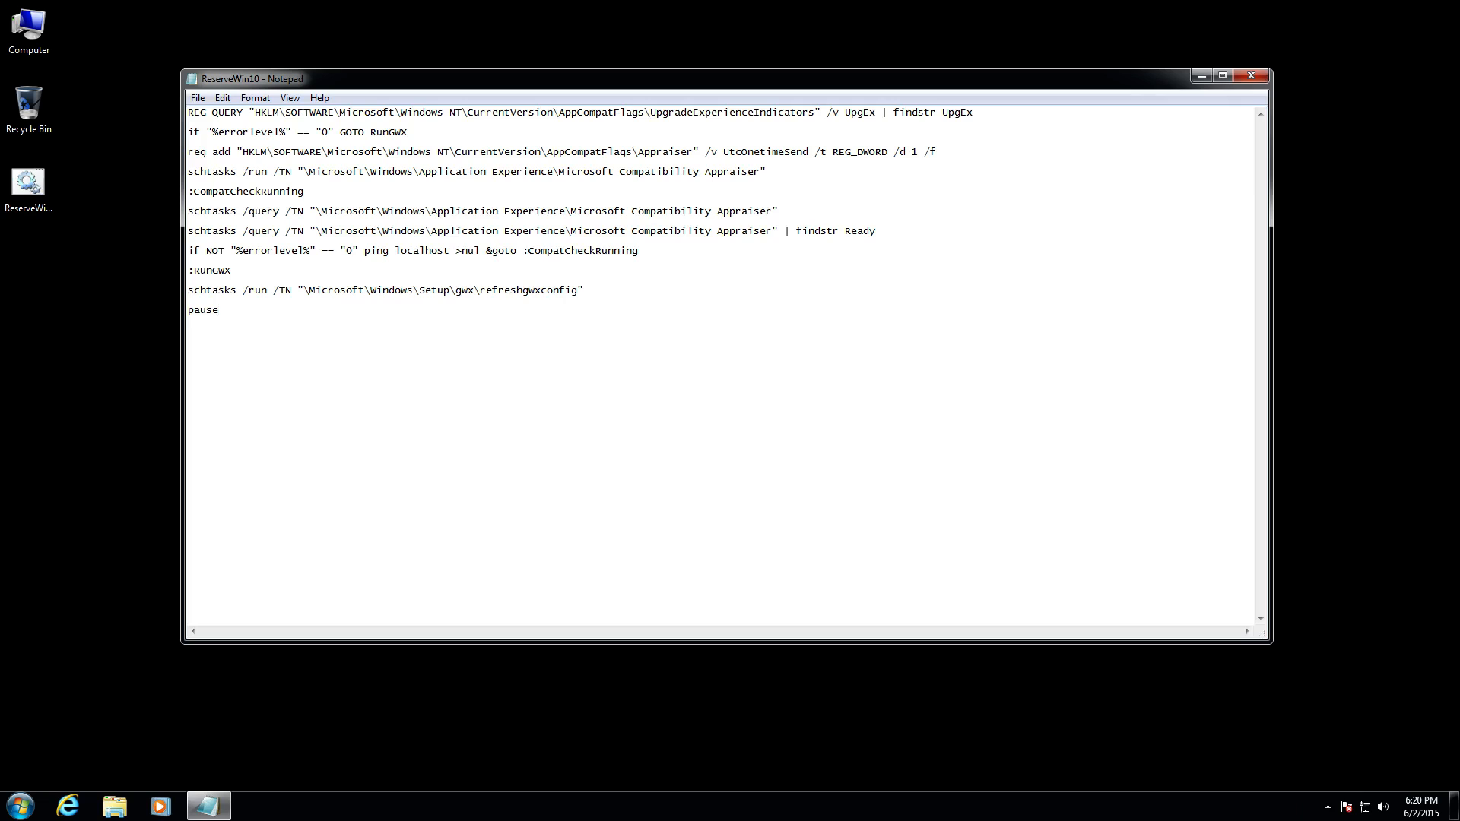
key("ctrl+a")
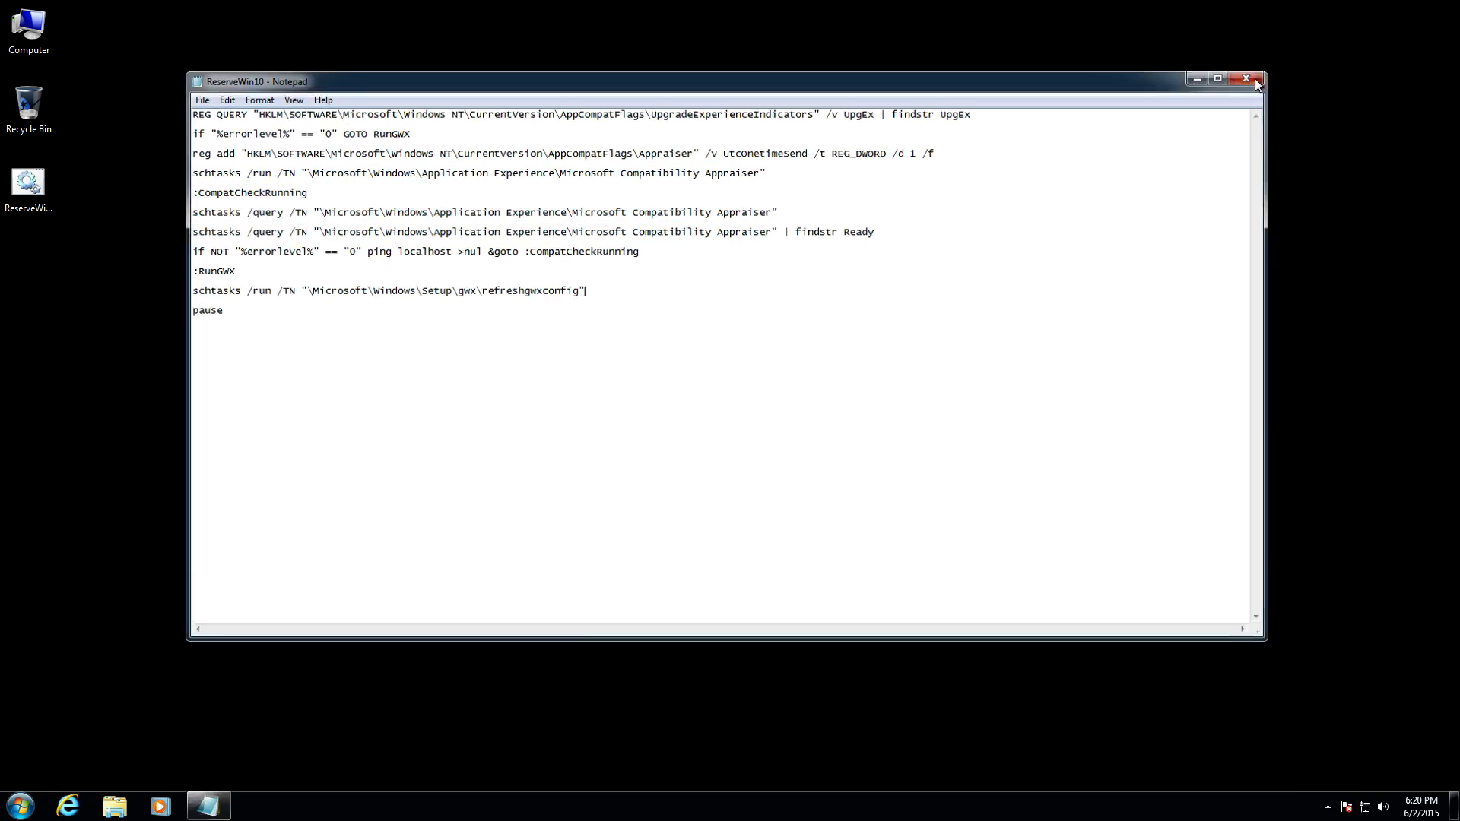
left_click(1247, 79)
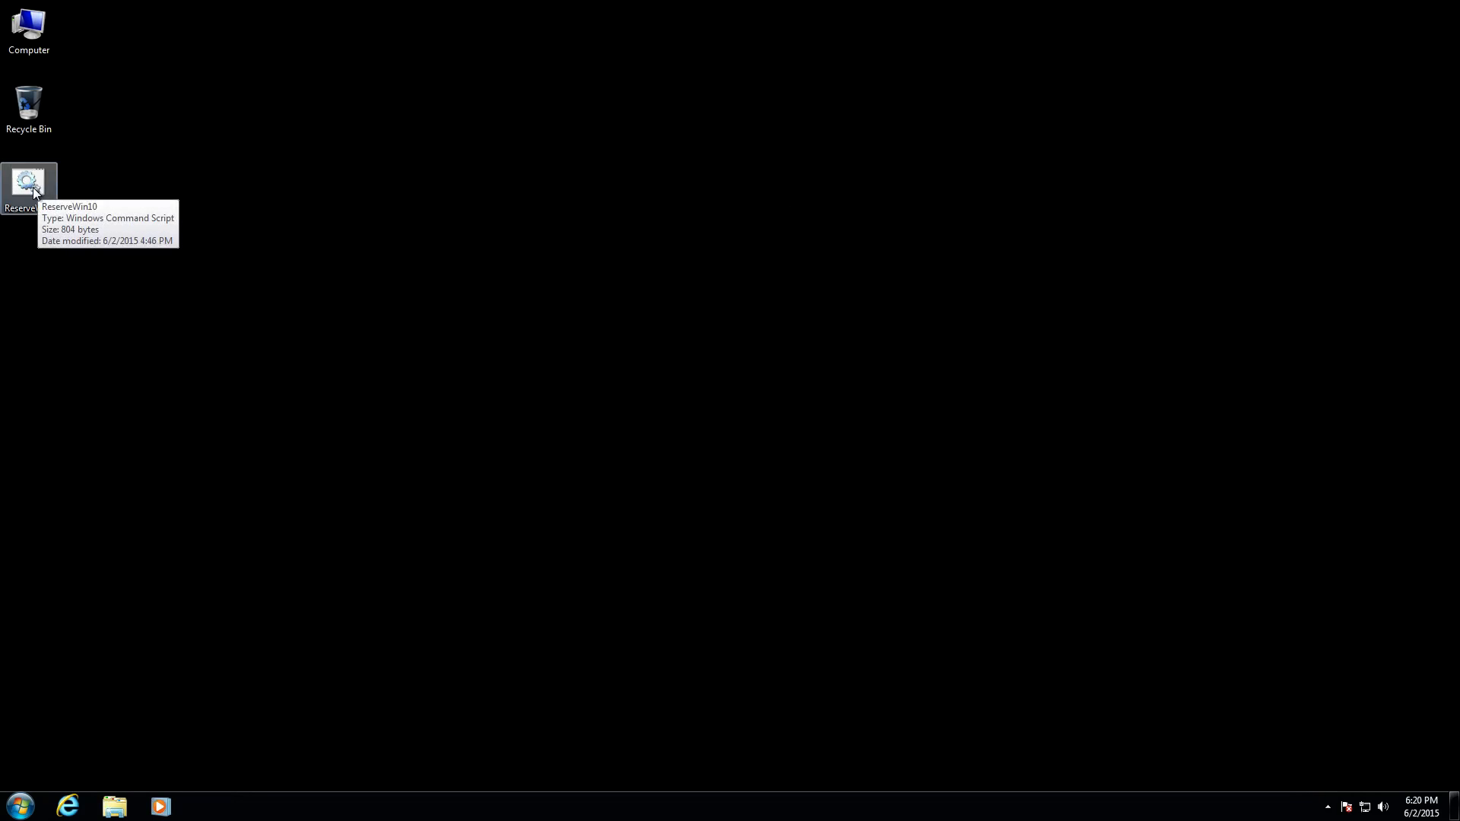
Launch Notepad from a Start Menu search for 'note', giving a blank untitled document
left_click(20, 806)
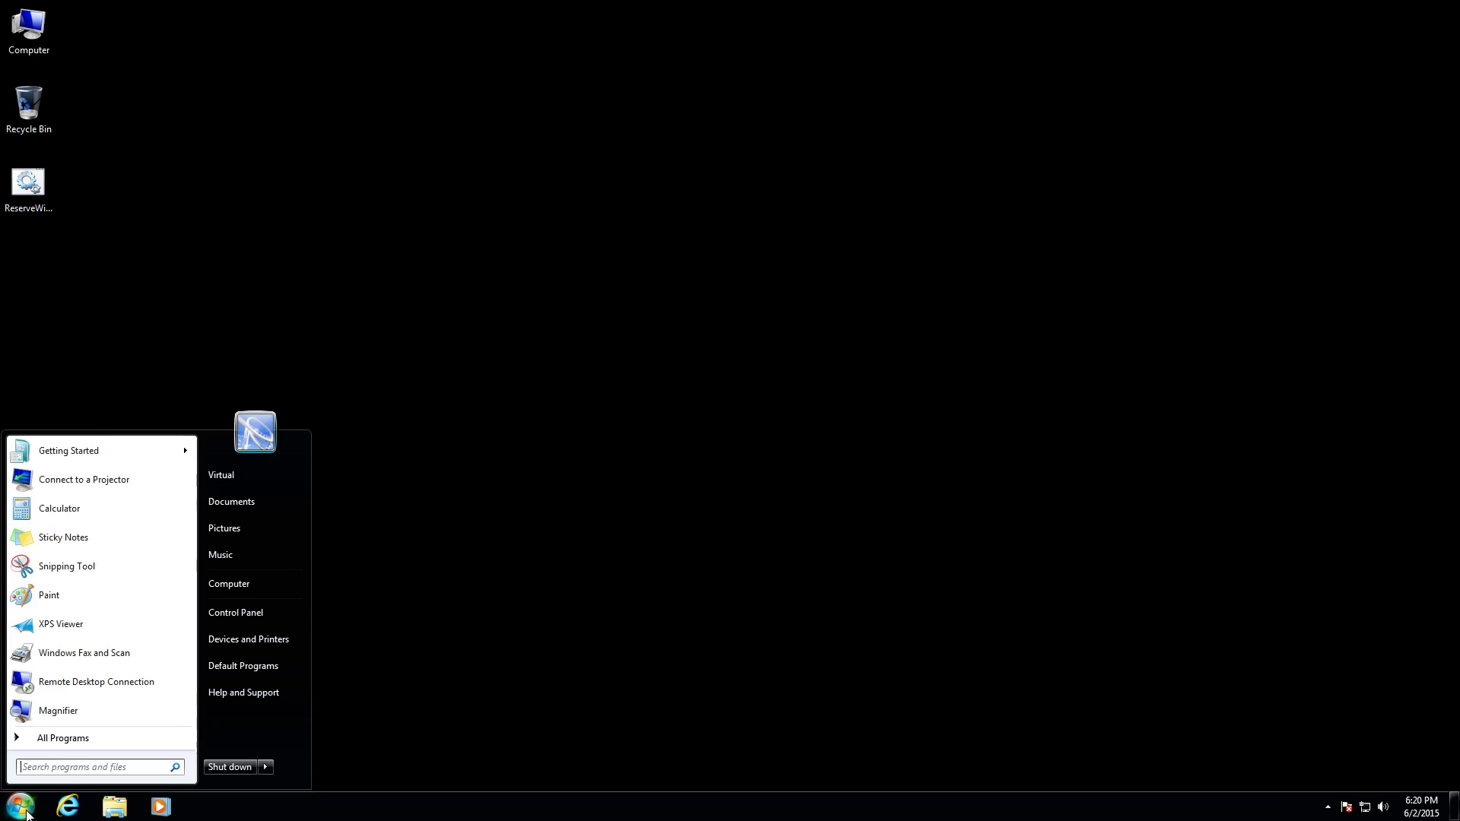
type("note")
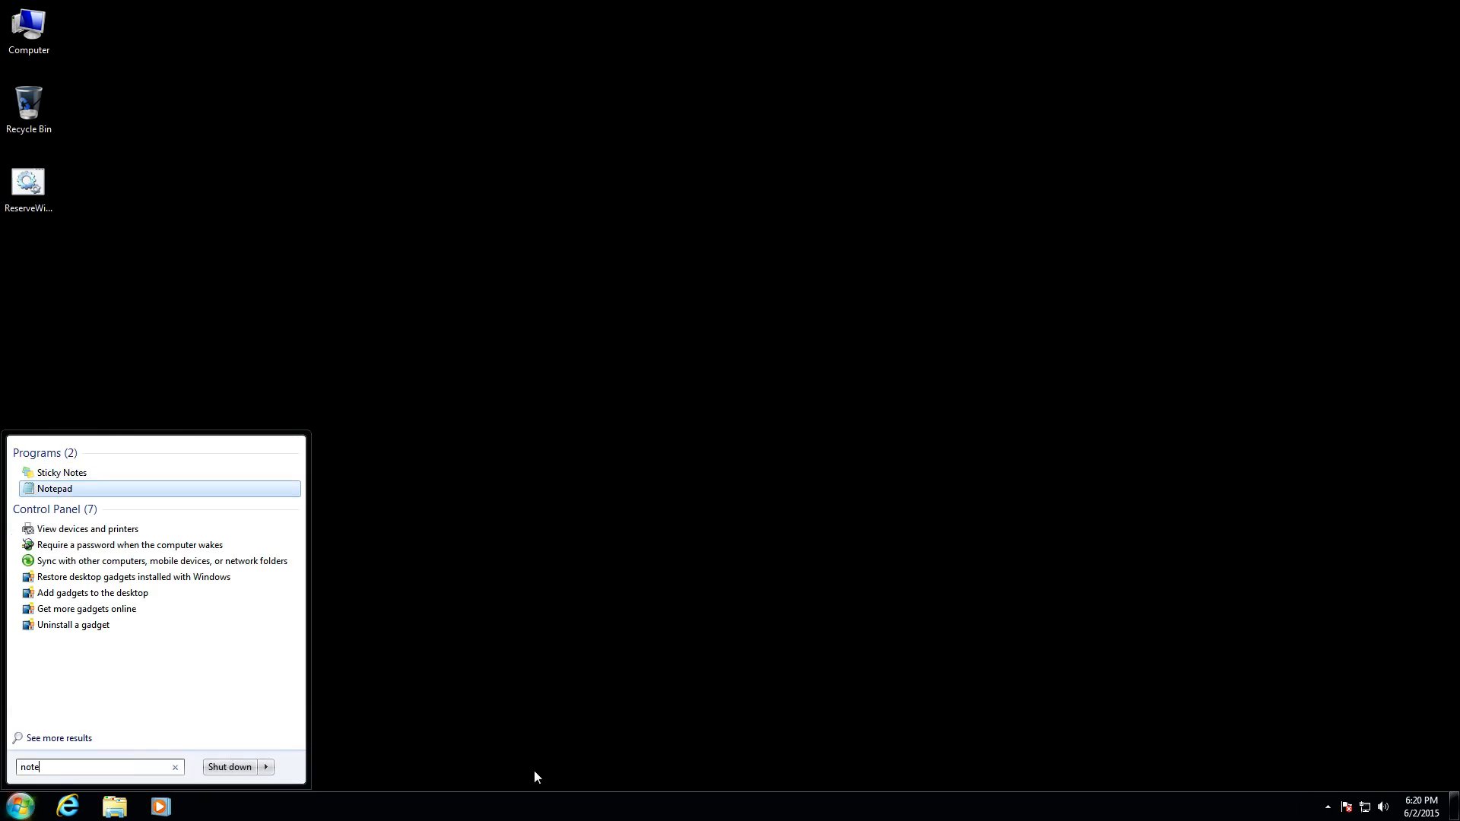
left_click(53, 488)
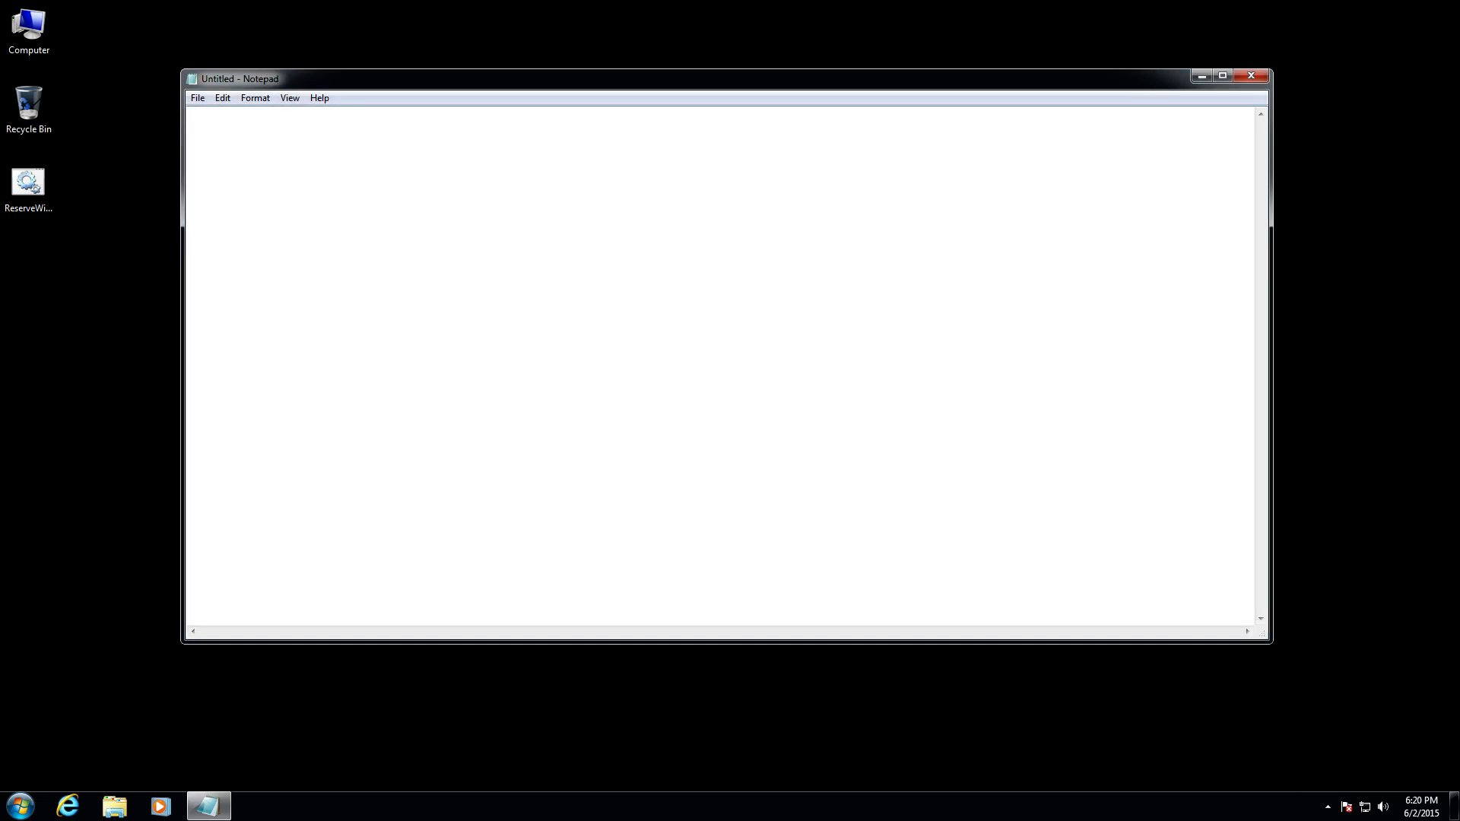
Save the empty document to the Desktop as 1.cmd with type All Files, then close Notepad
left_click(198, 97)
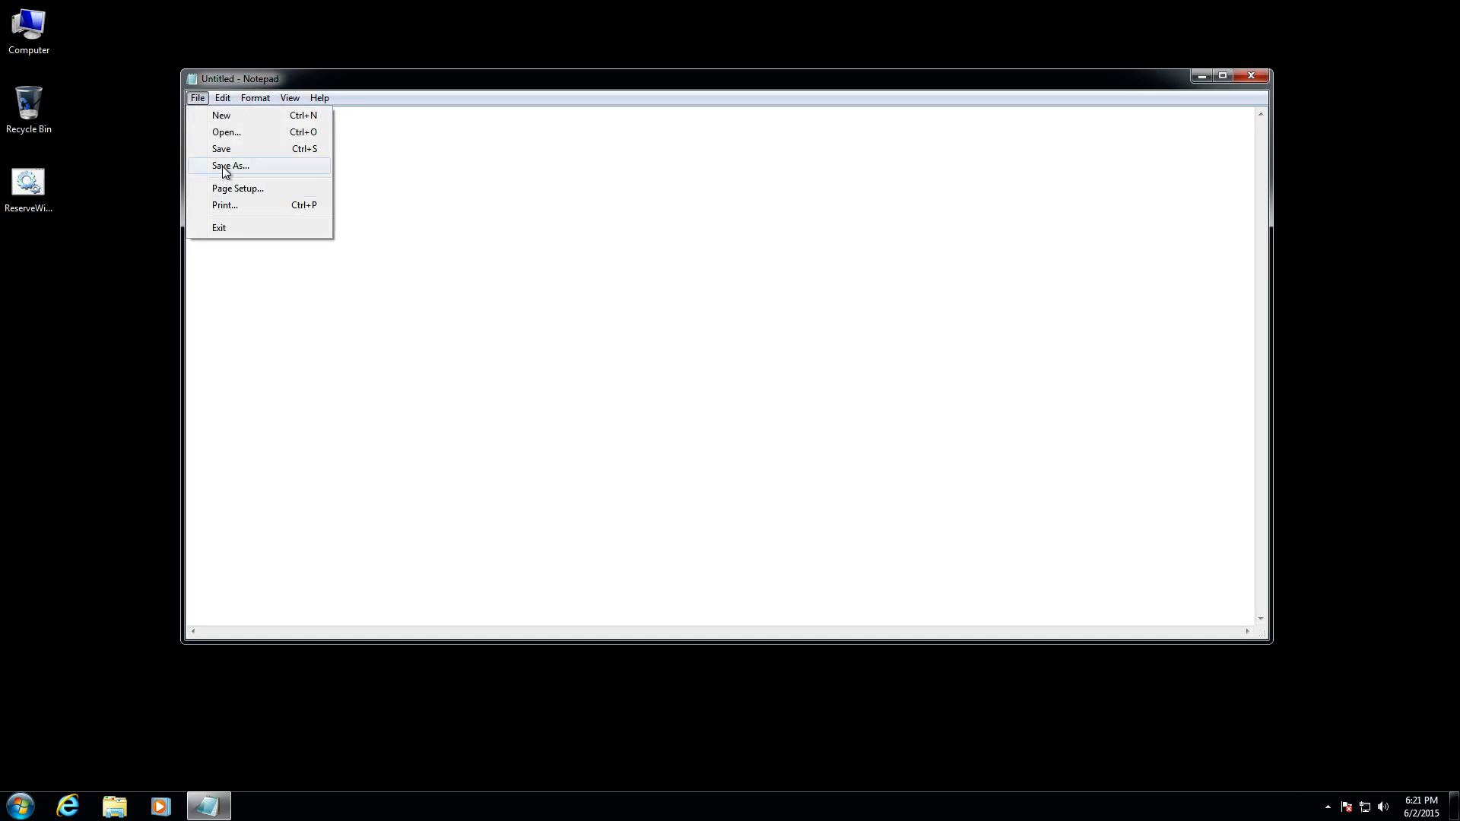
left_click(228, 166)
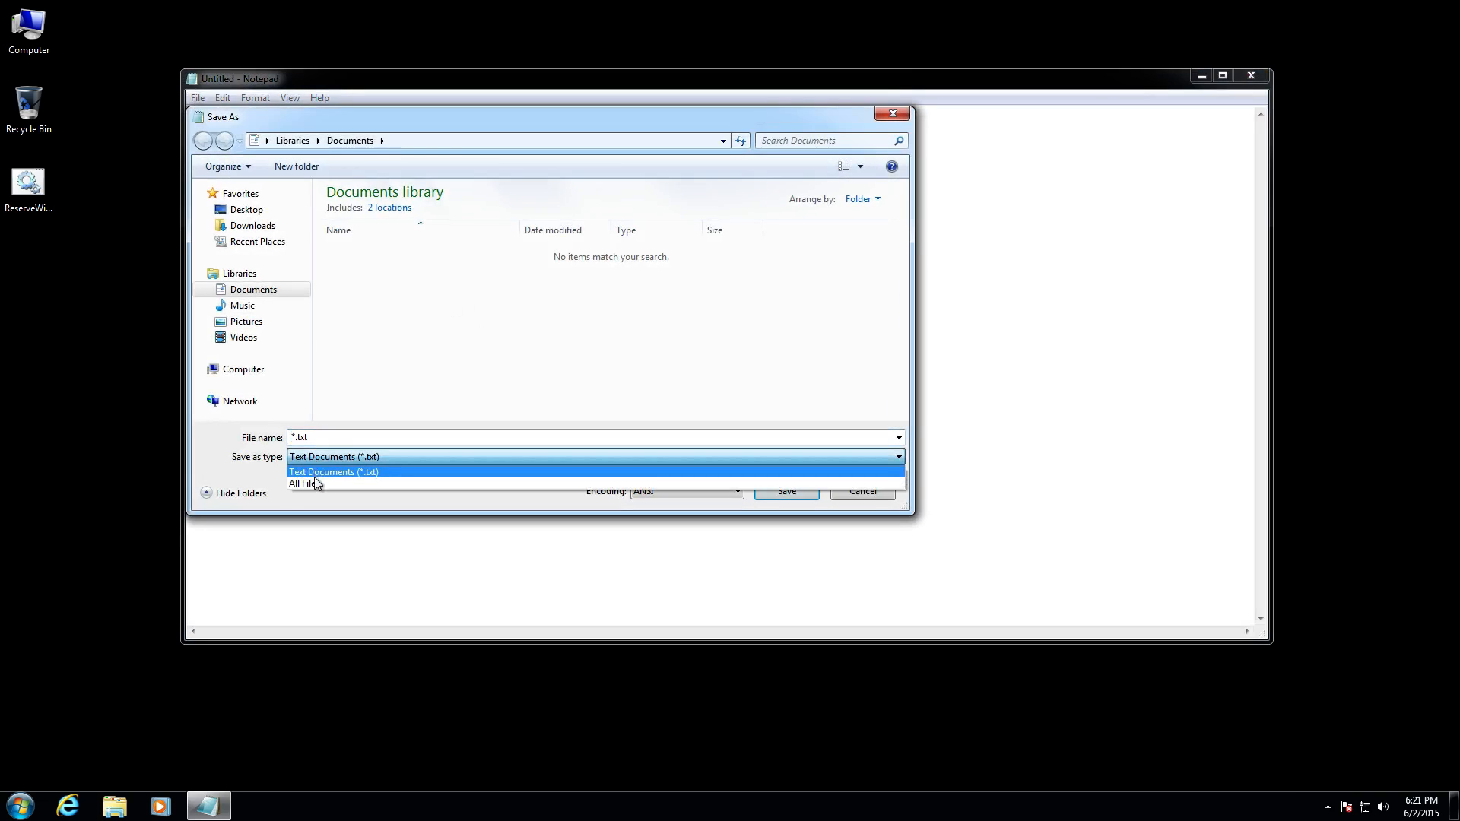
left_click(305, 484)
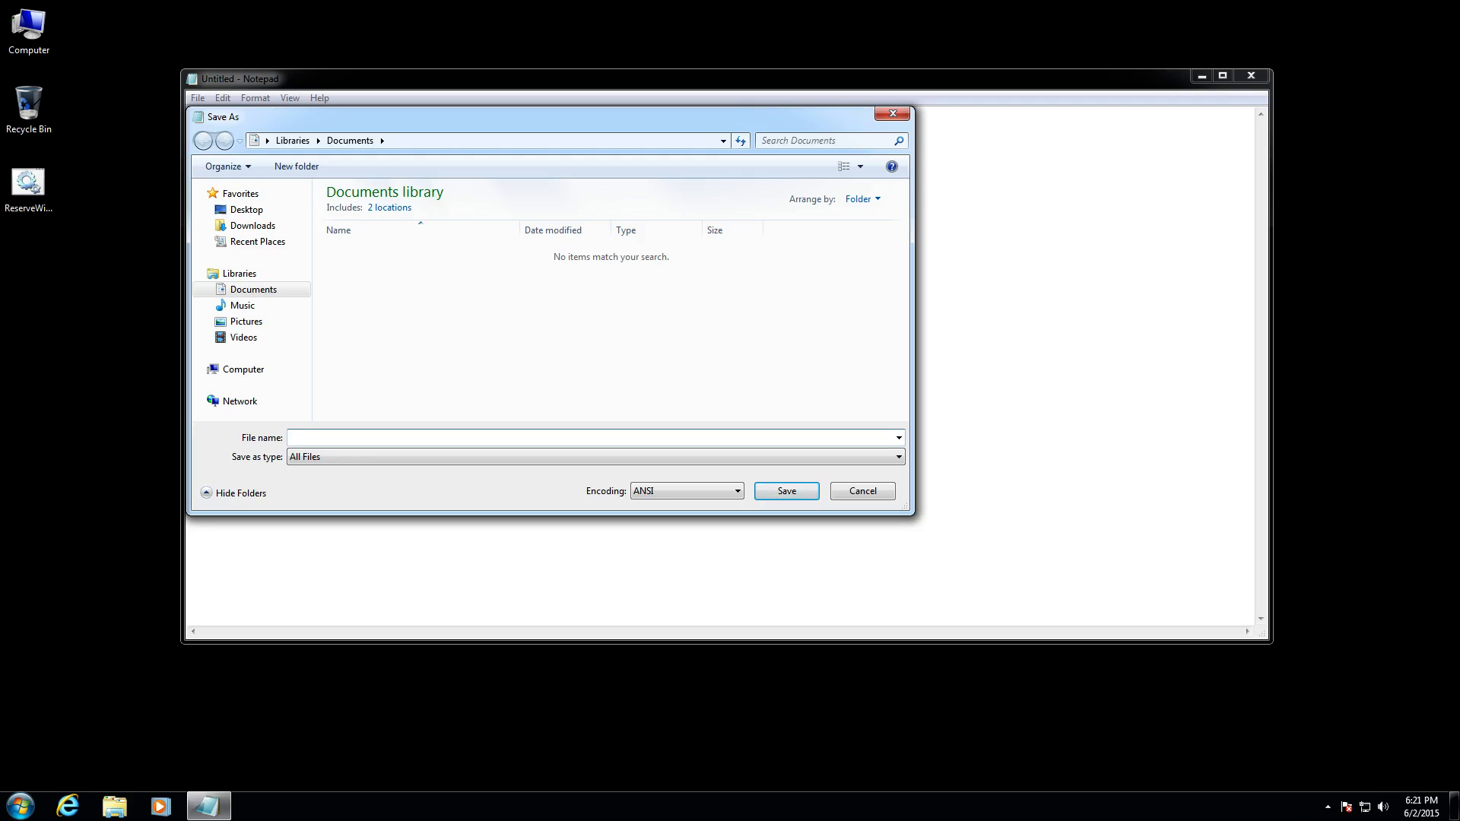
type("1")
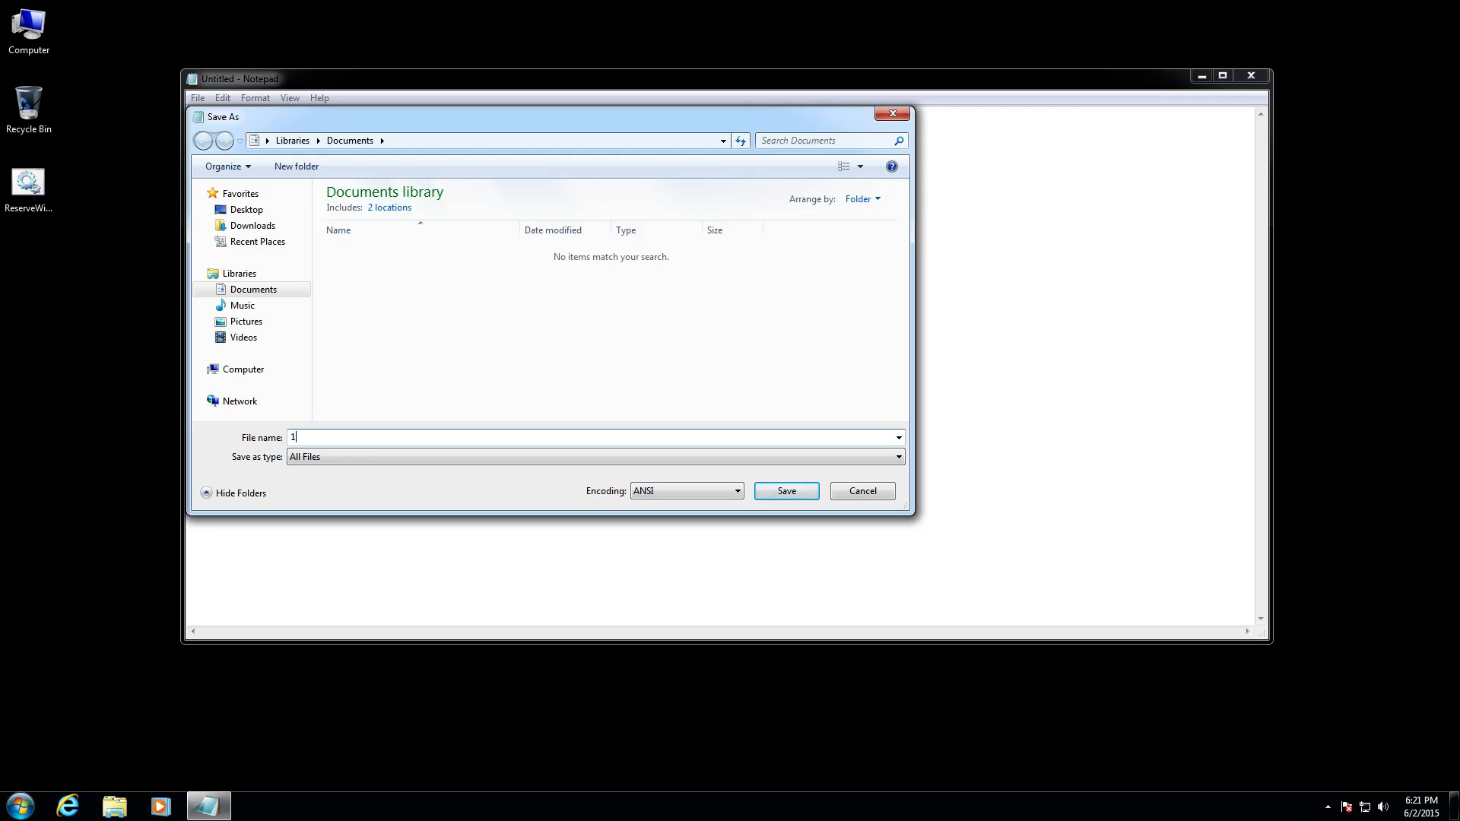
type(".cmd")
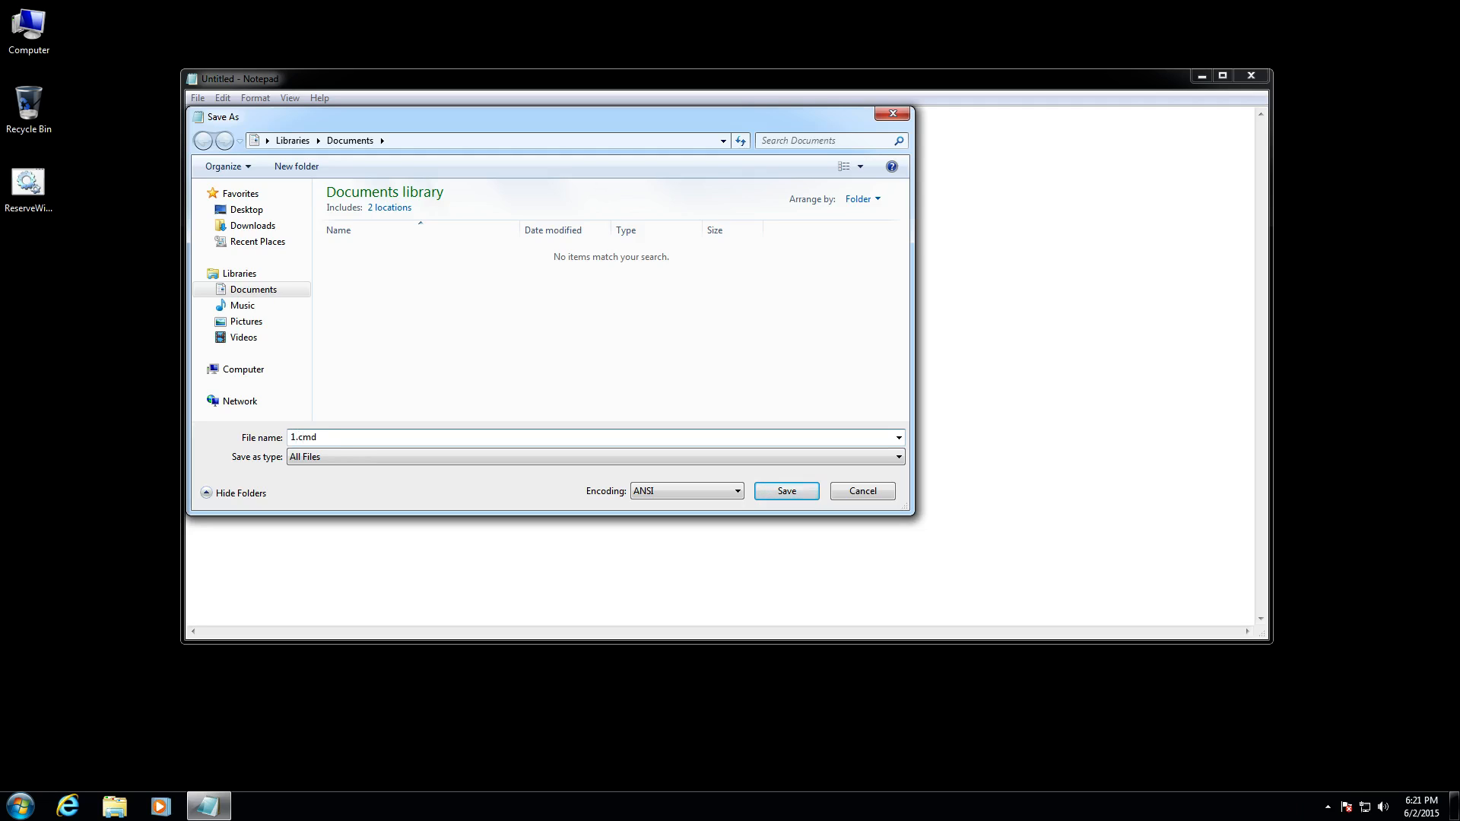
left_click(246, 208)
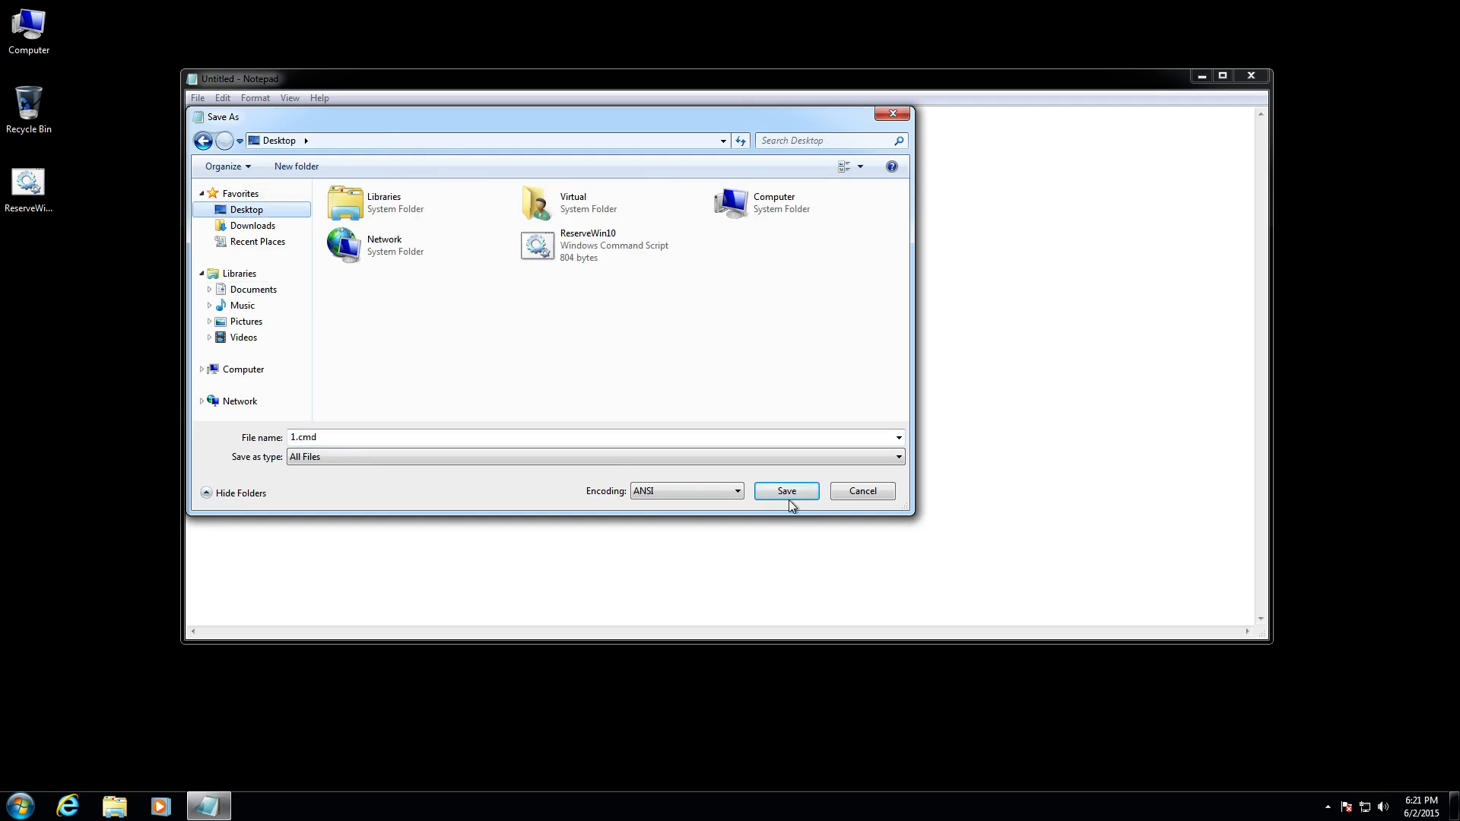
left_click(786, 491)
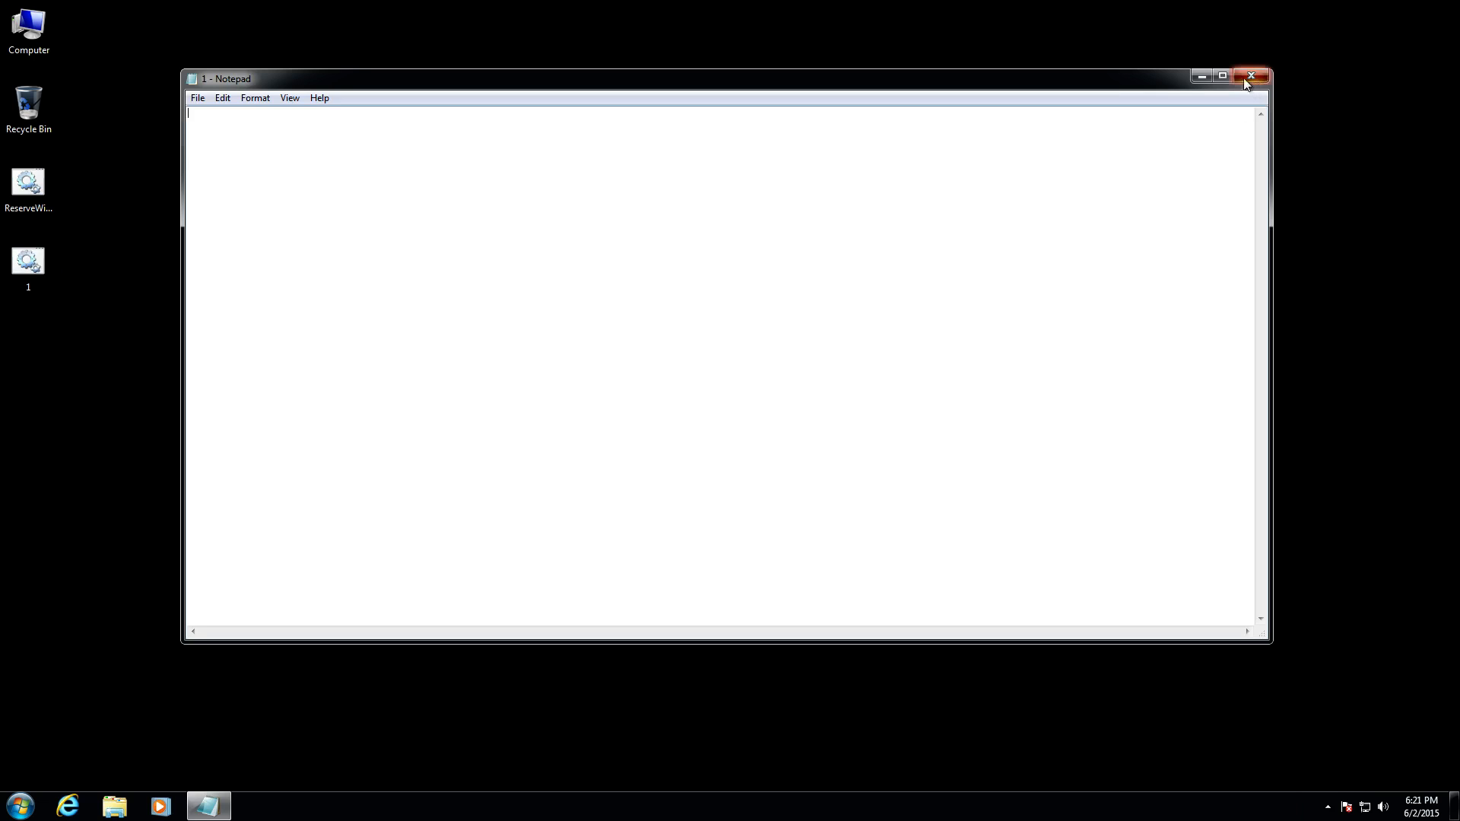
left_click(1250, 76)
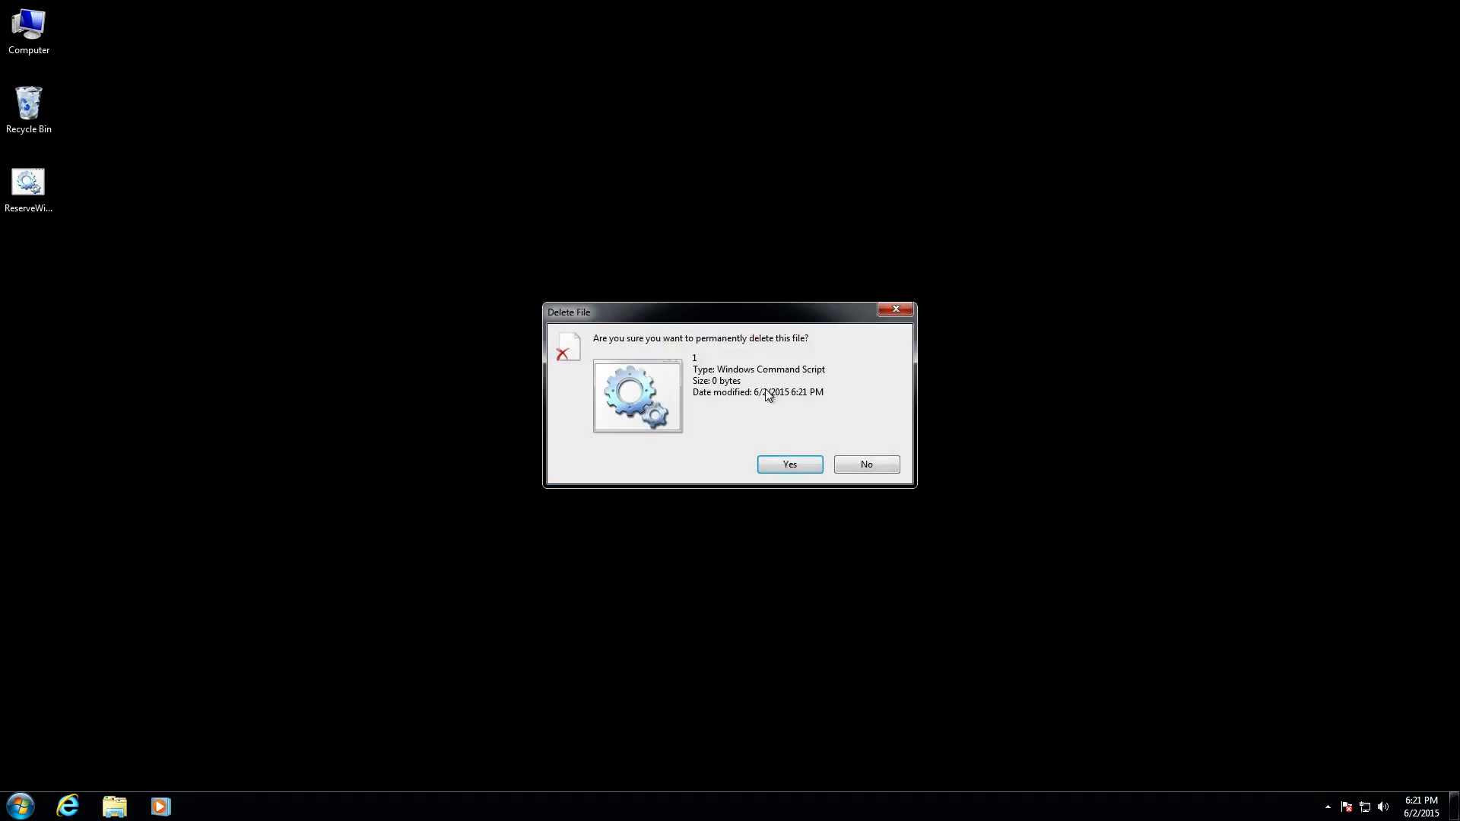
Permanently delete 1.cmd and run ReserveWin10 as administrator, allowing the UAC prompt
left_click(789, 464)
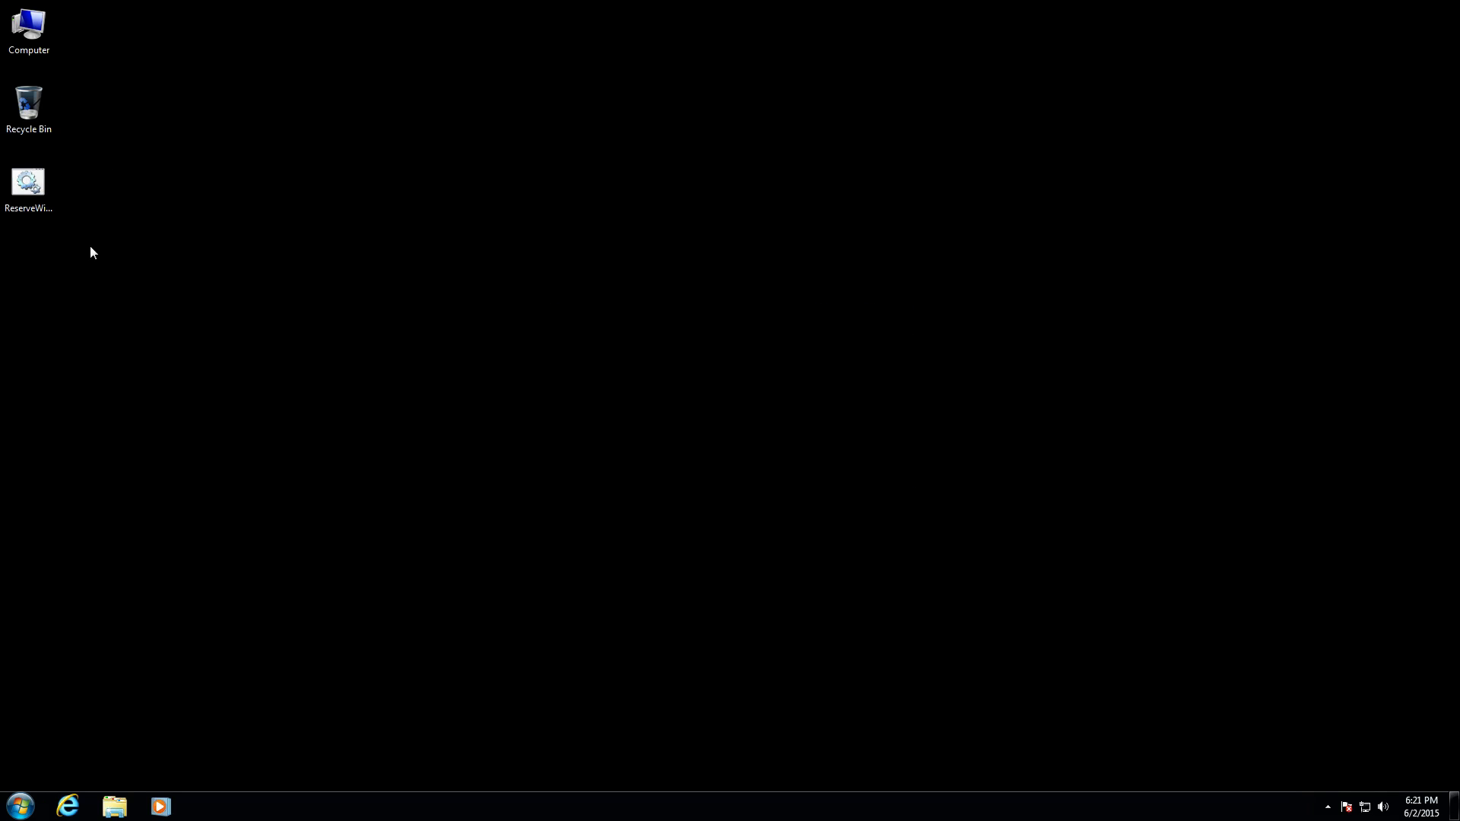
right_click(27, 183)
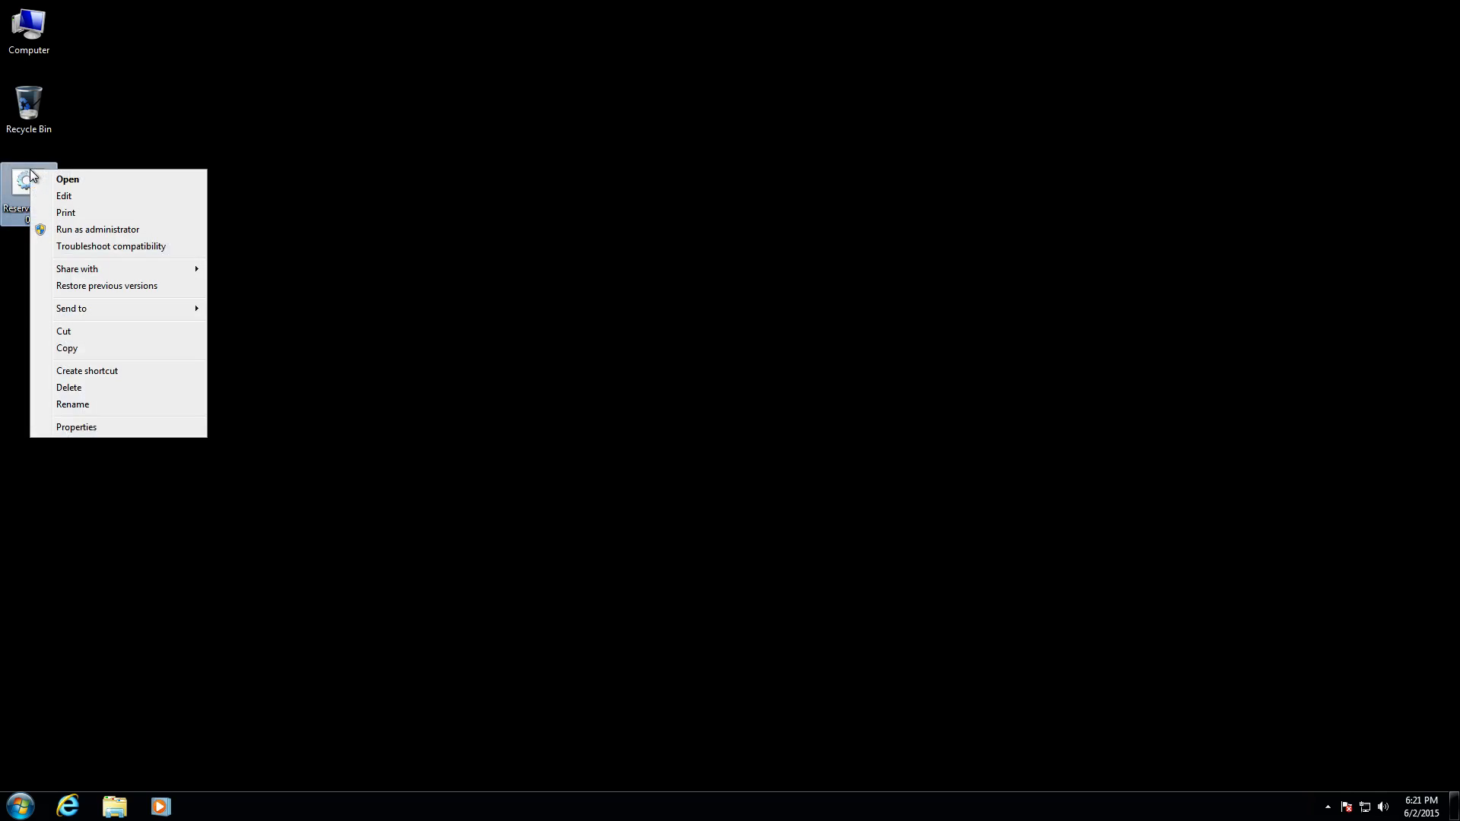
mouse_move(70, 219)
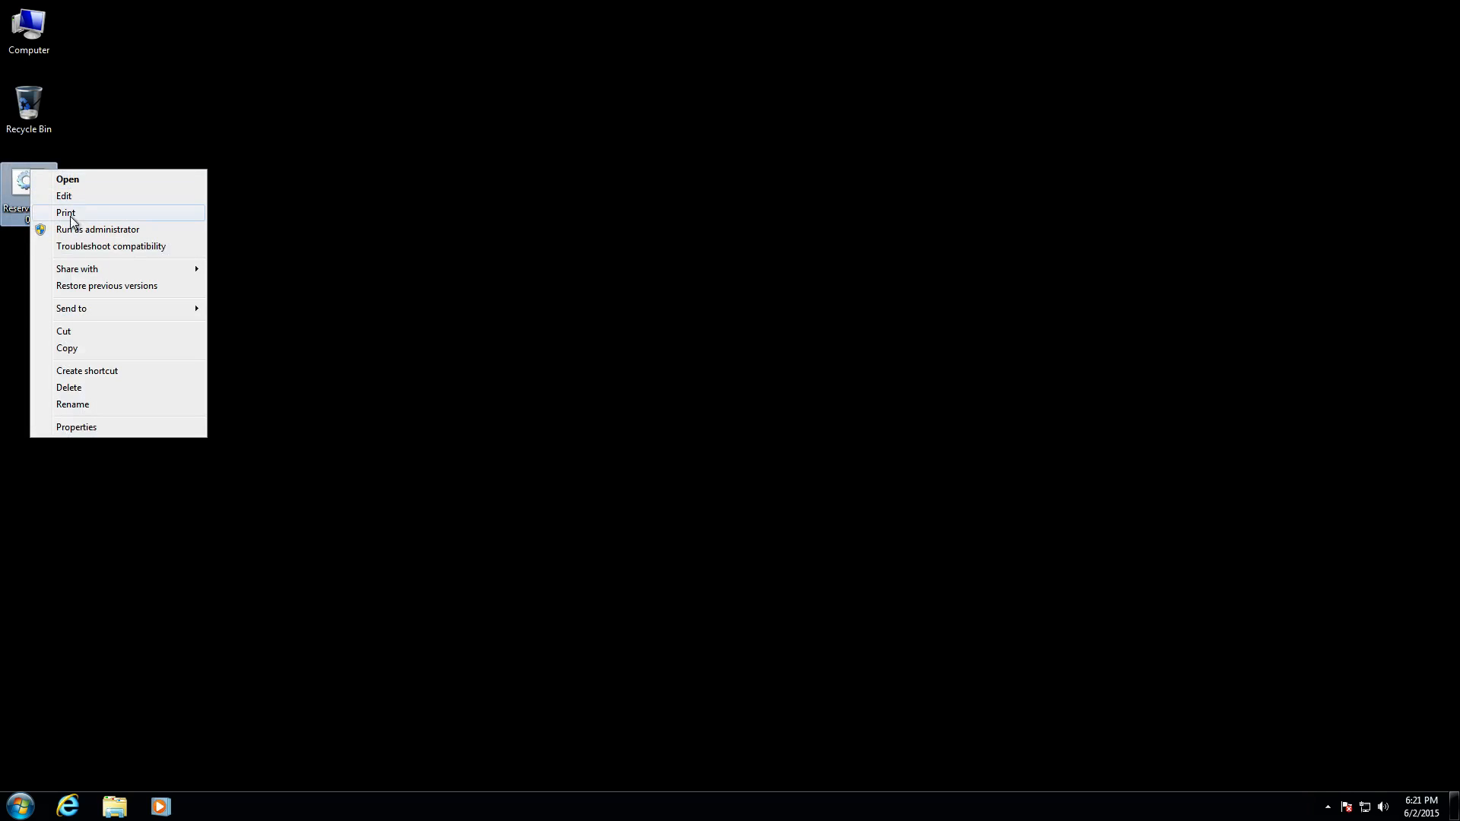
mouse_move(61, 234)
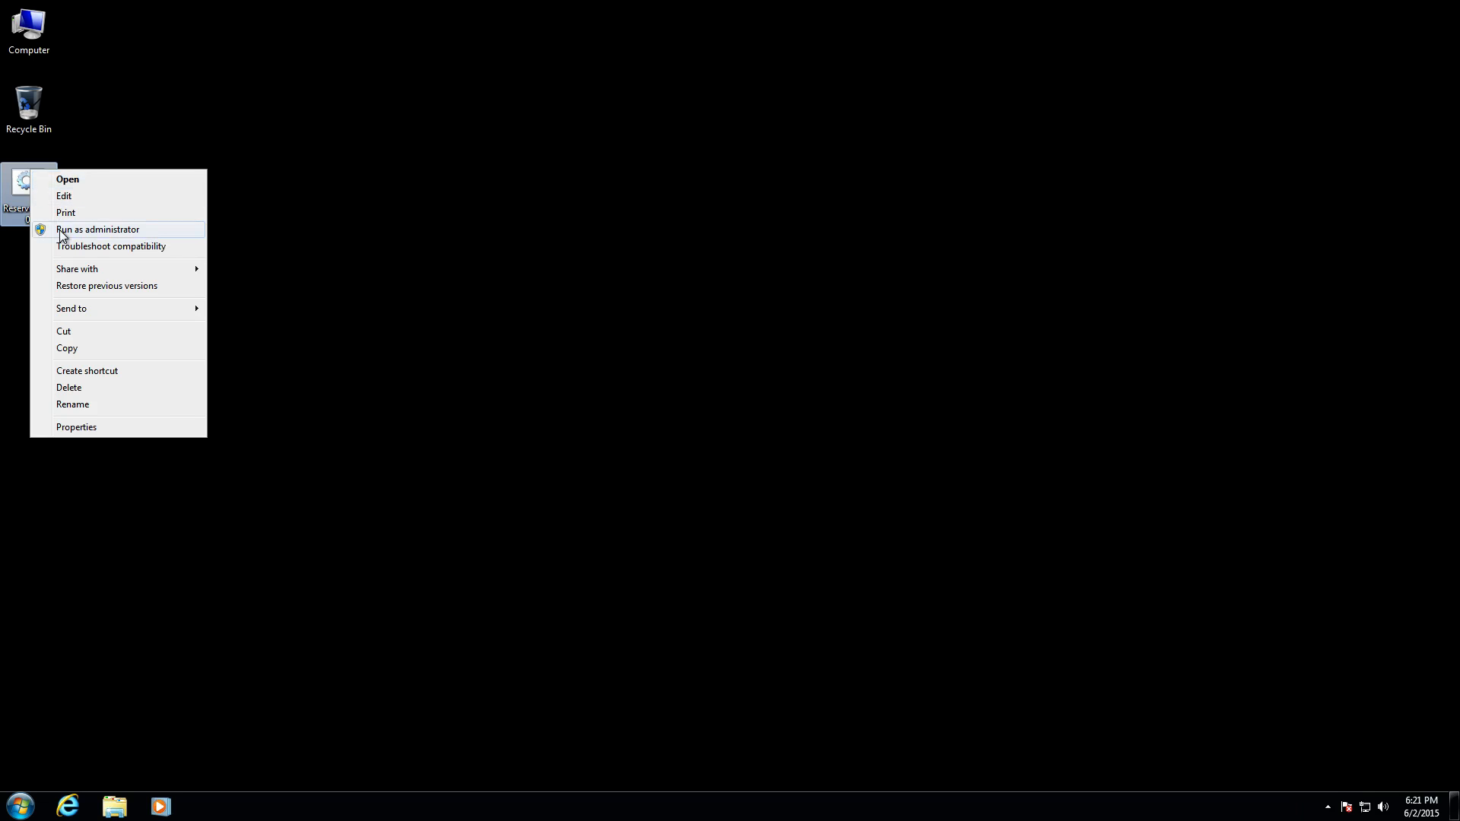
left_click(98, 228)
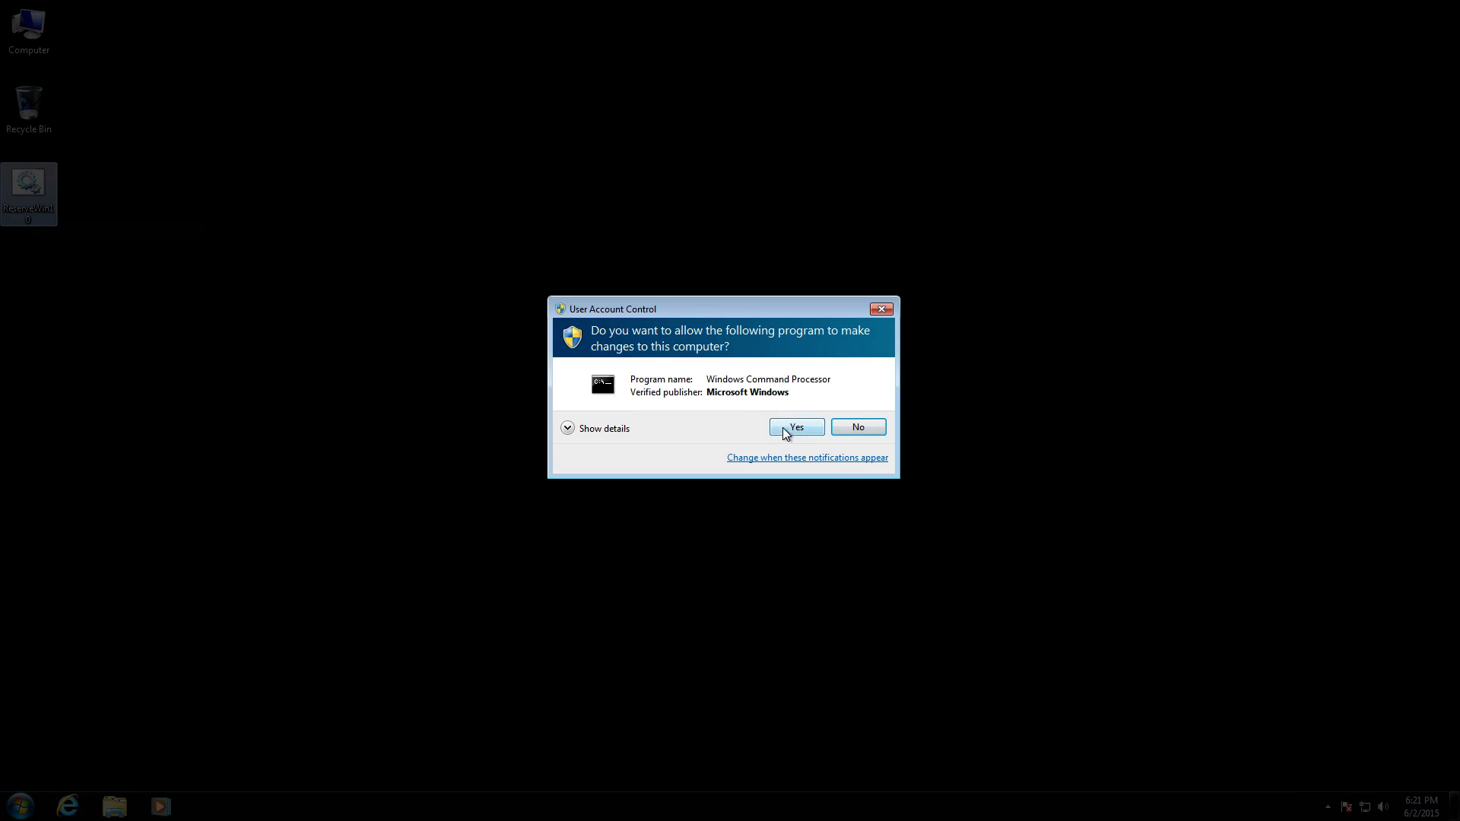
left_click(797, 426)
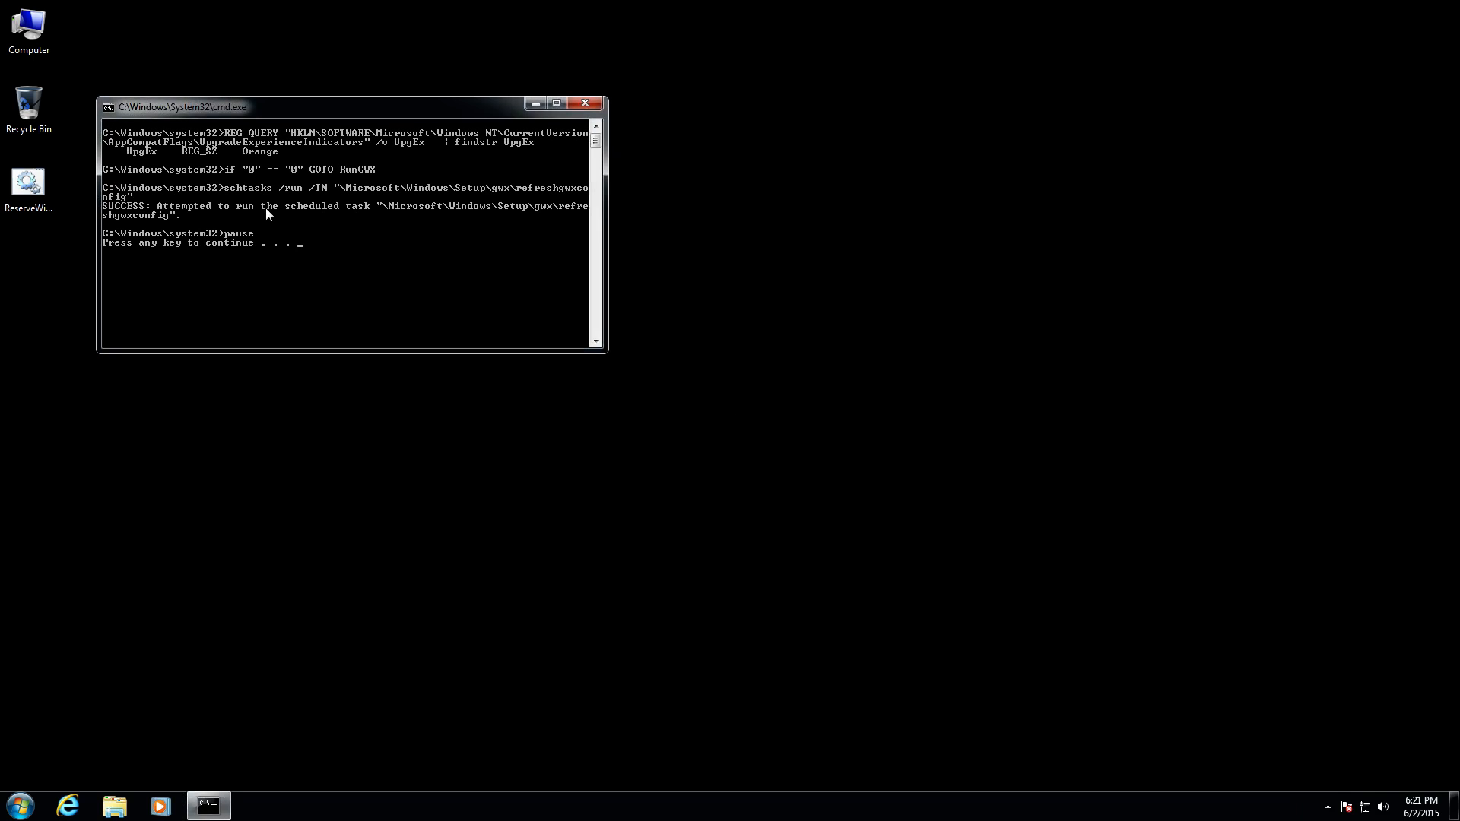
mouse_move(1384, 803)
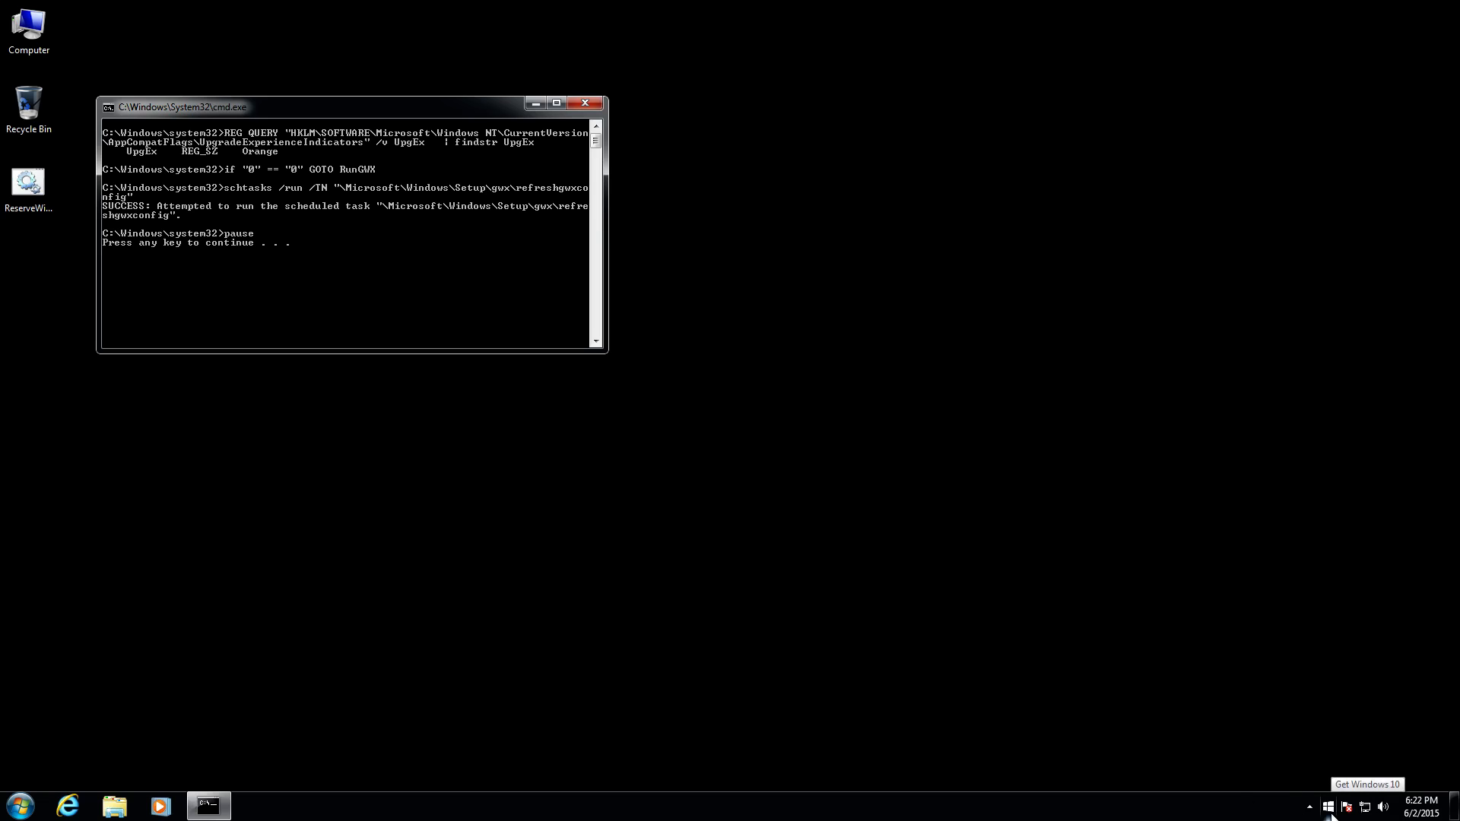
mouse_move(444, 303)
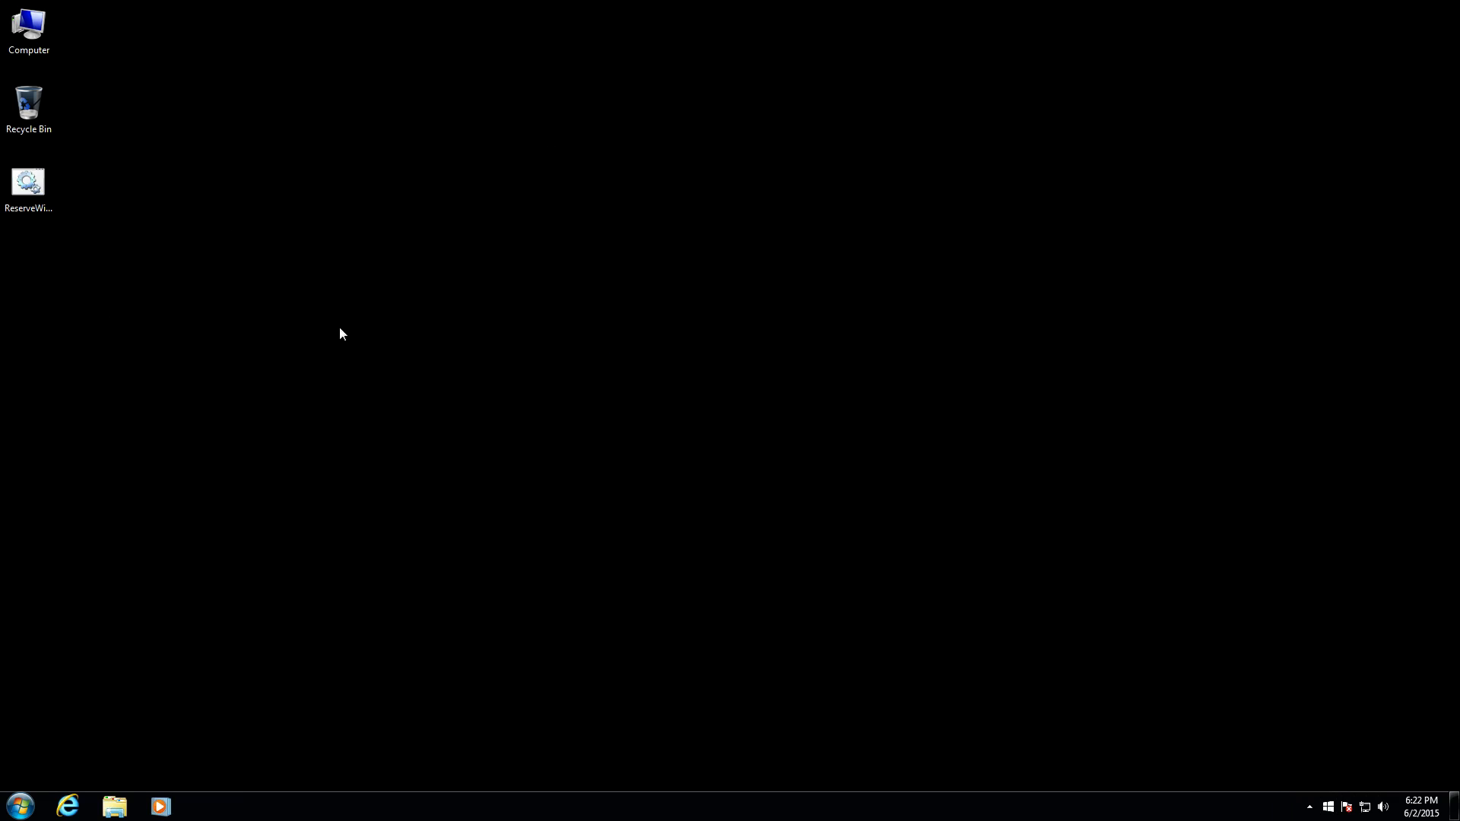
mouse_move(1313, 797)
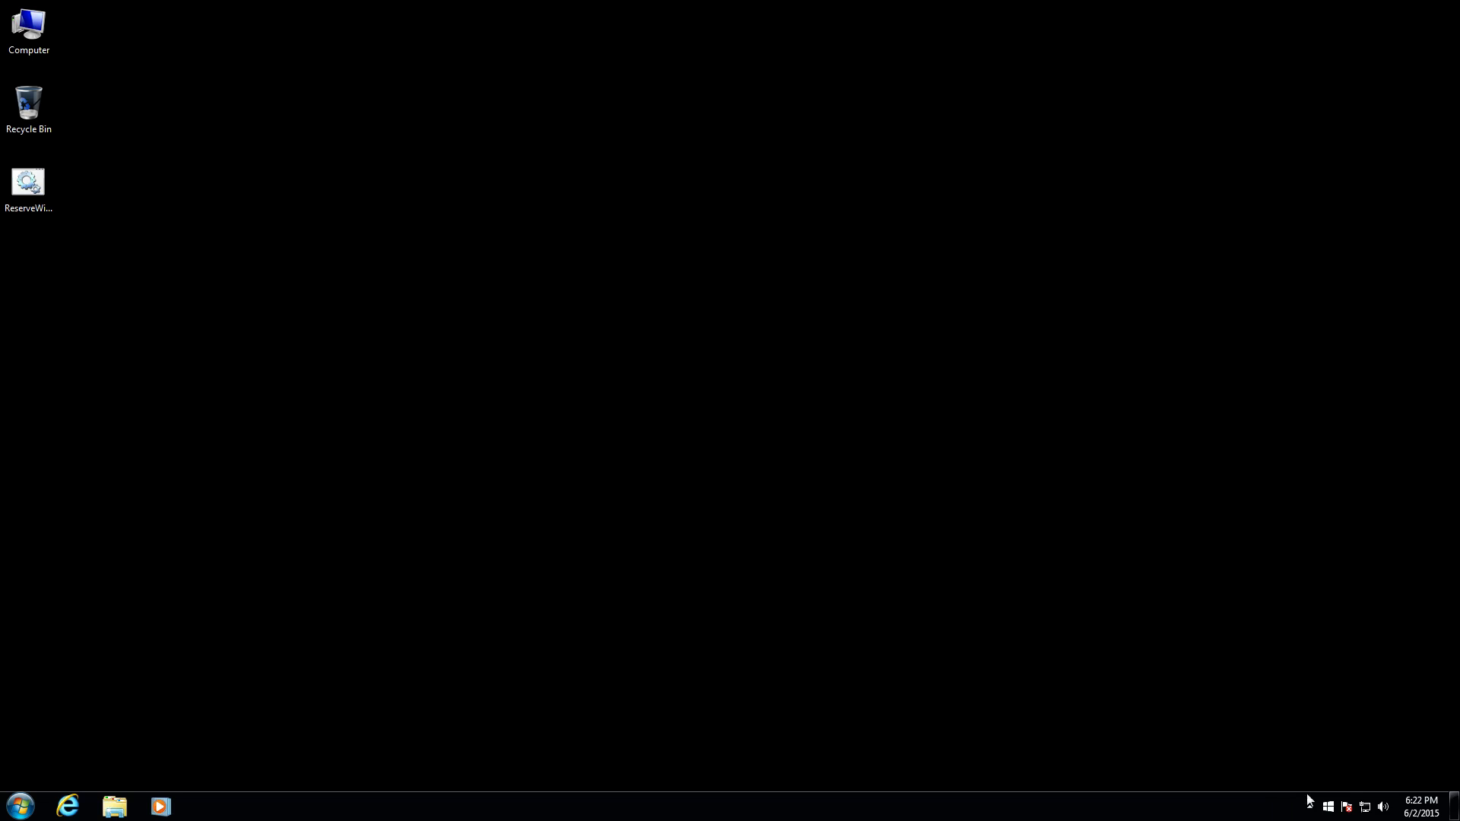
mouse_move(1329, 805)
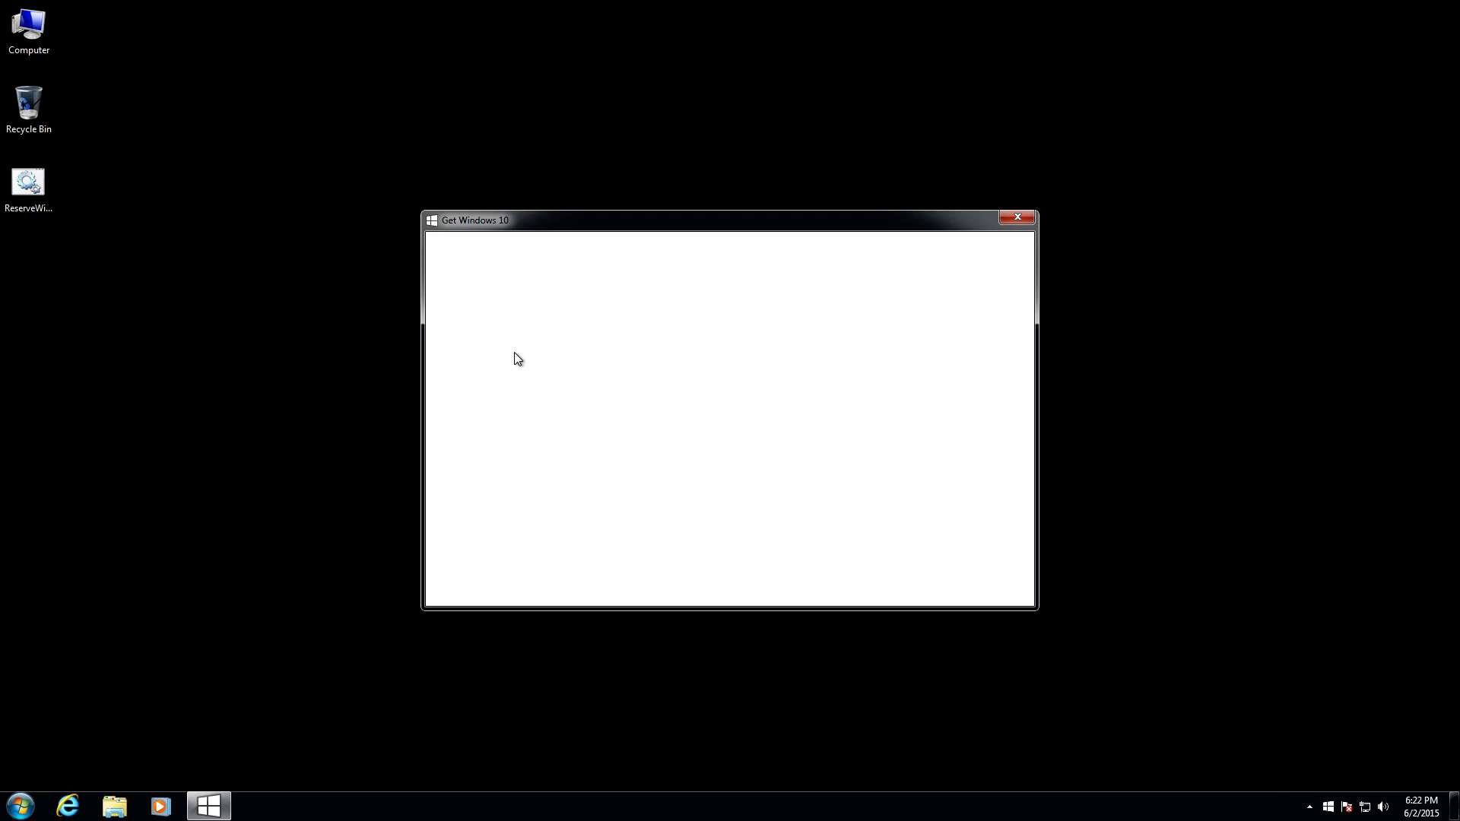
mouse_move(932, 552)
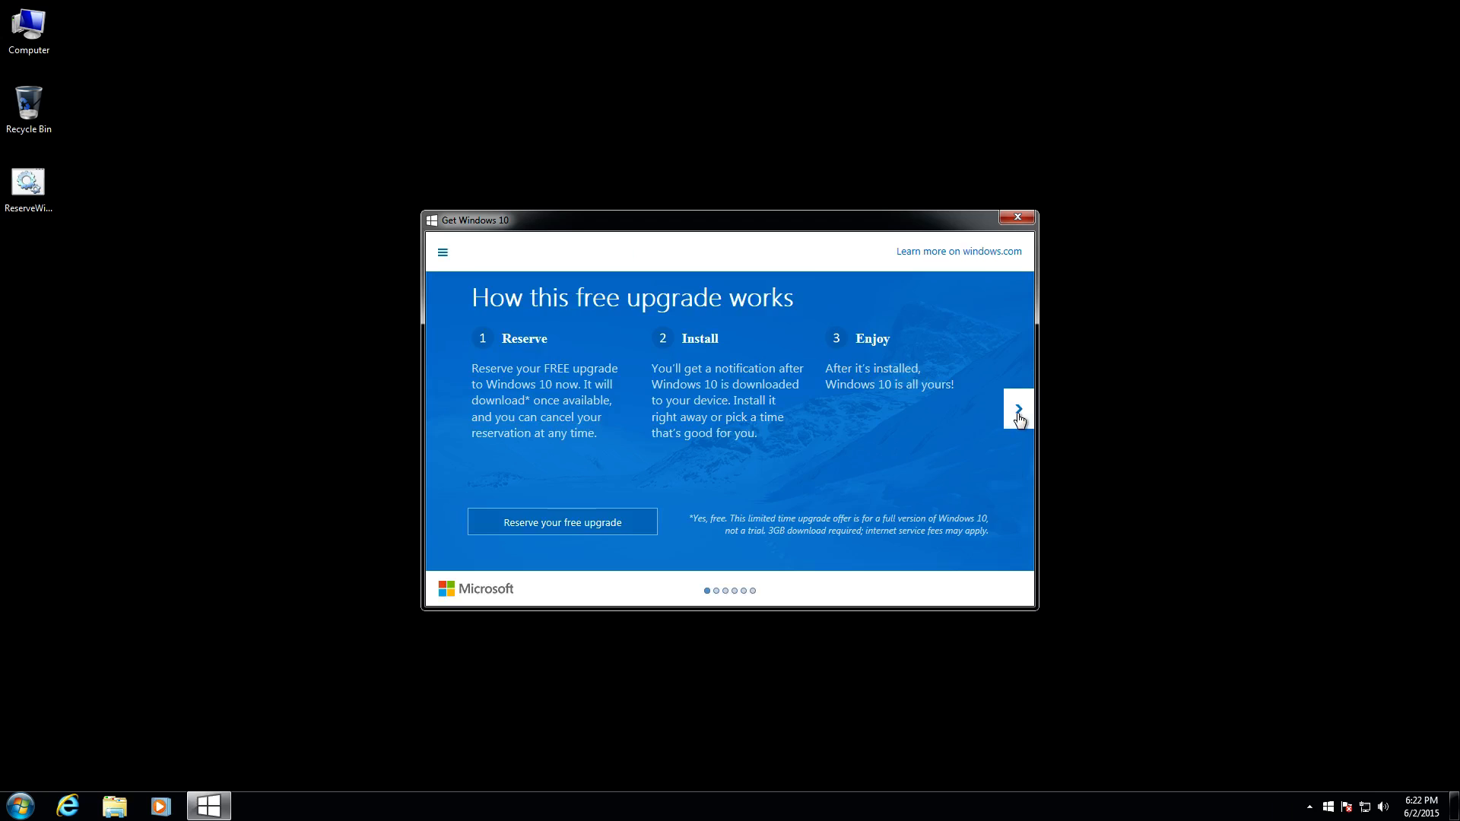
Step through the Get Windows 10 tour slides and reserve the free upgrade
left_click(1016, 408)
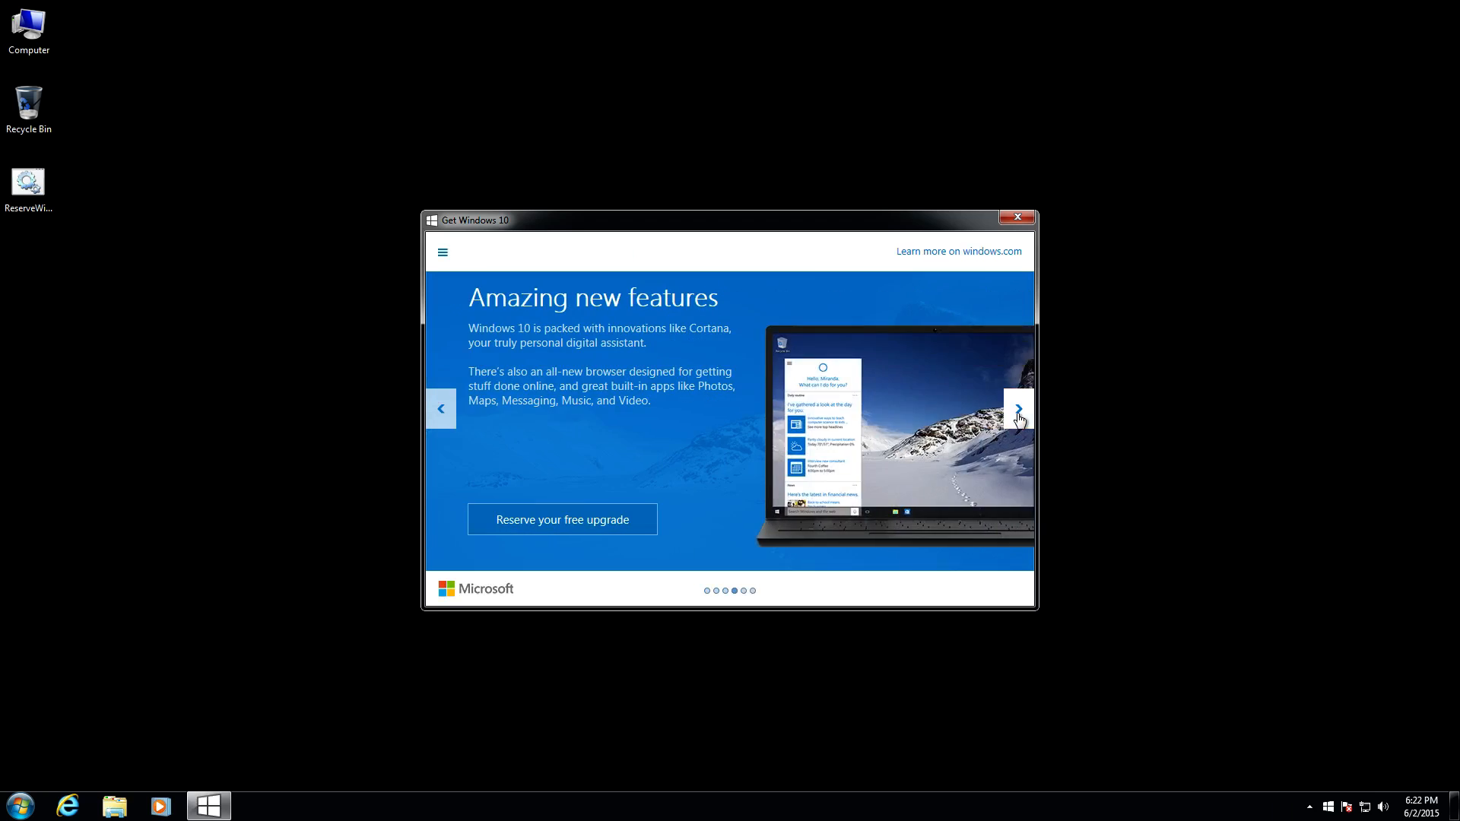
left_click(1019, 404)
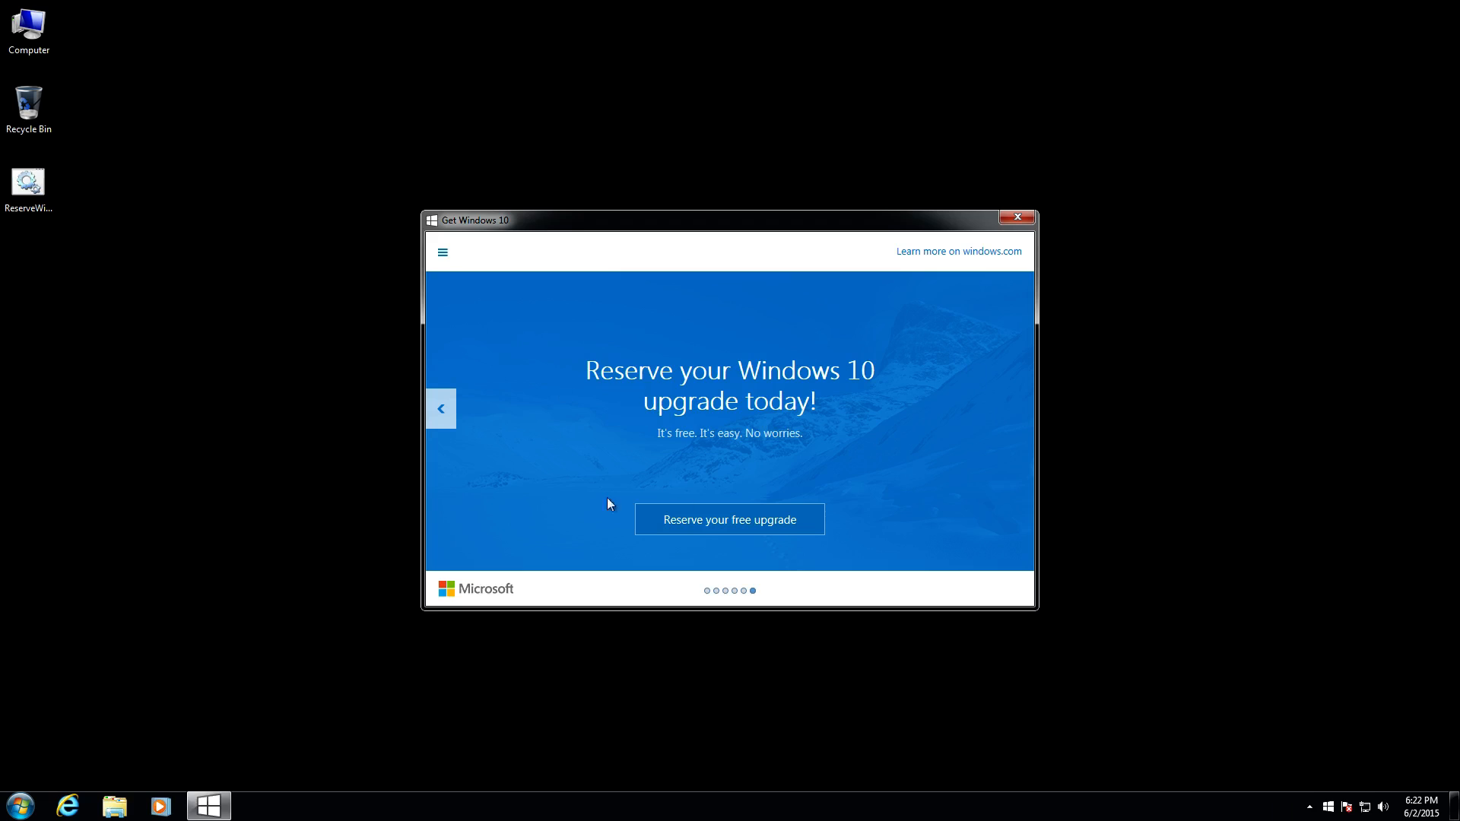
mouse_move(848, 562)
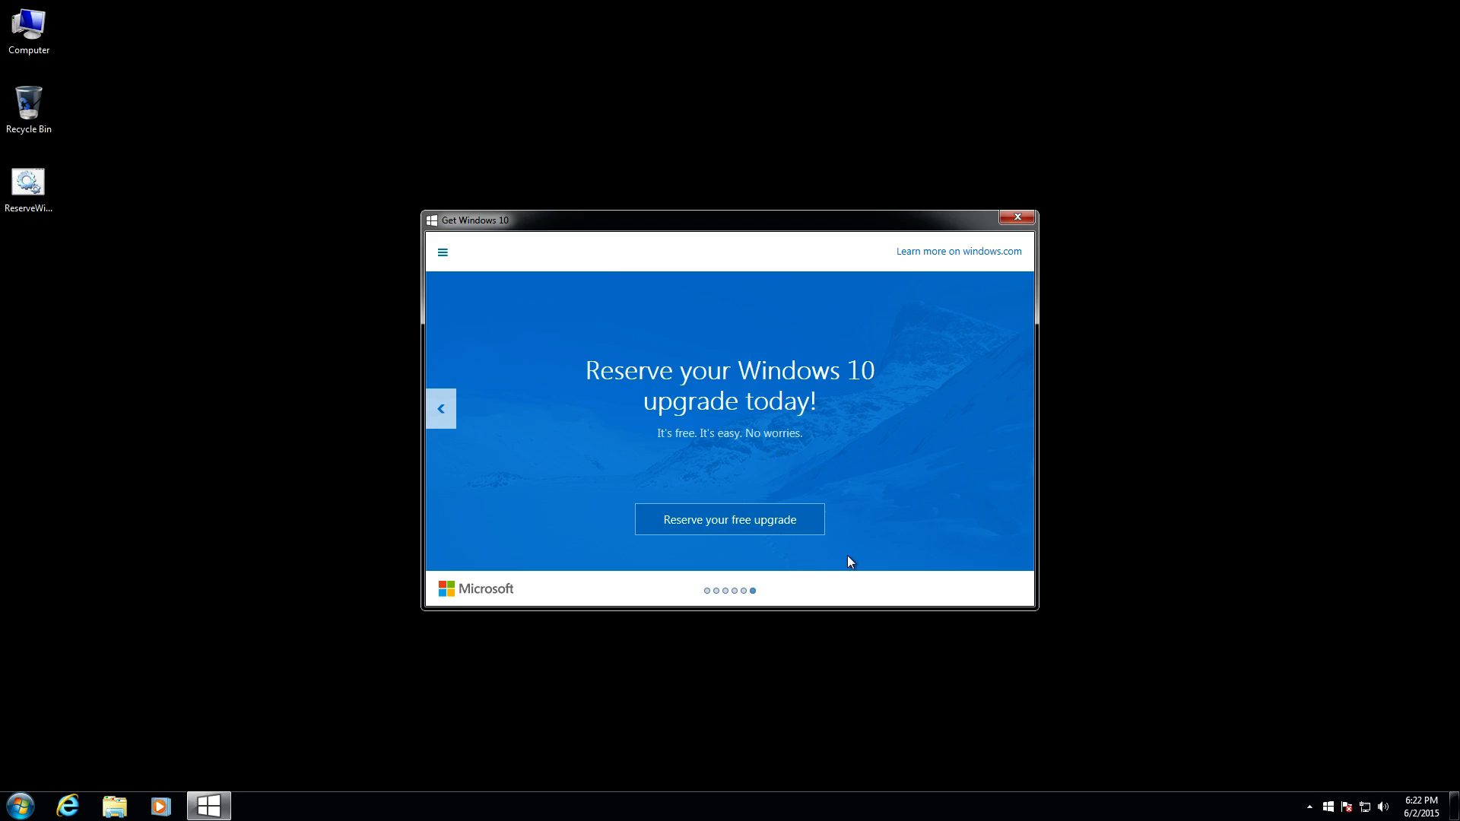
mouse_move(683, 525)
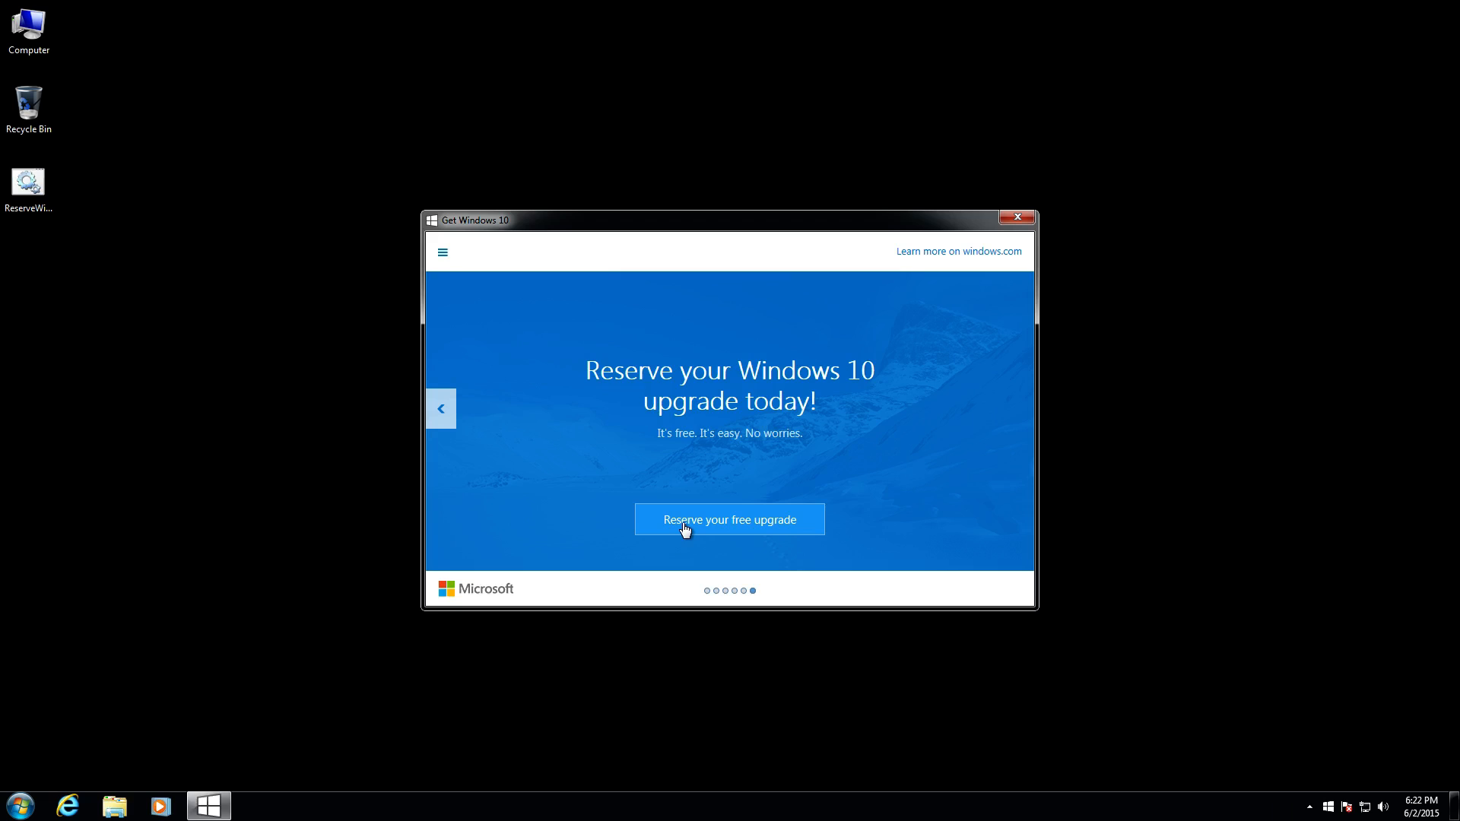
left_click(728, 520)
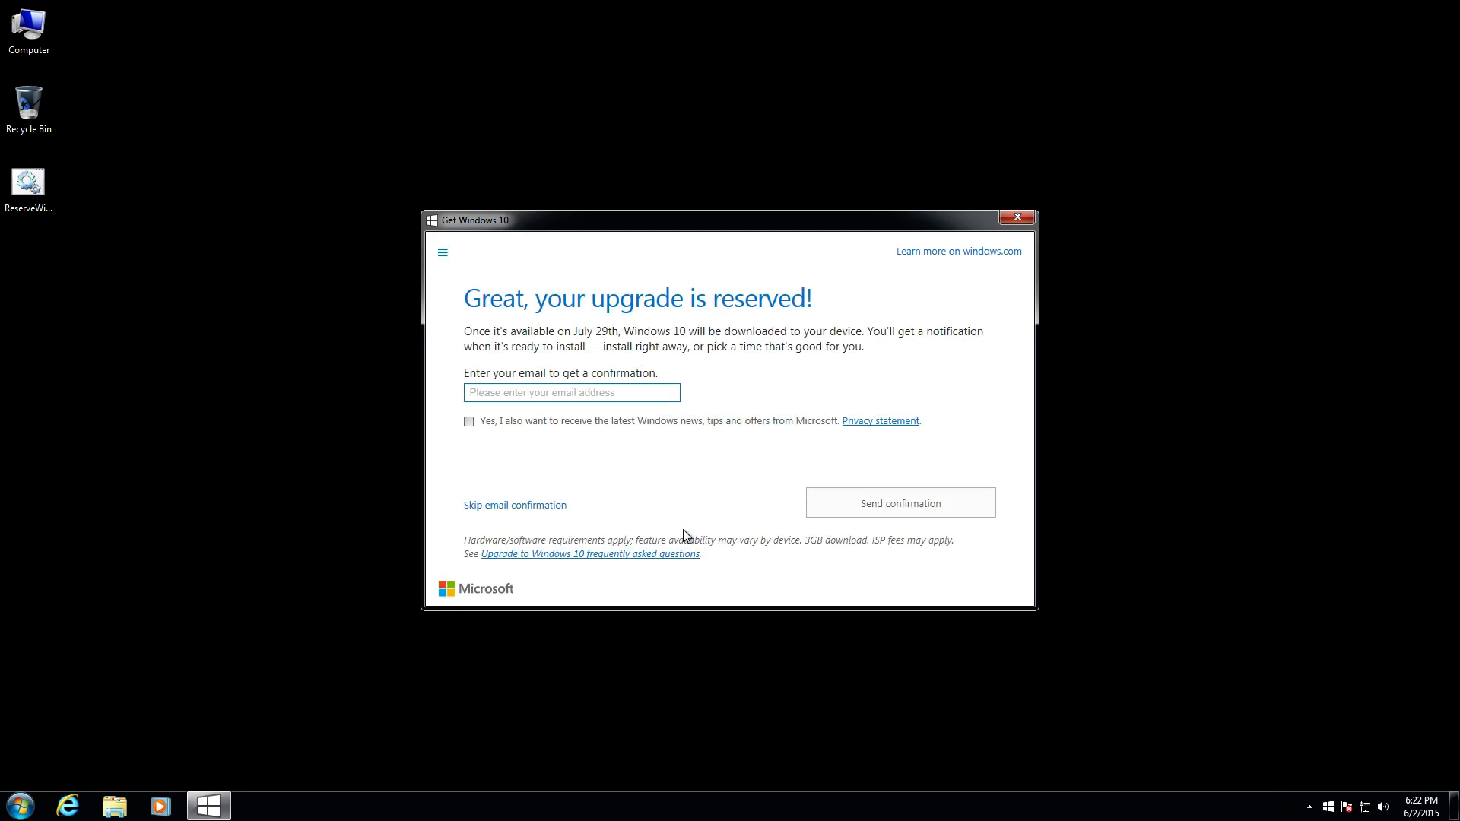
mouse_move(714, 325)
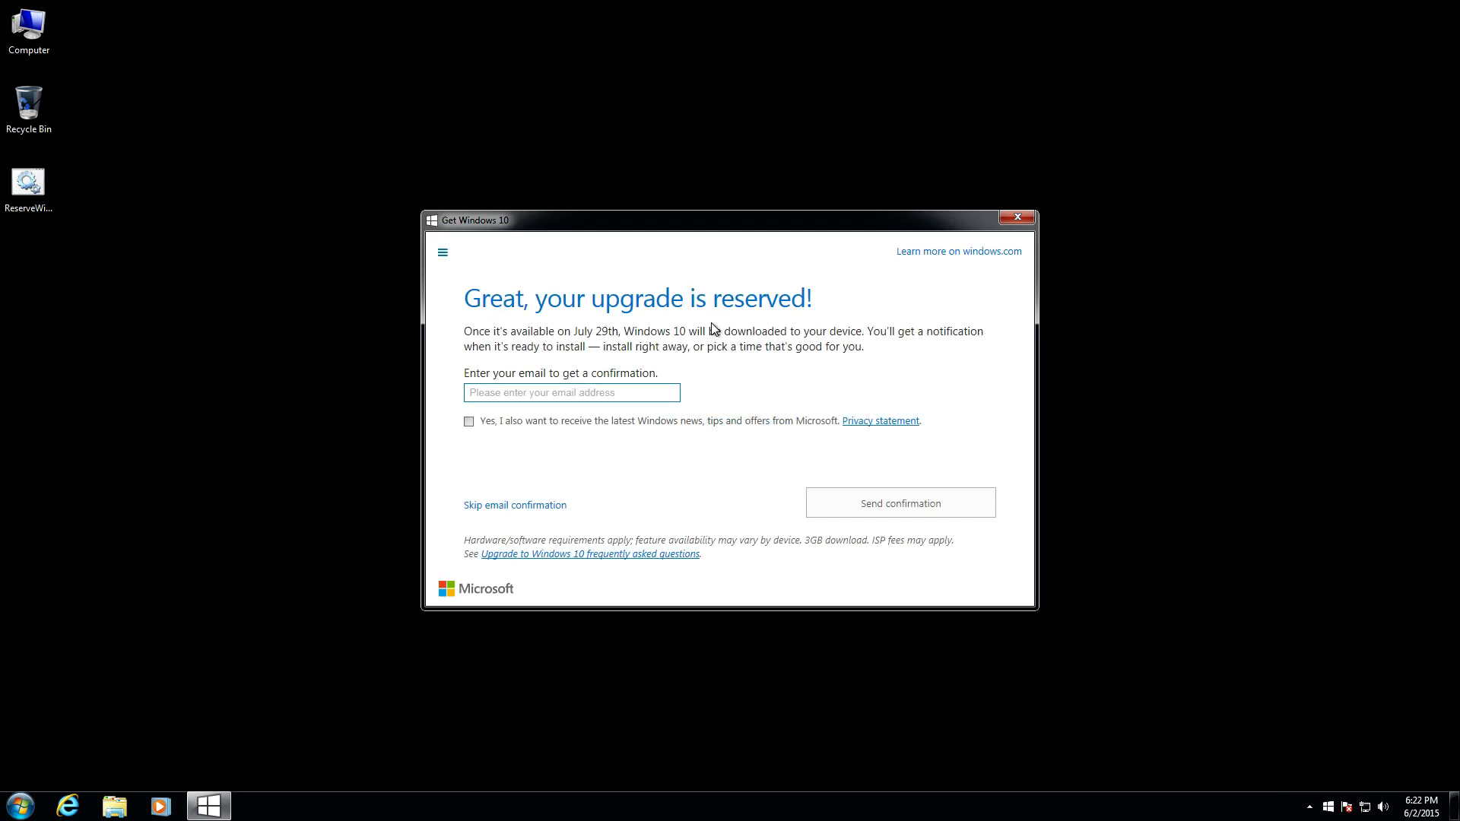
Skip the email confirmation and close Get Windows 10 on the 'All done for now' page
left_click(572, 392)
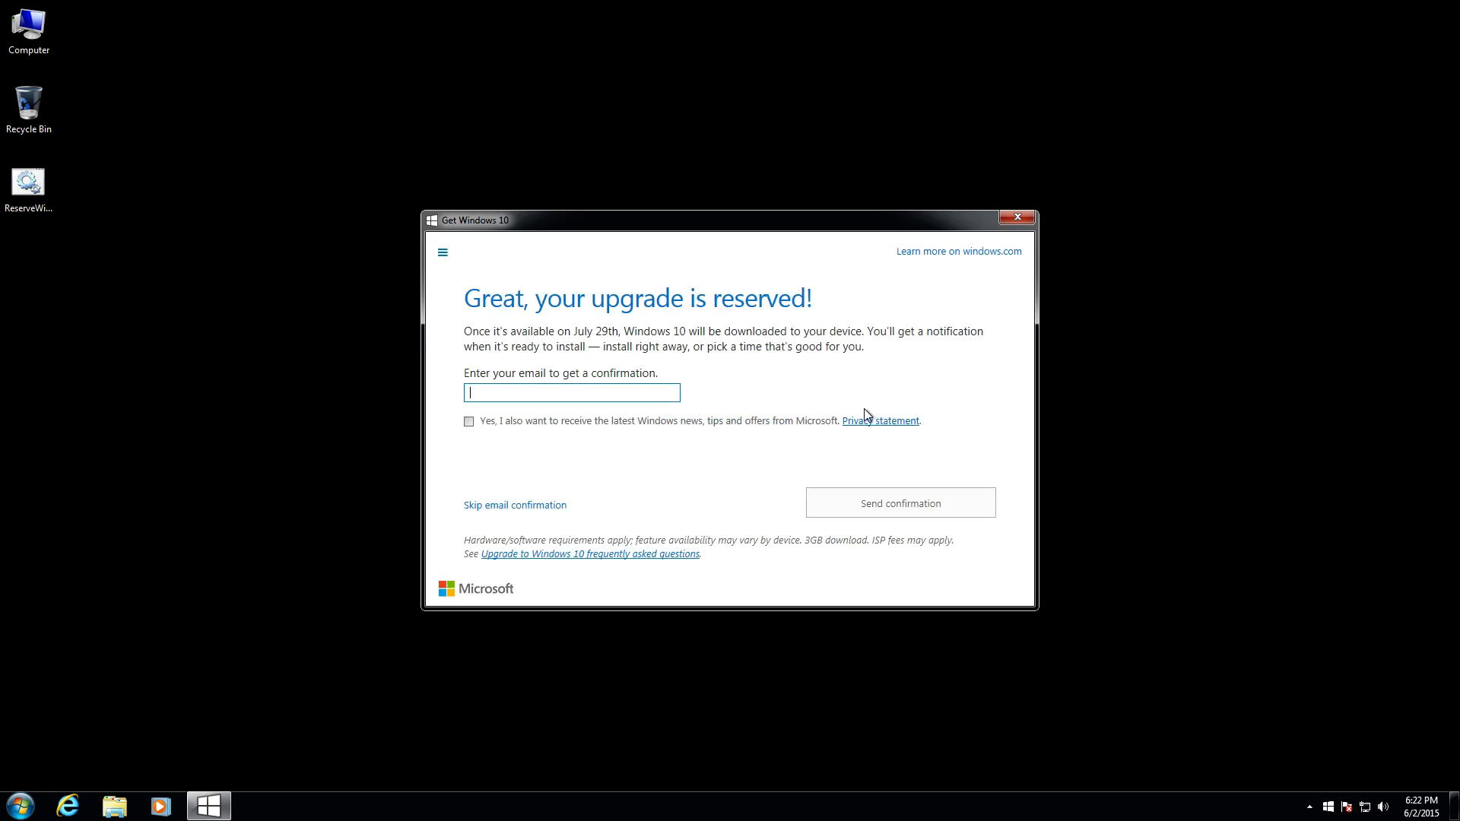
mouse_move(815, 404)
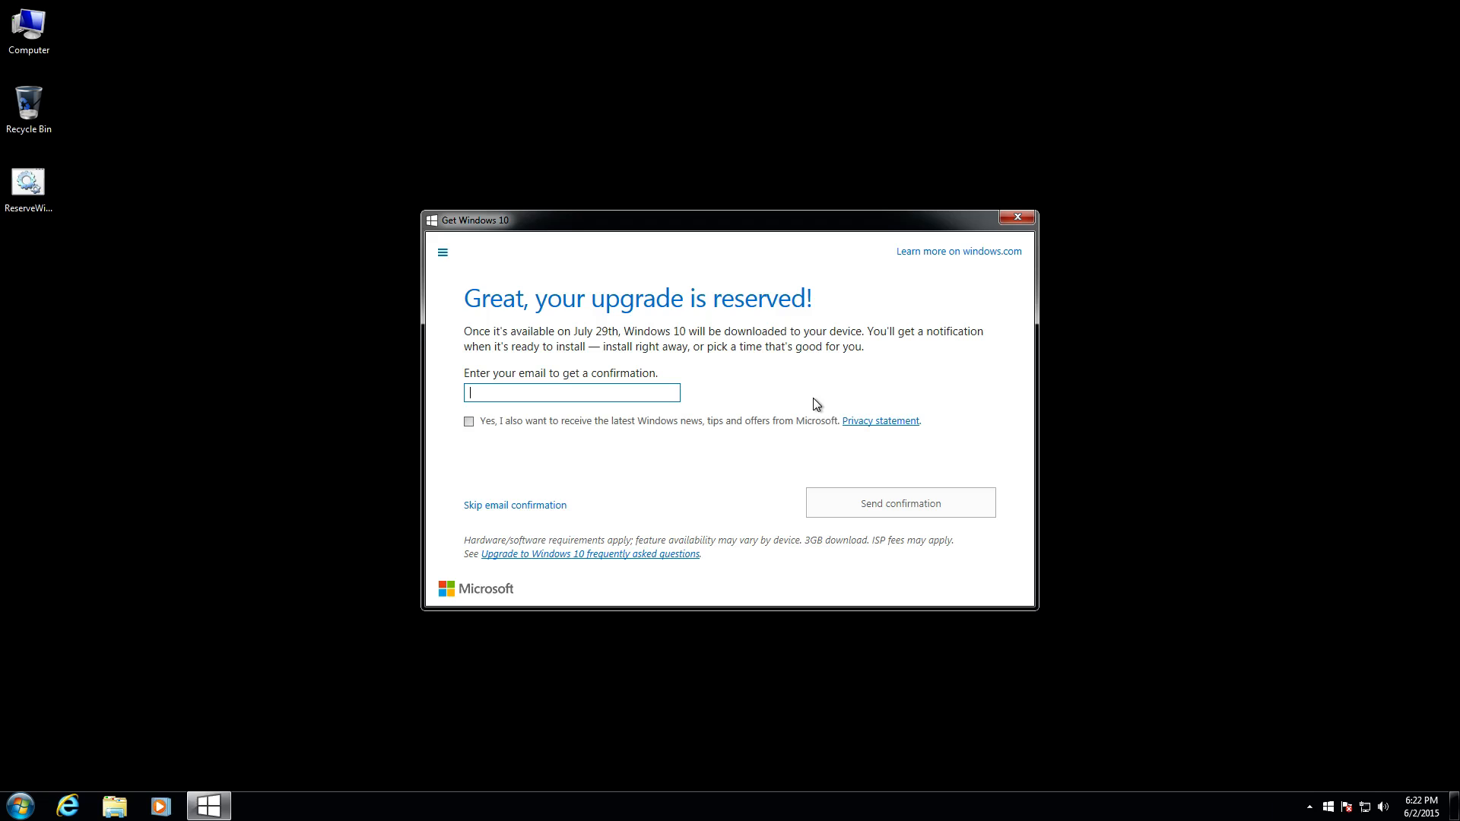
mouse_move(517, 510)
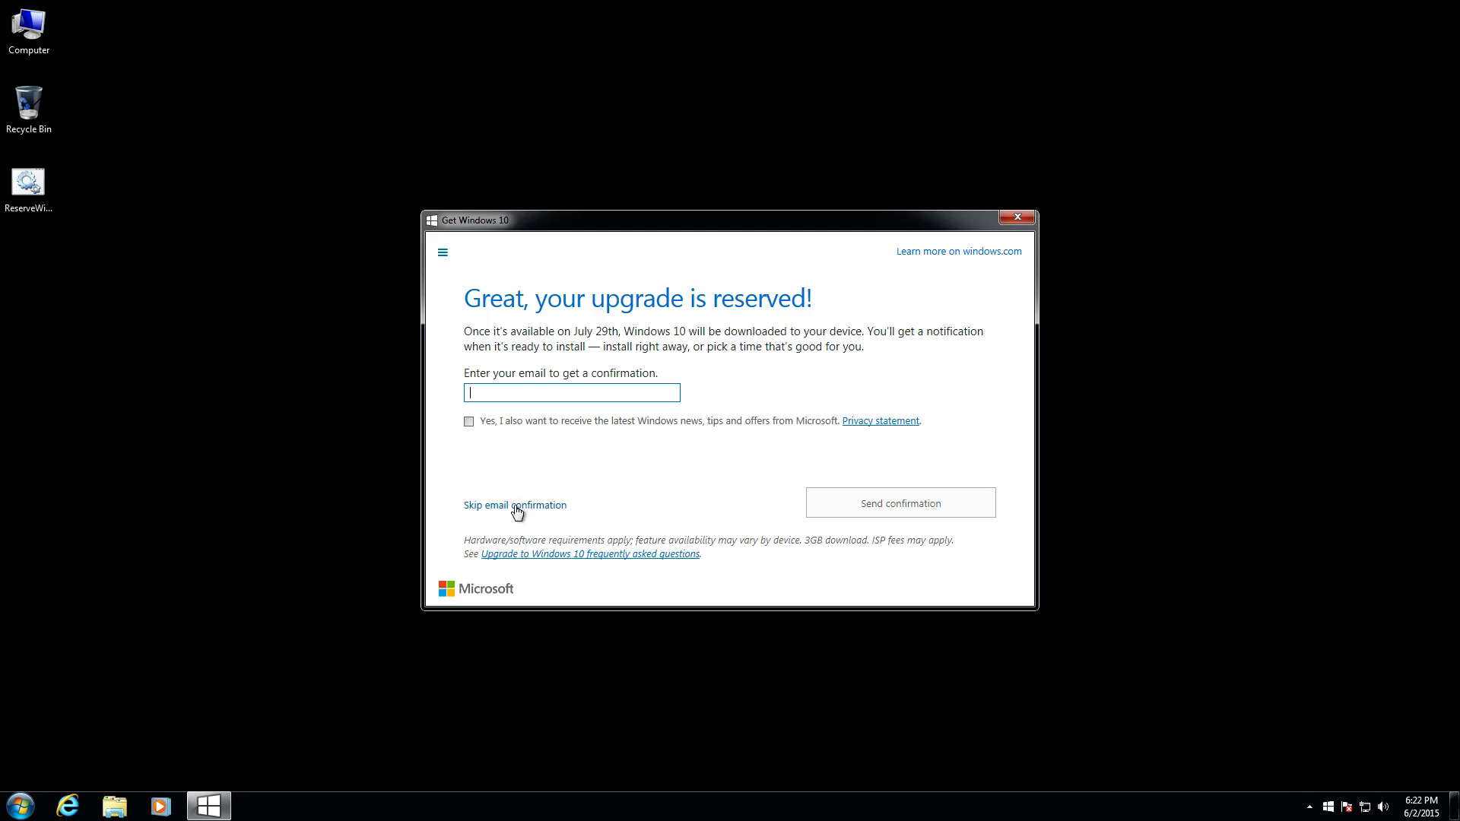
left_click(514, 505)
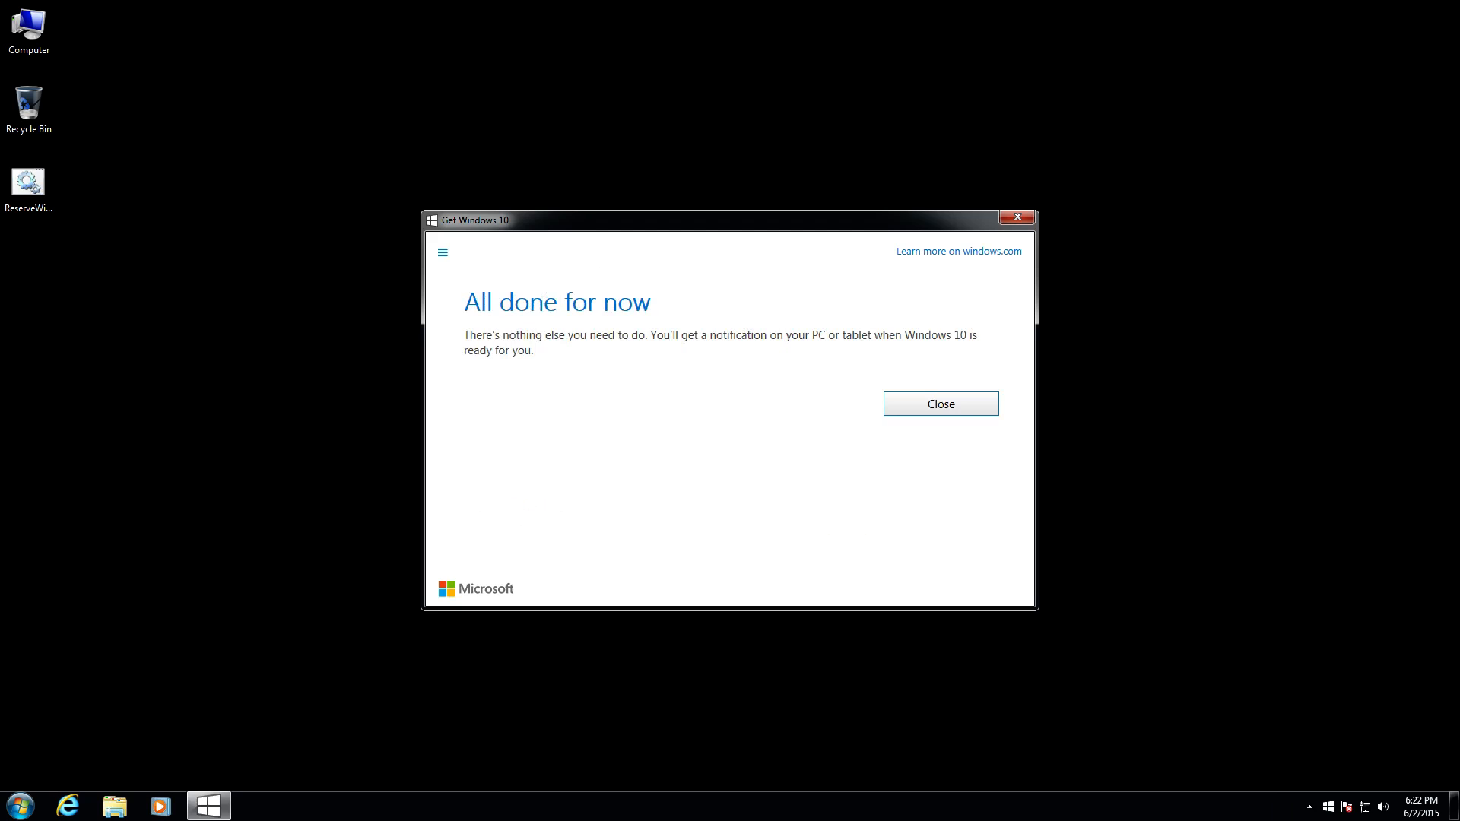
left_click(940, 404)
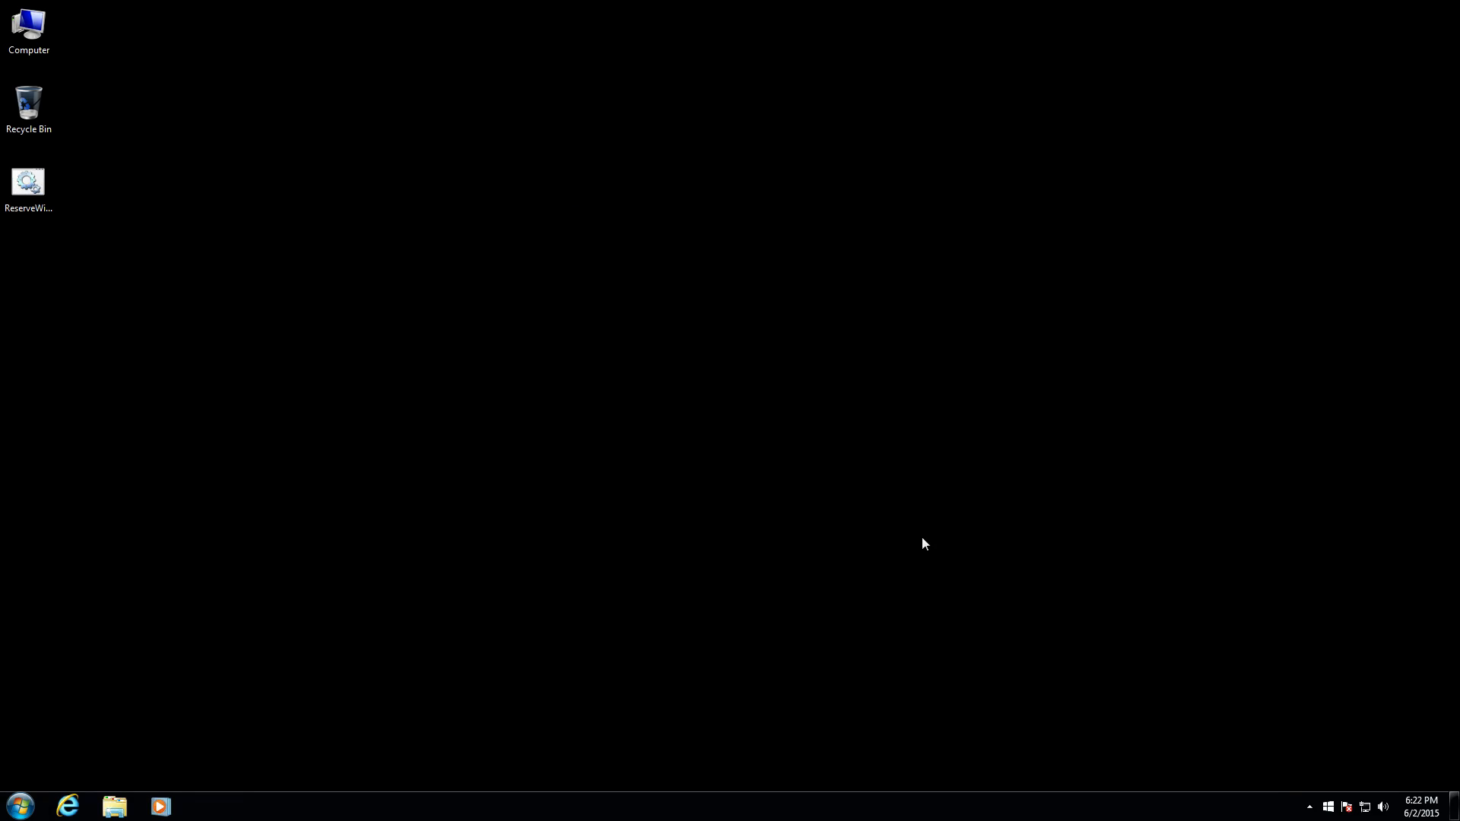
mouse_move(927, 709)
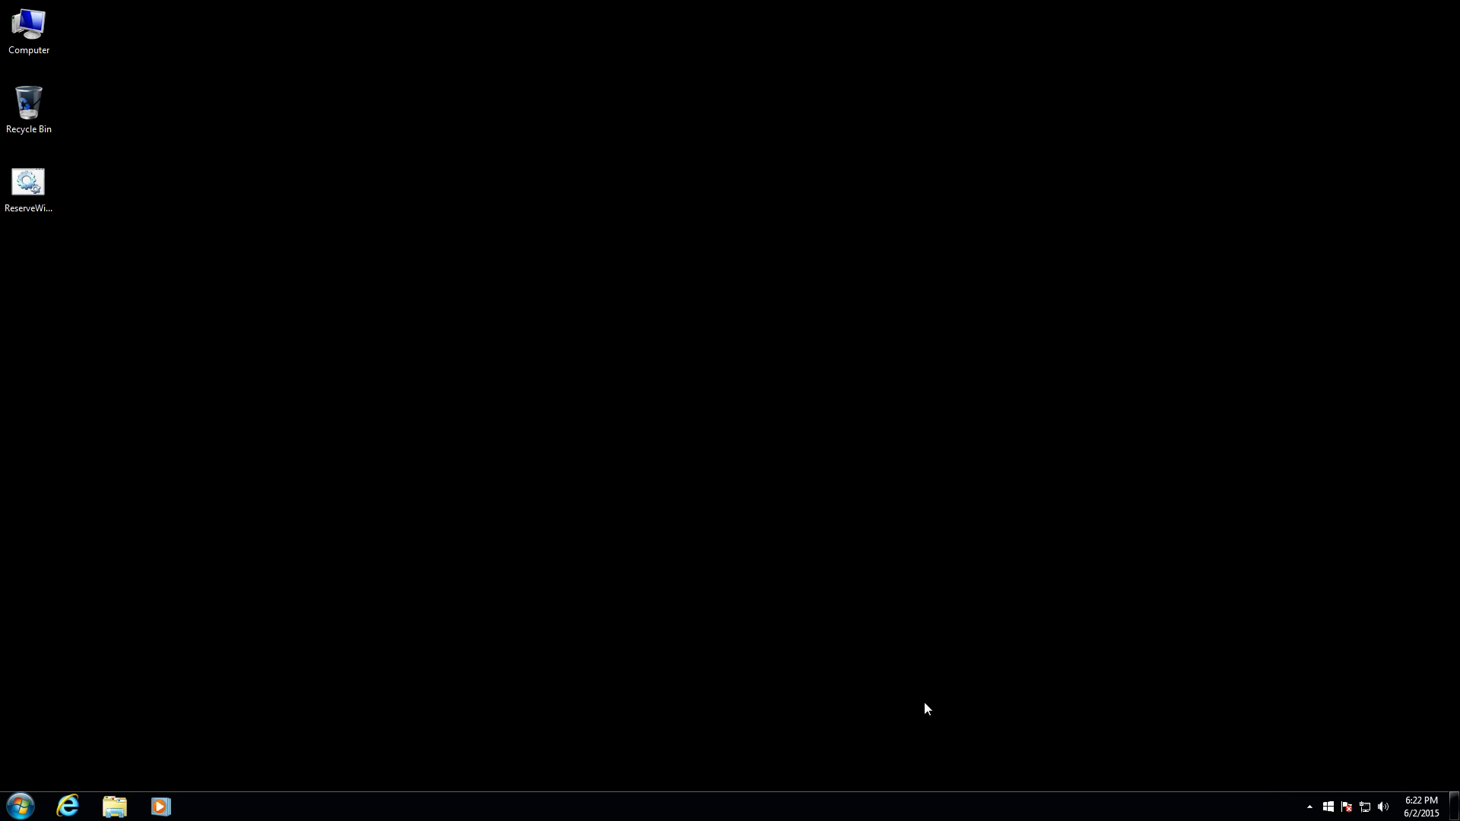
mouse_move(70, 172)
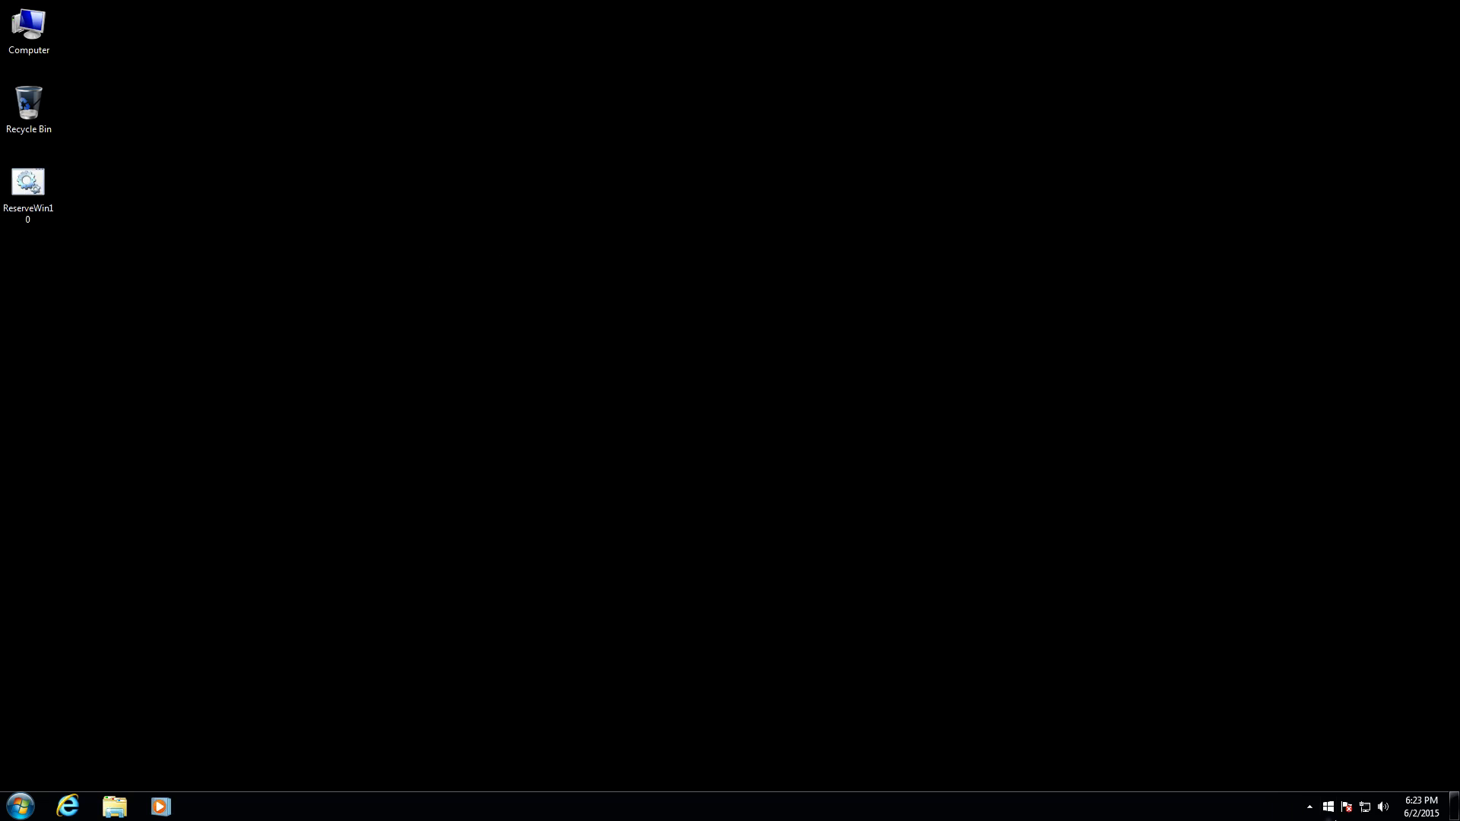
mouse_move(863, 368)
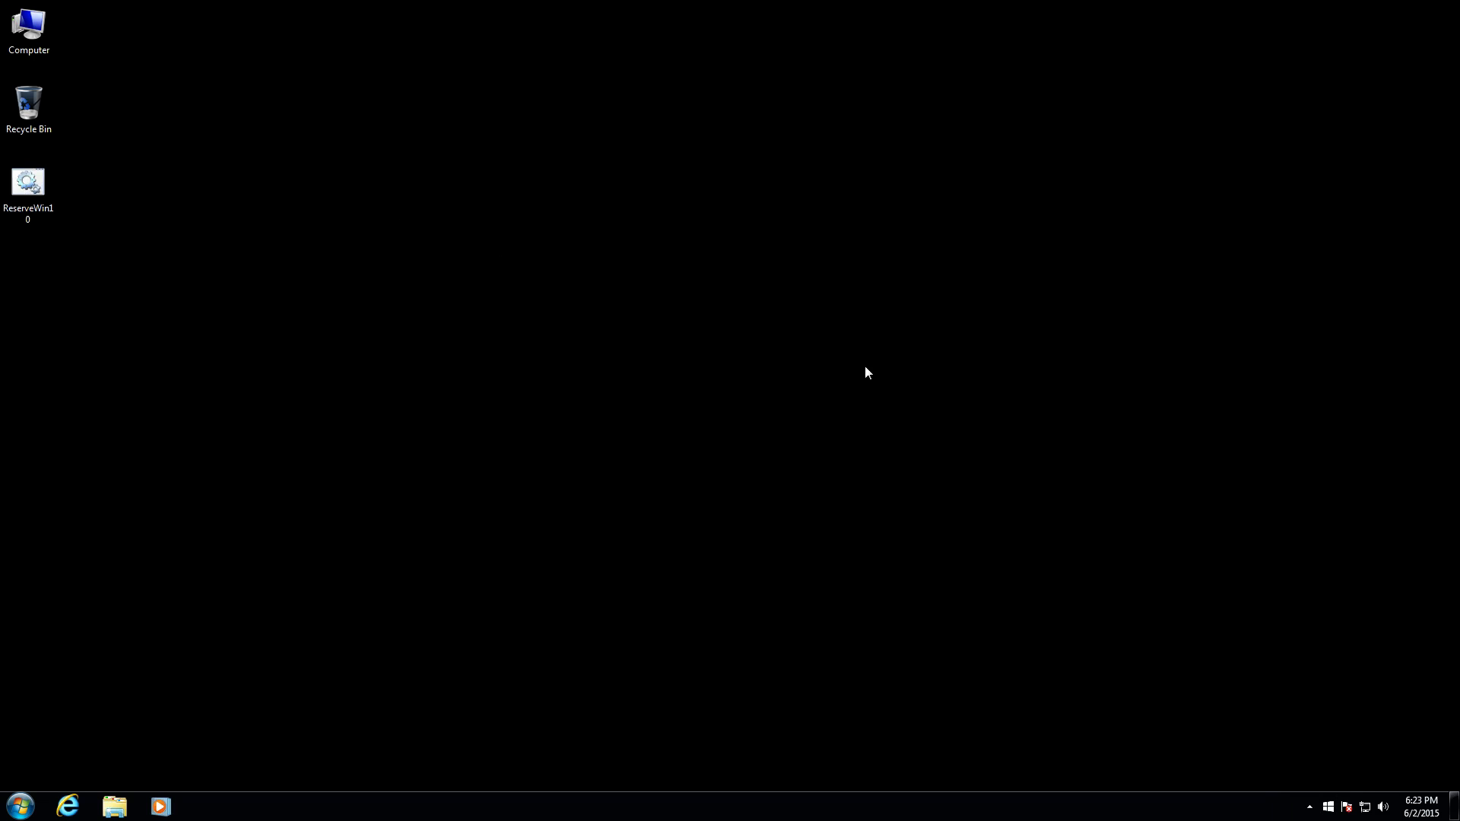
mouse_move(867, 363)
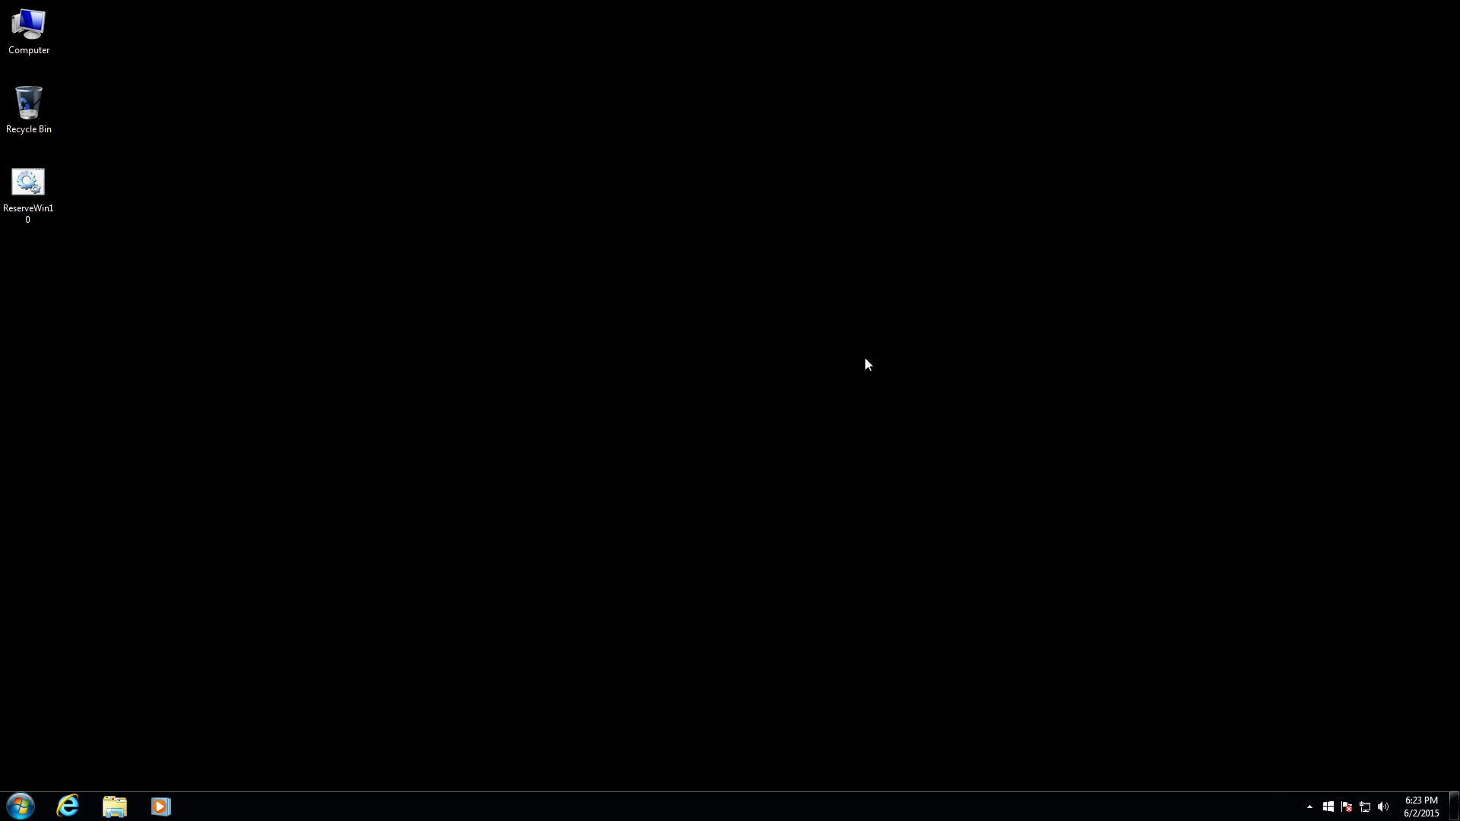
mouse_move(867, 341)
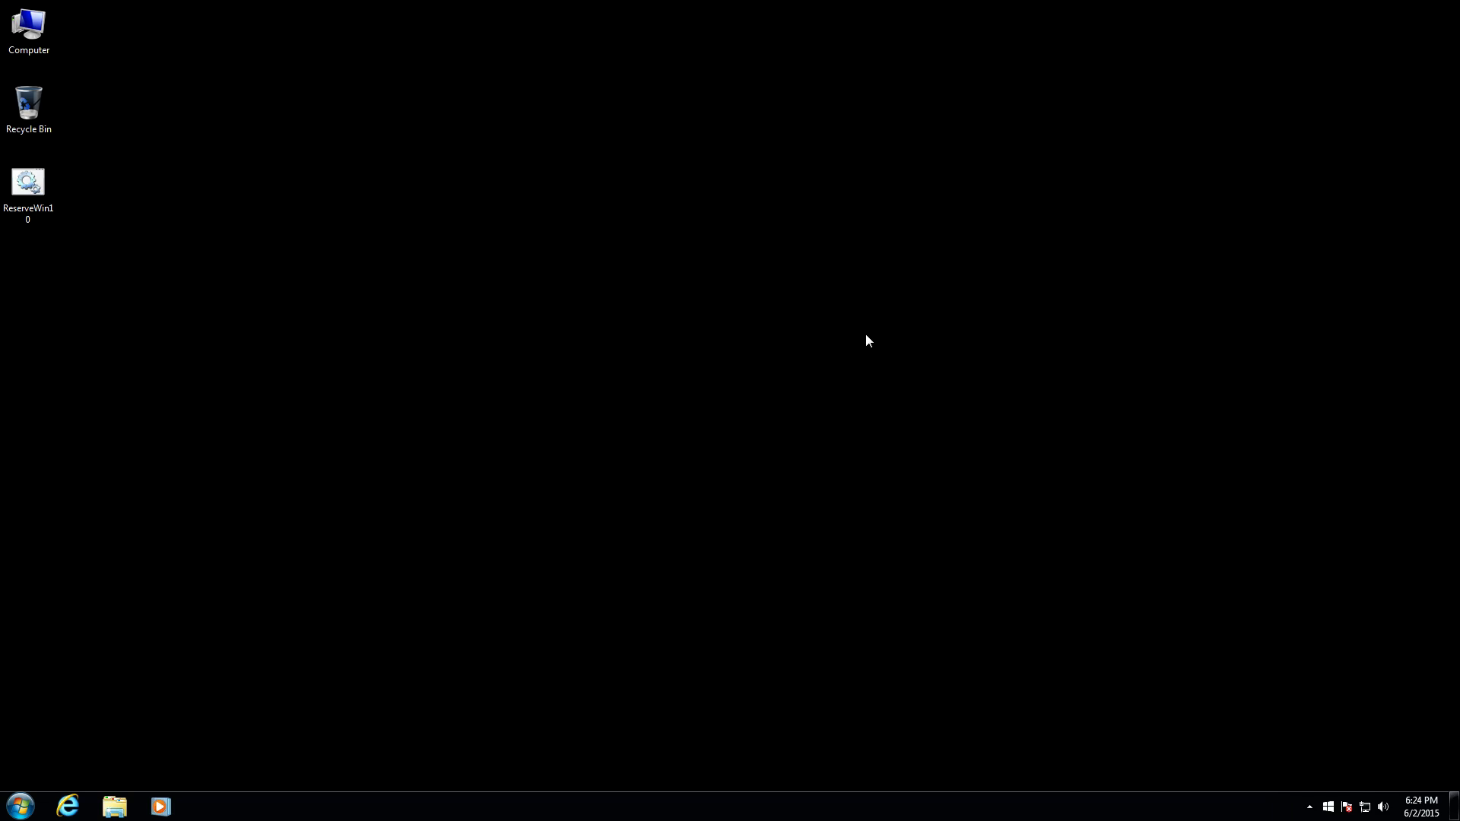
mouse_move(1255, 775)
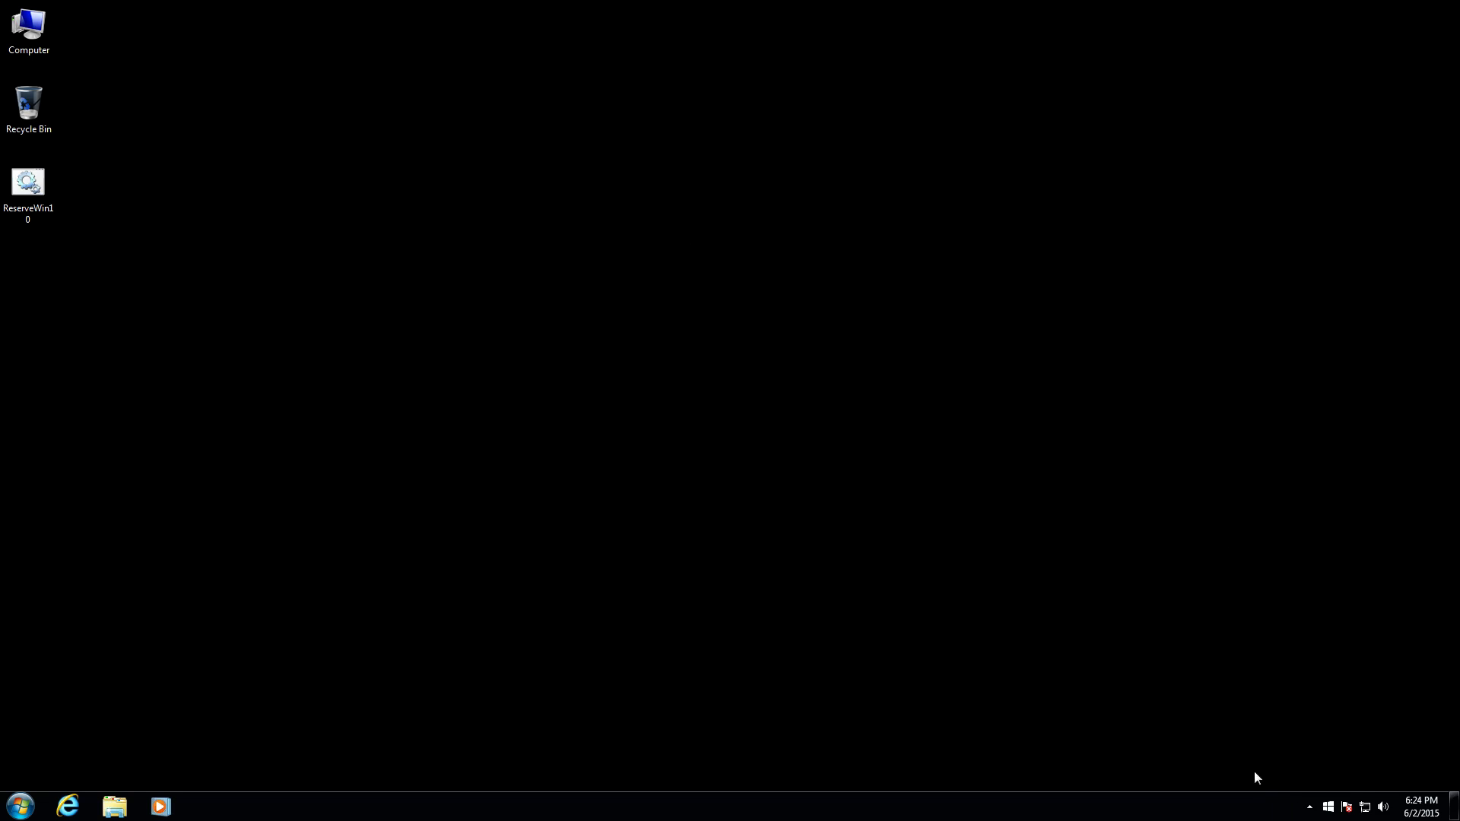
mouse_move(1167, 748)
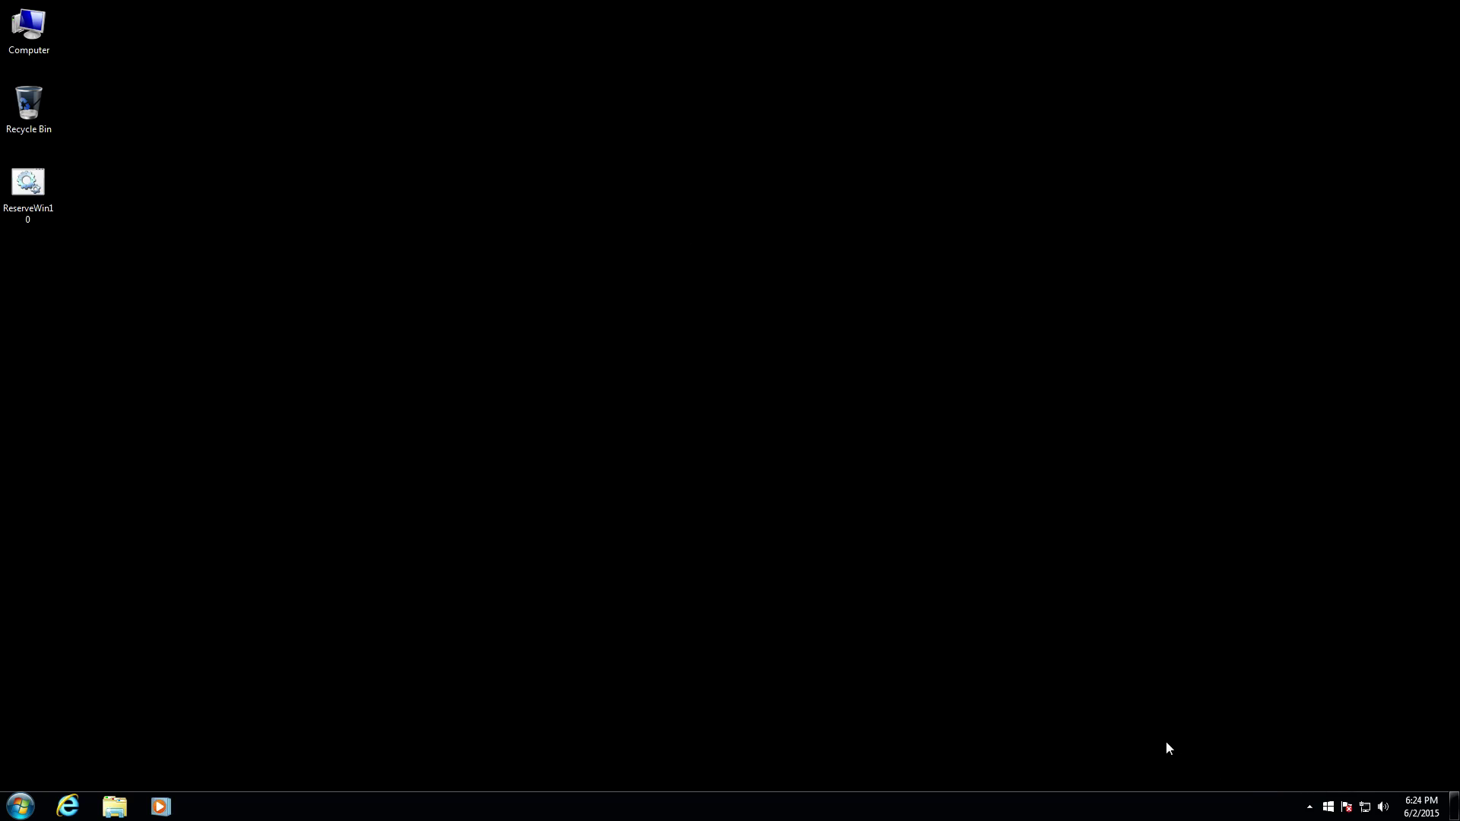
mouse_move(721, 597)
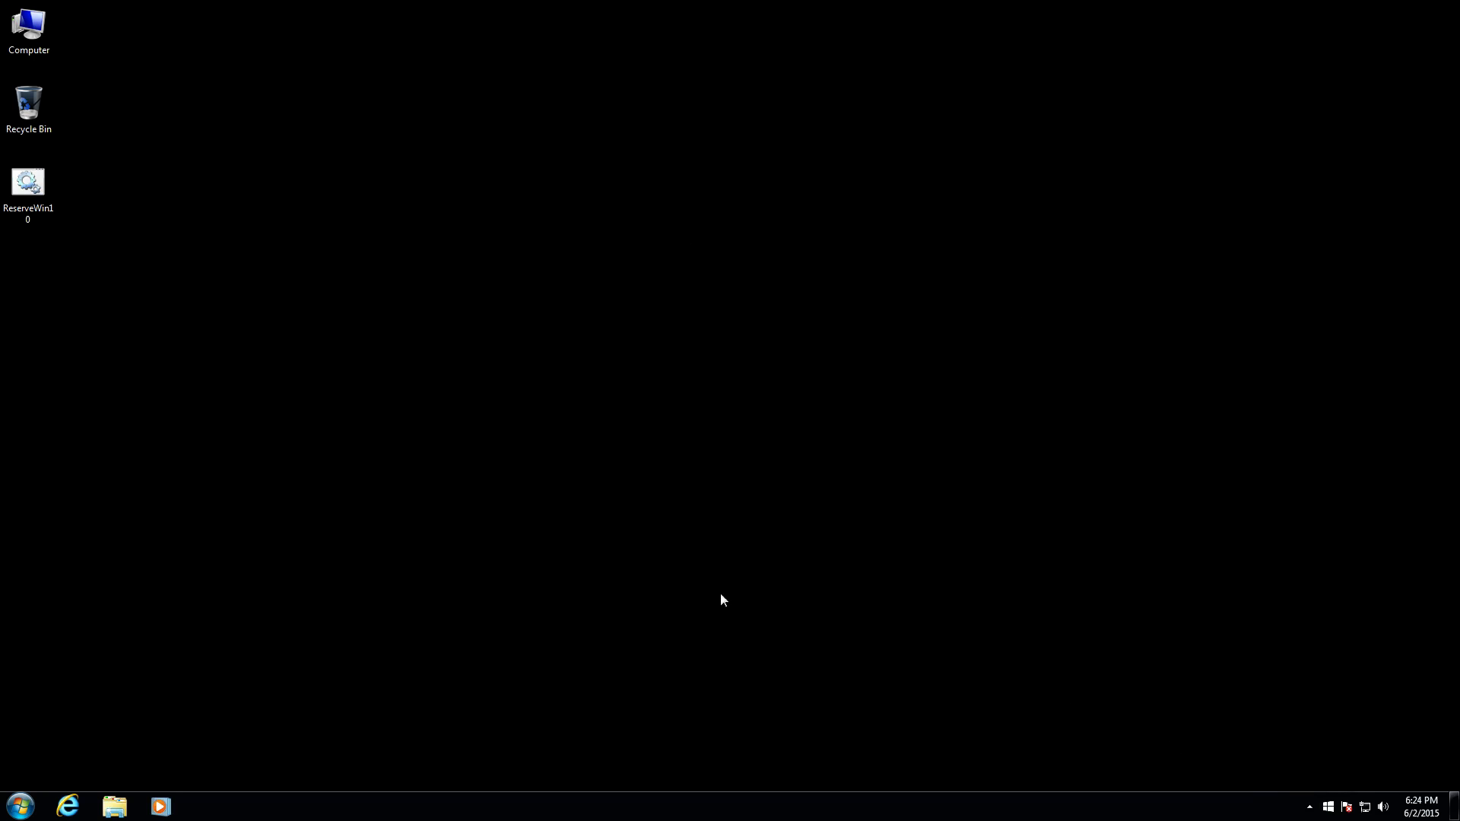